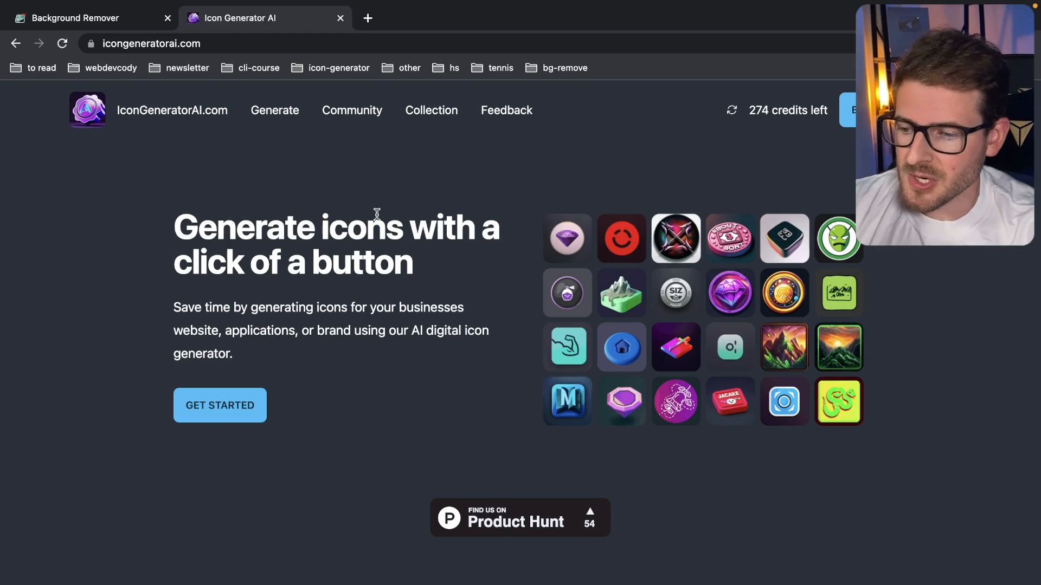
# Compare the Background Remover site against Icon Generator AI by switching between their tabs.
pyautogui.scroll(-3)
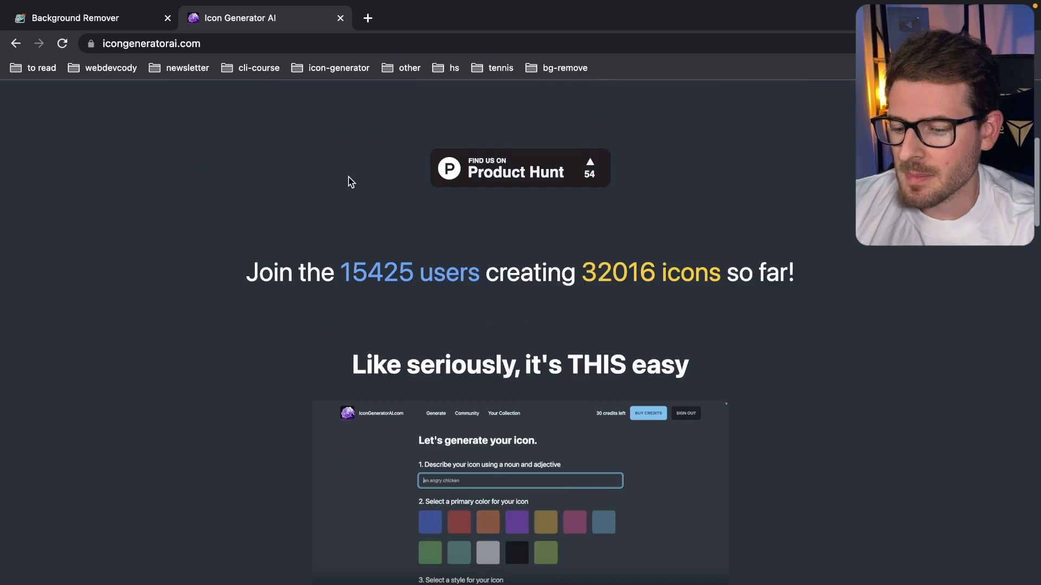
pyautogui.scroll(3)
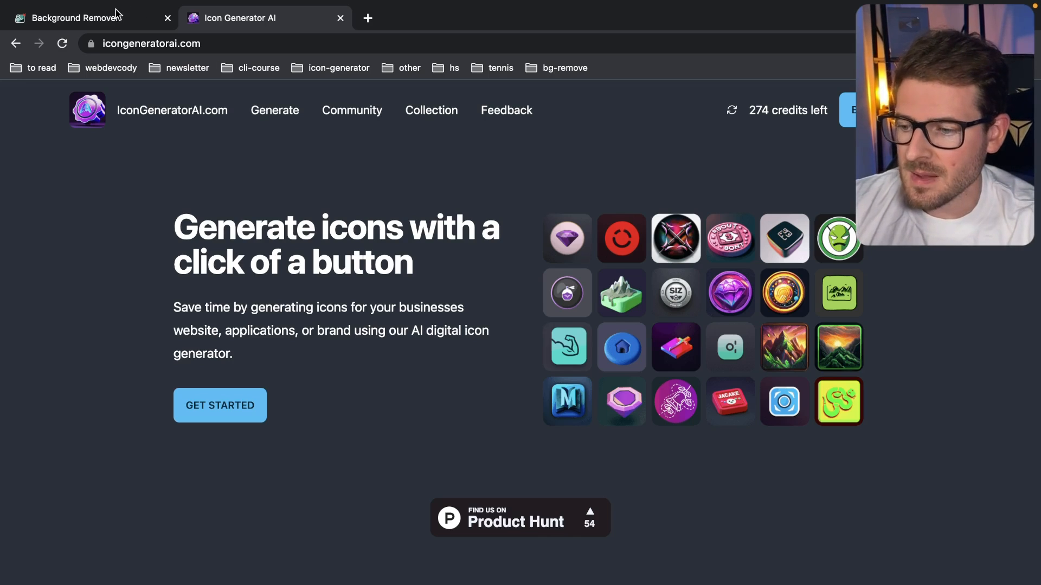
pyautogui.moveTo(75, 18)
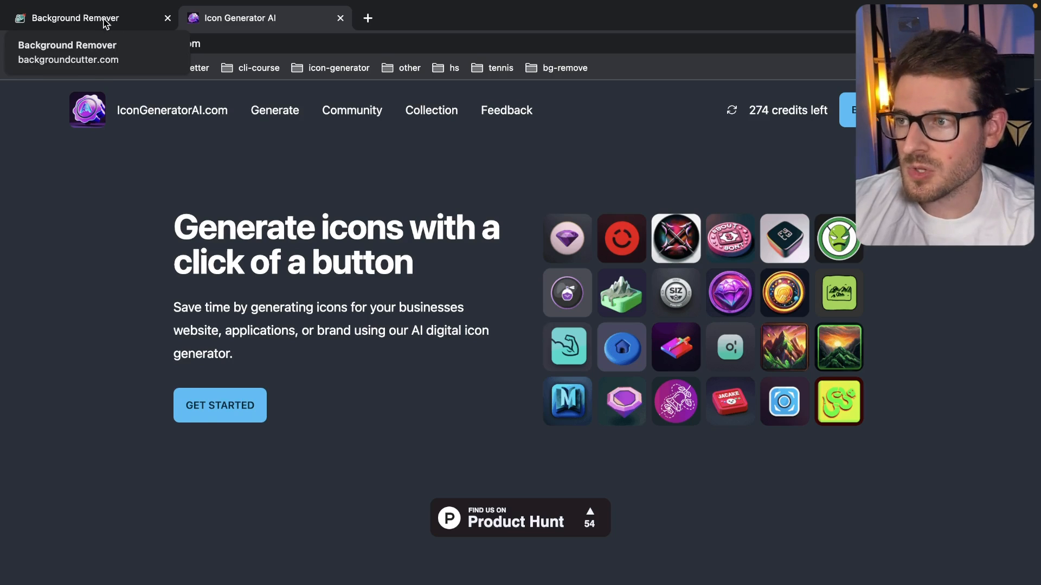
pyautogui.click(74, 19)
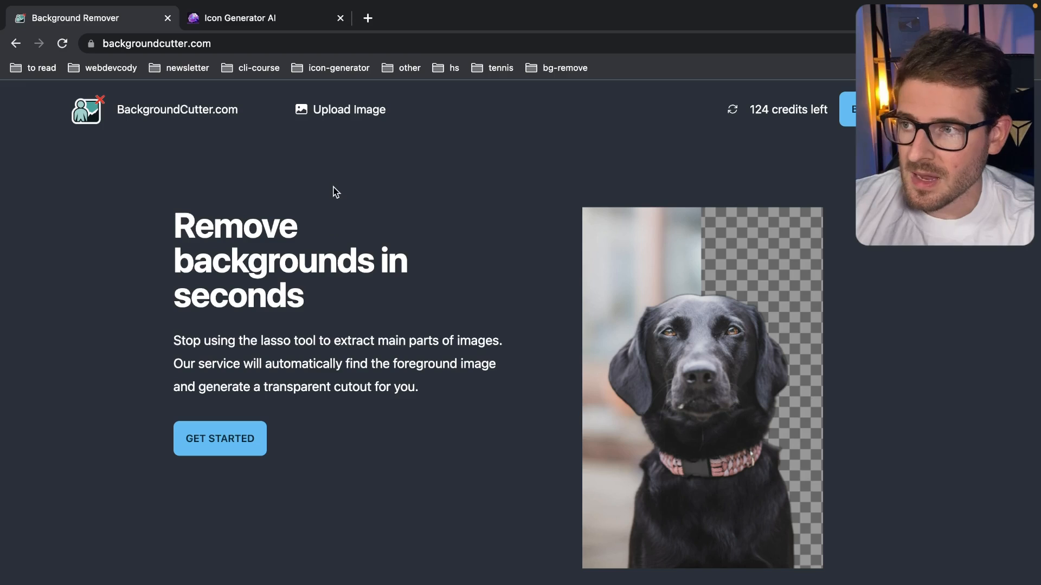
pyautogui.moveTo(369, 222)
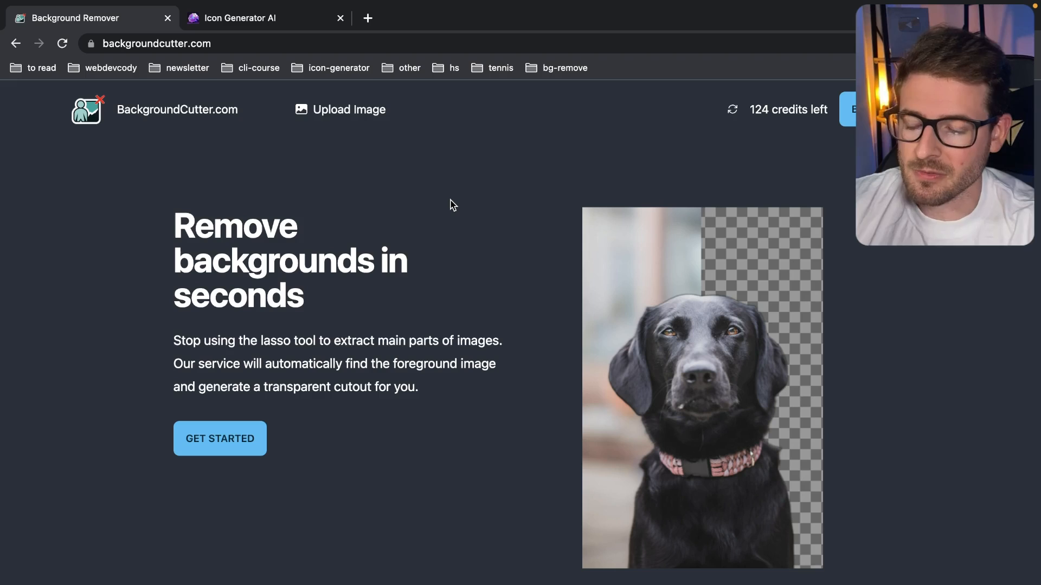
pyautogui.click(265, 18)
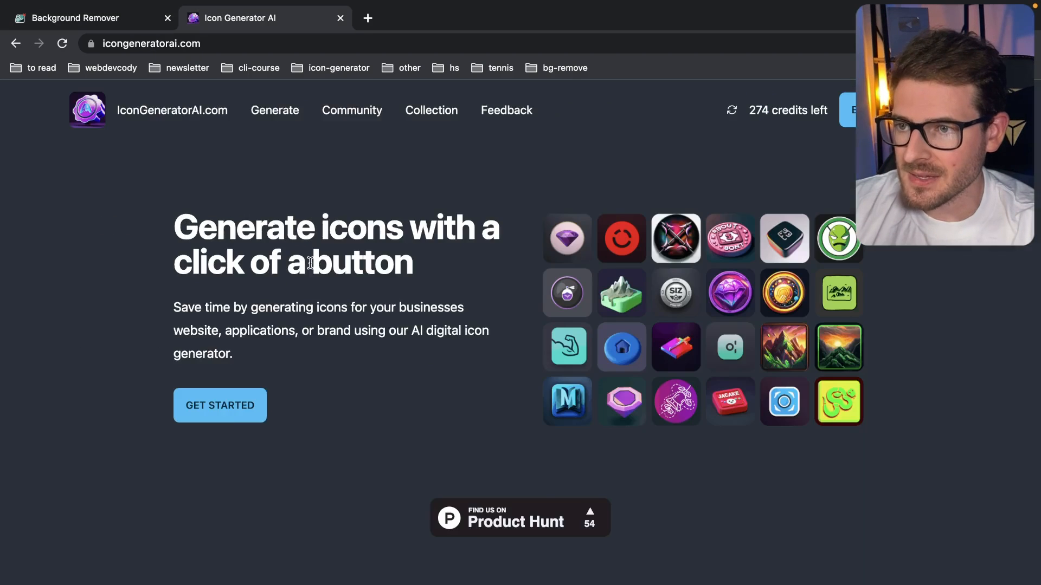
pyautogui.click(90, 19)
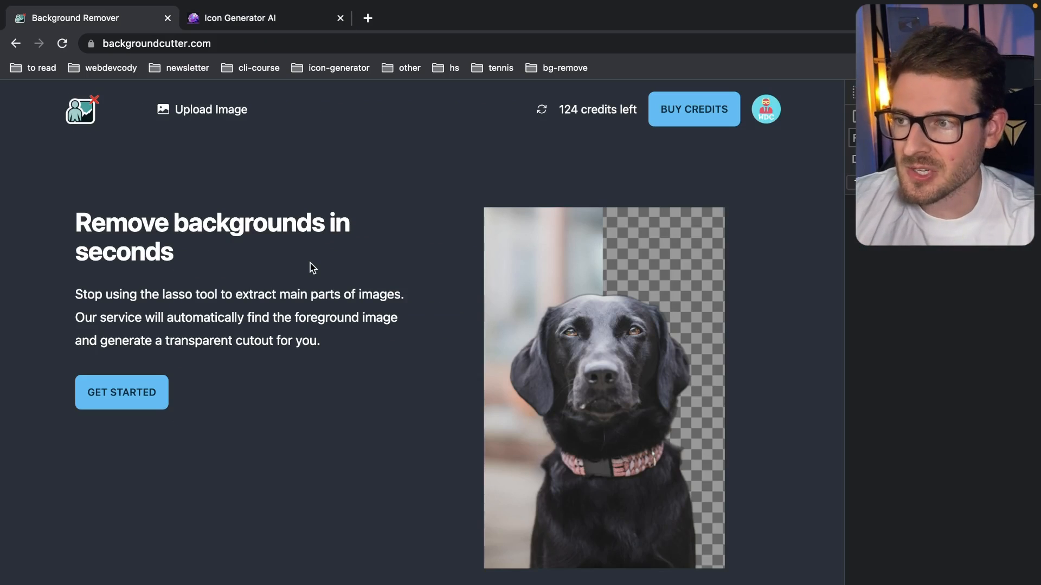
# Scroll BackgroundCutter.com to its footer and back, ending on its home page after another tab switch.
pyautogui.scroll(-3)
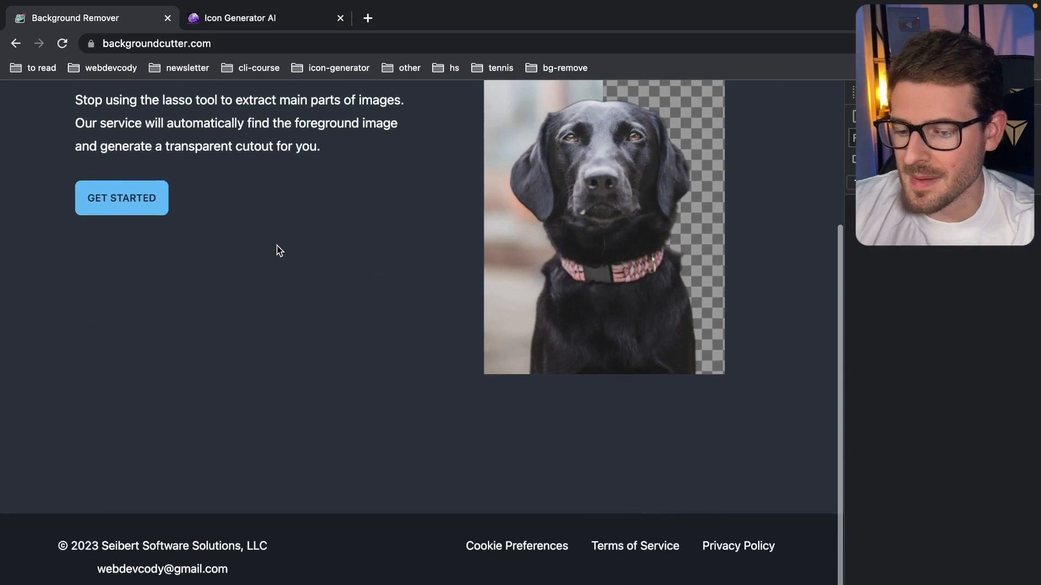
pyautogui.scroll(3)
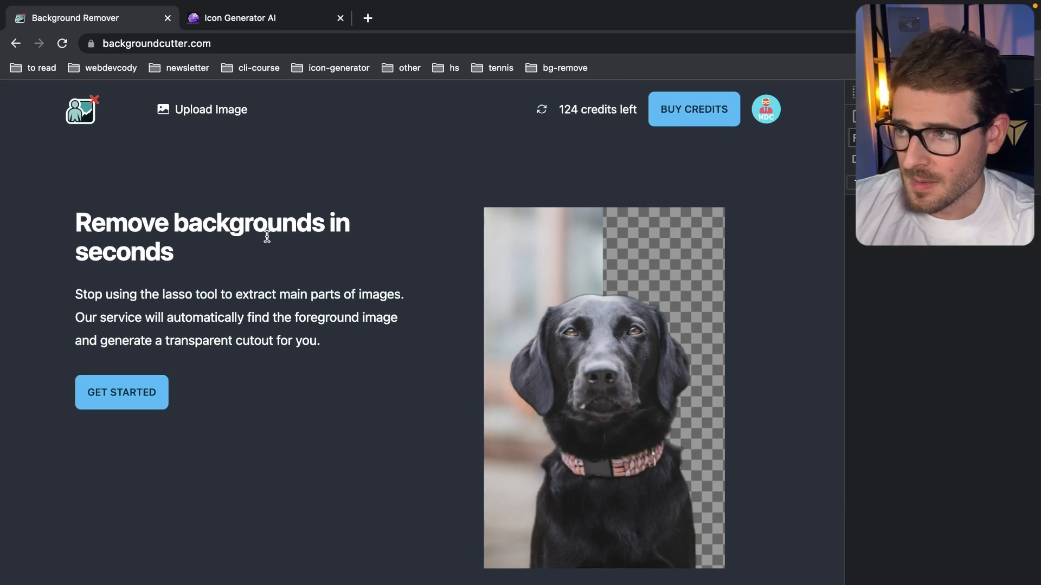
pyautogui.moveTo(122, 100)
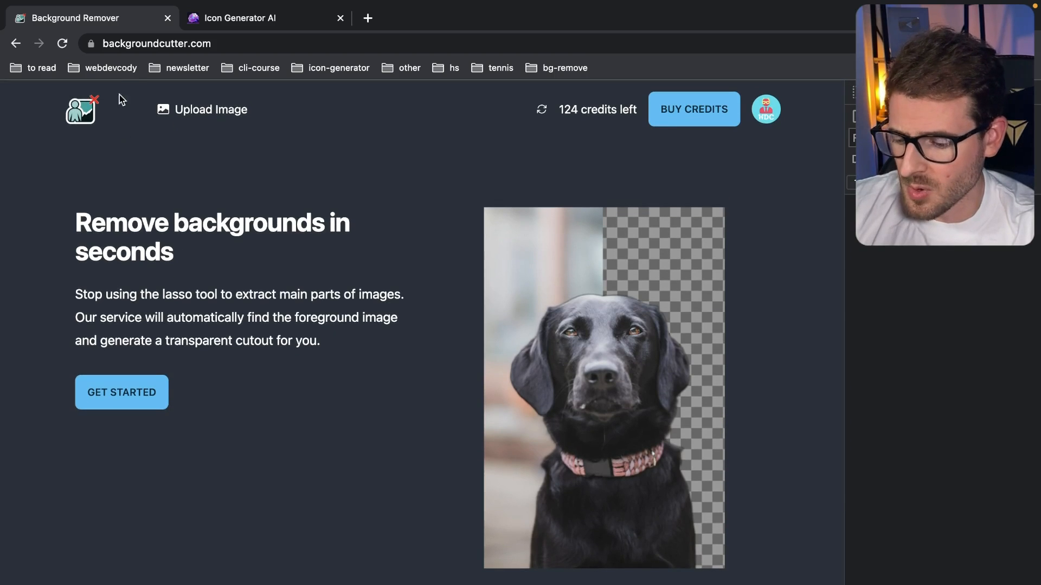
pyautogui.moveTo(50, 168)
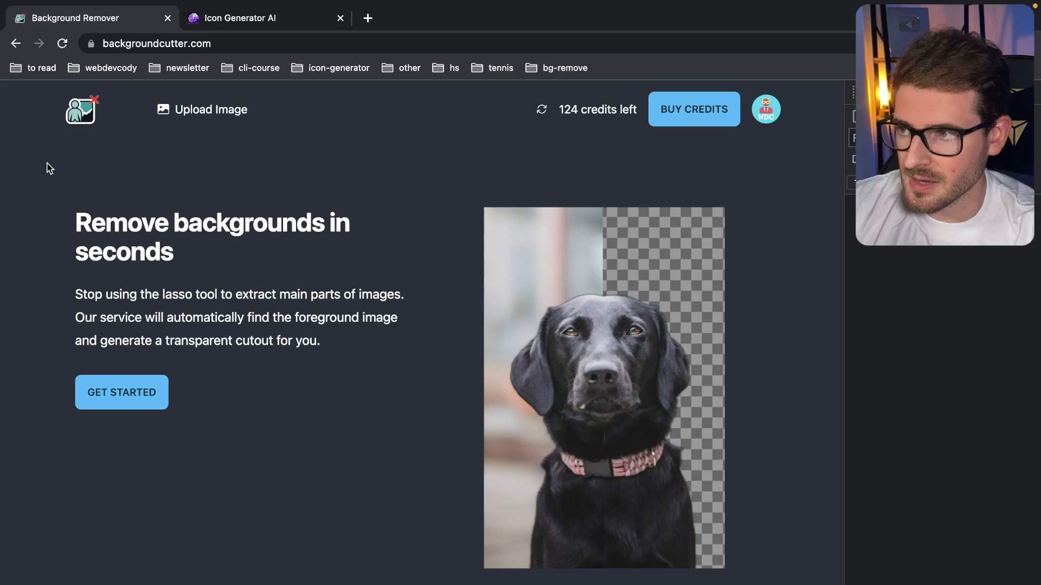
pyautogui.click(265, 18)
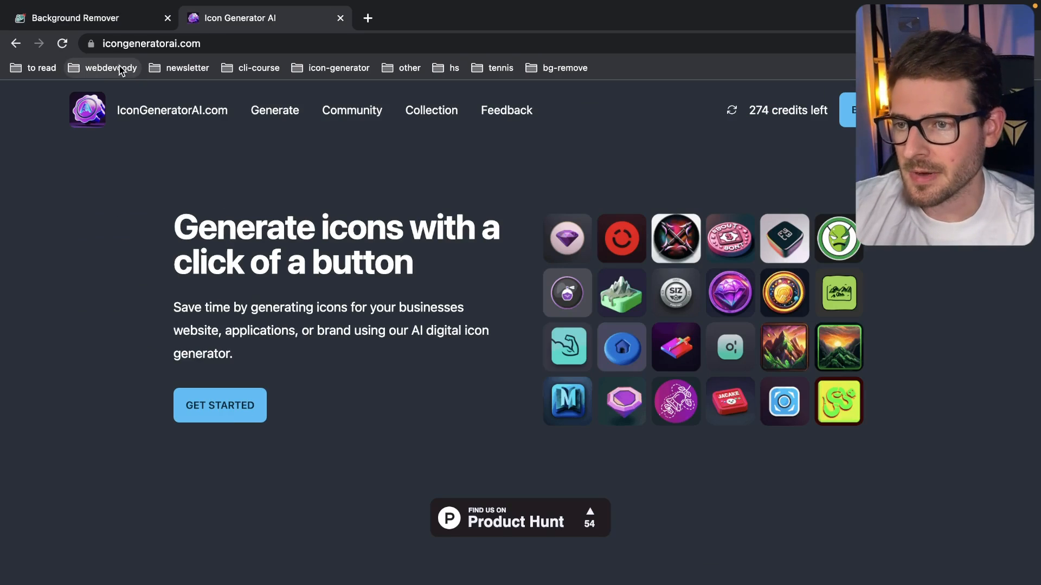
pyautogui.click(75, 19)
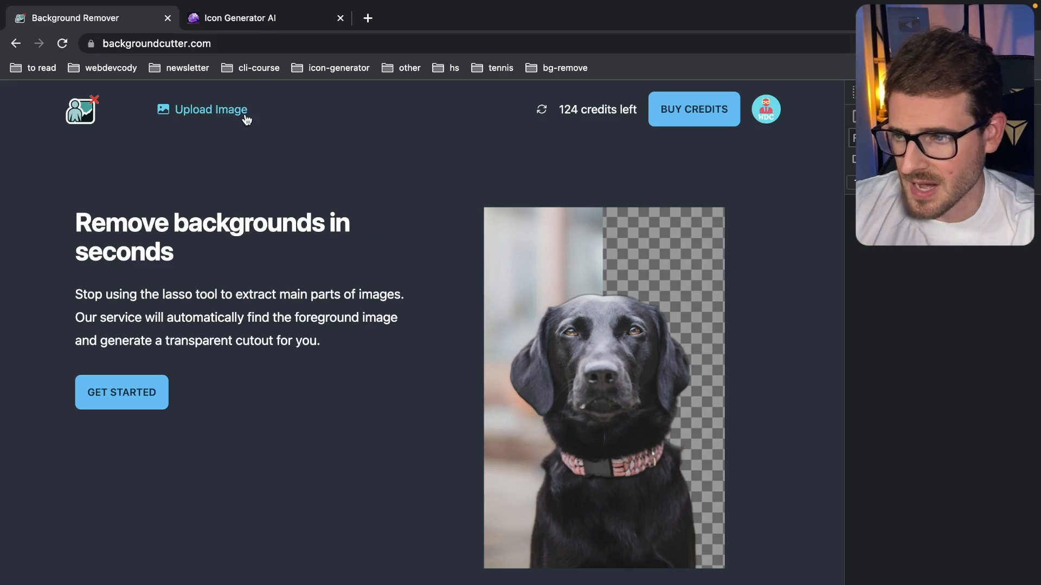
pyautogui.moveTo(238, 224)
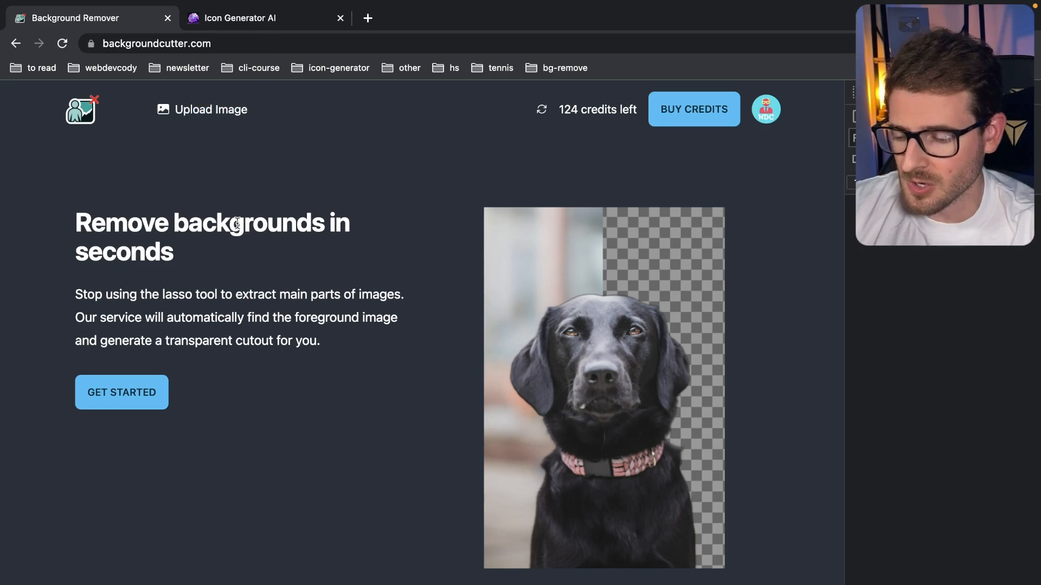
pyautogui.moveTo(98, 116)
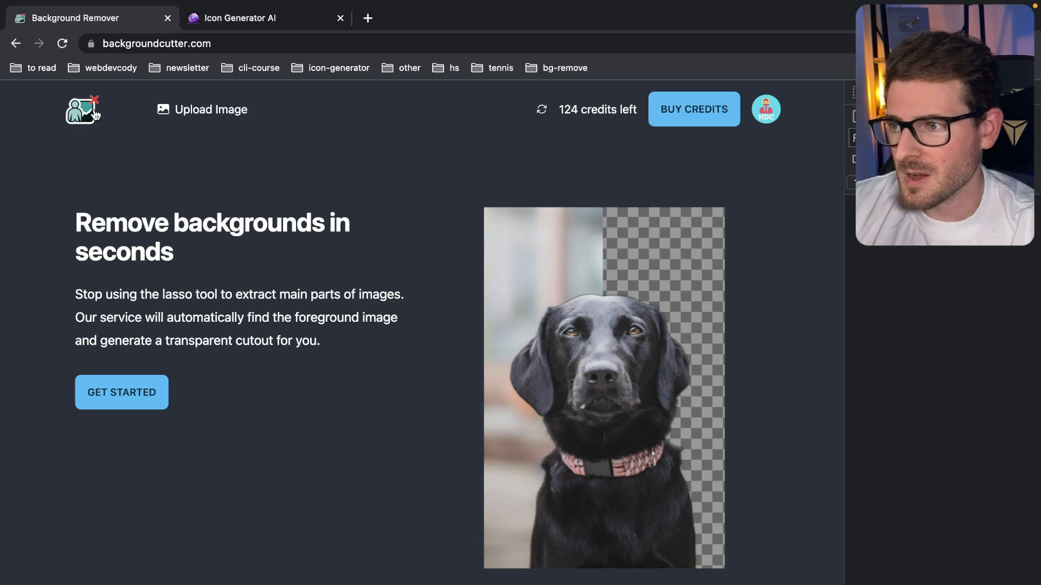
pyautogui.moveTo(258, 290)
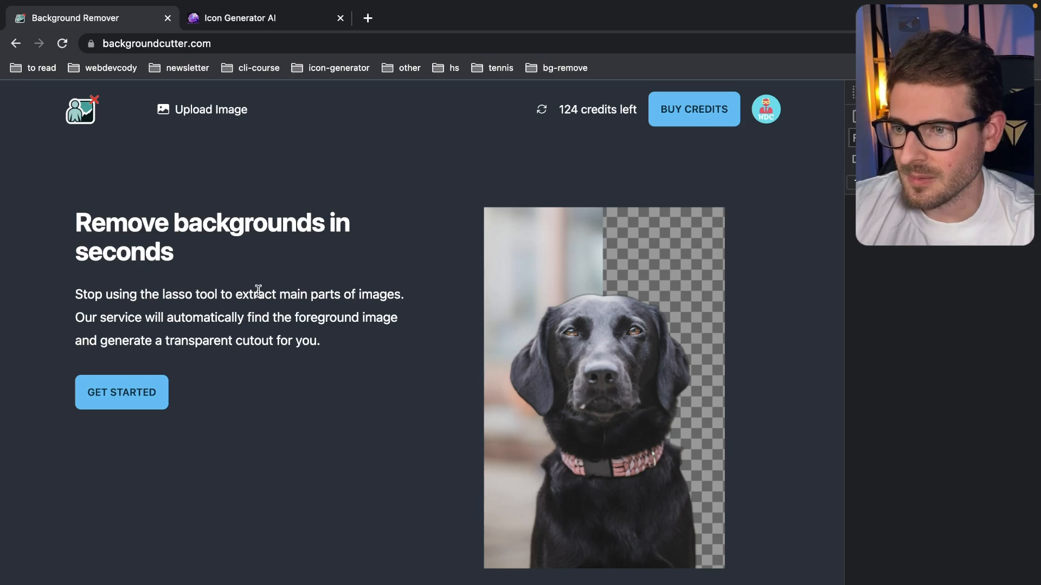
pyautogui.moveTo(321, 261)
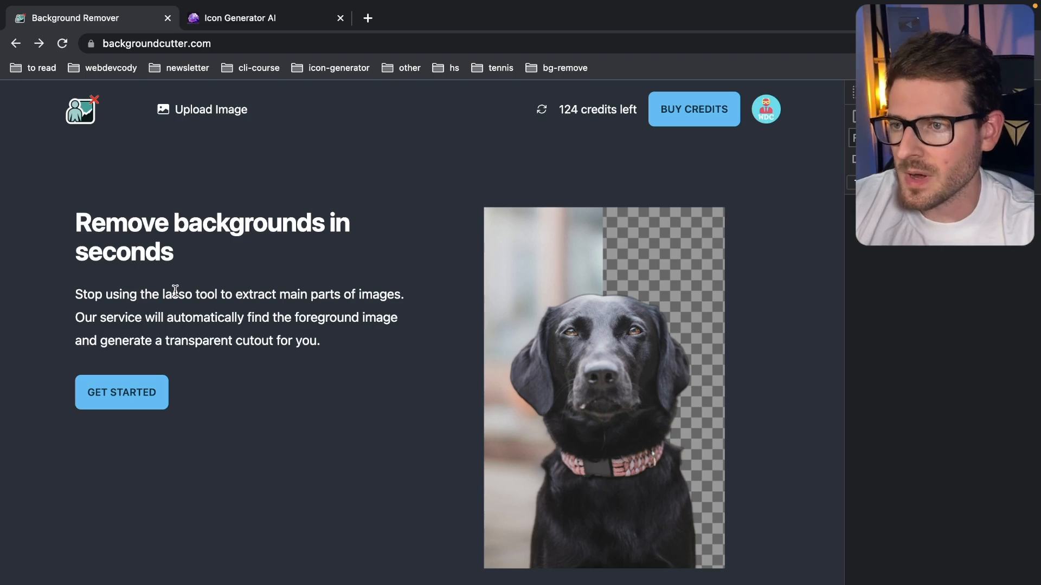
pyautogui.moveTo(136, 395)
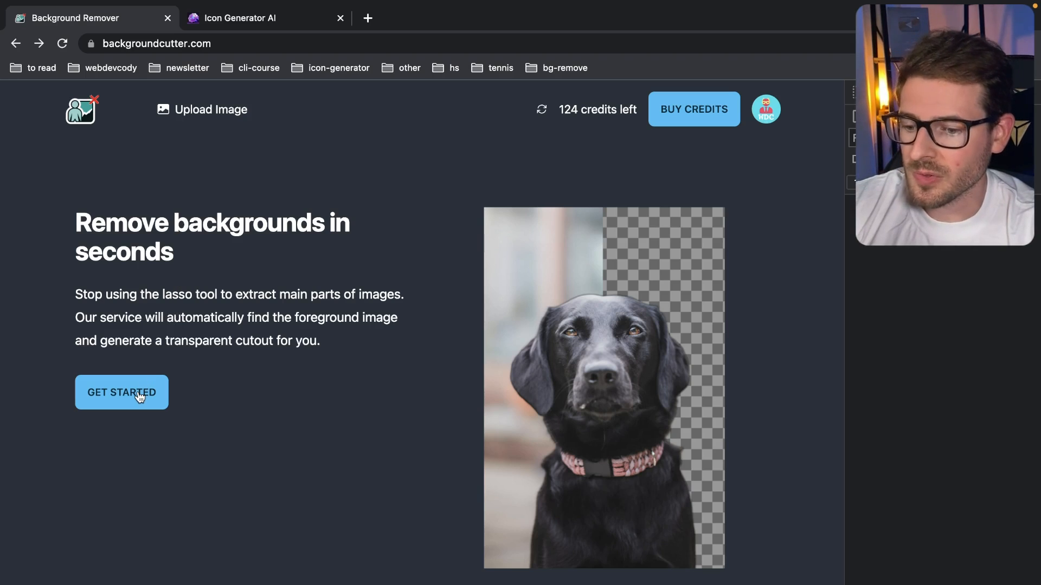
# Start BackgroundCutter's image upload page and bring up options for the Unsplash balloons photo.
pyautogui.click(121, 393)
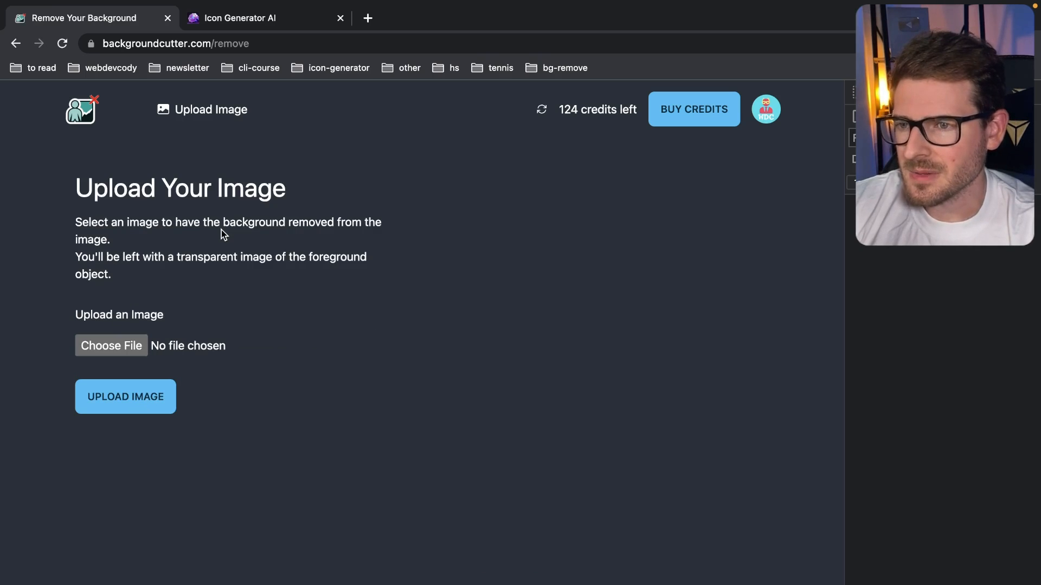
pyautogui.scroll(-3)
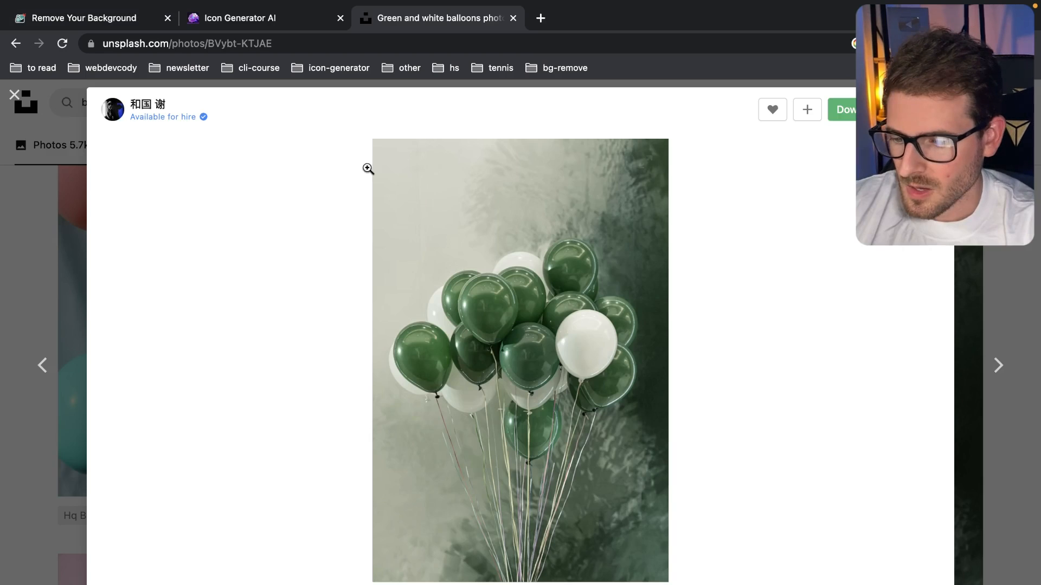
pyautogui.rightClick(531, 279)
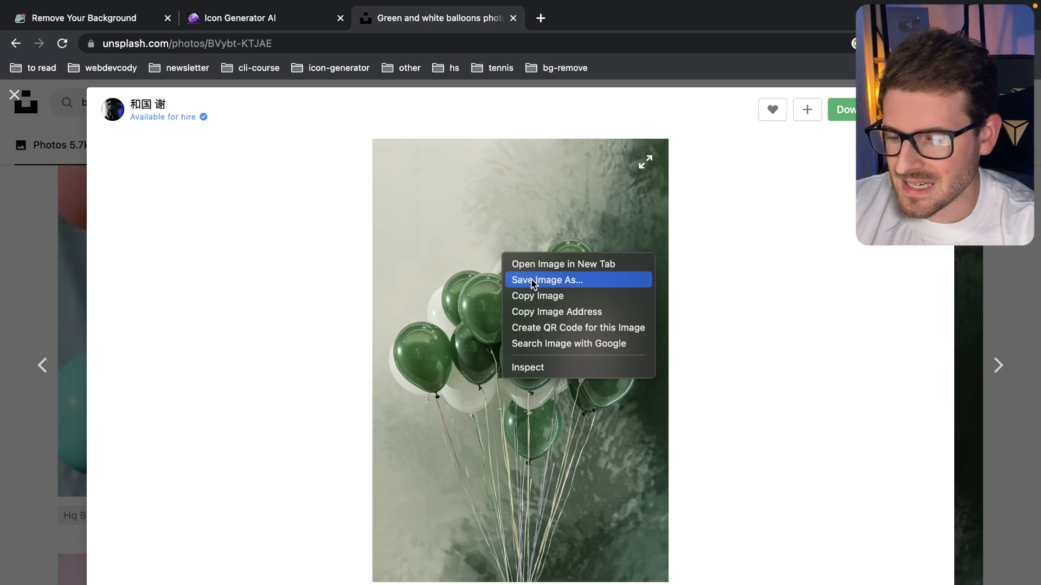
# Save the green-and-white balloons photo to the Desktop via Save Image As.
pyautogui.click(547, 279)
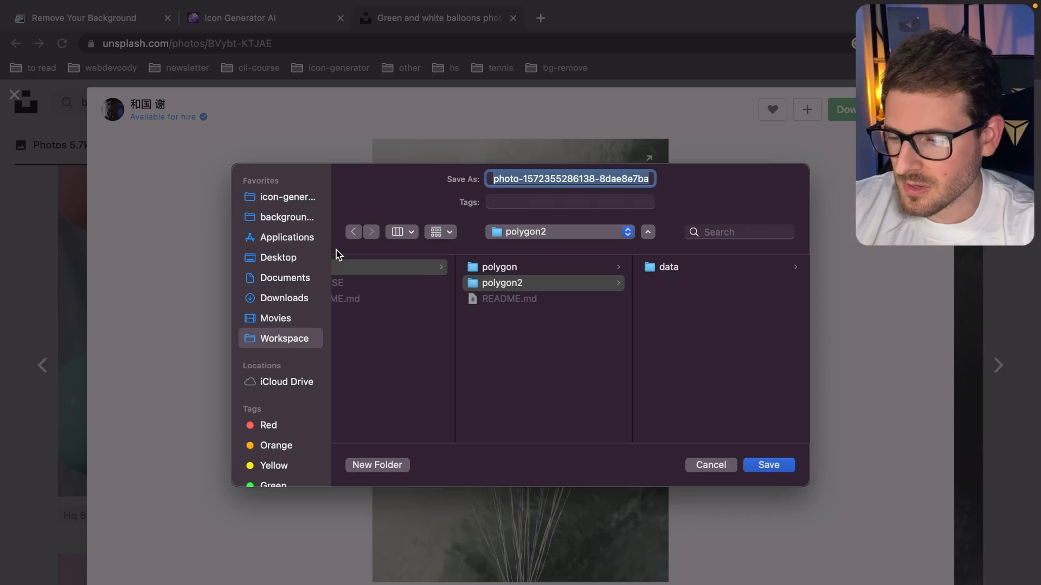
pyautogui.click(279, 258)
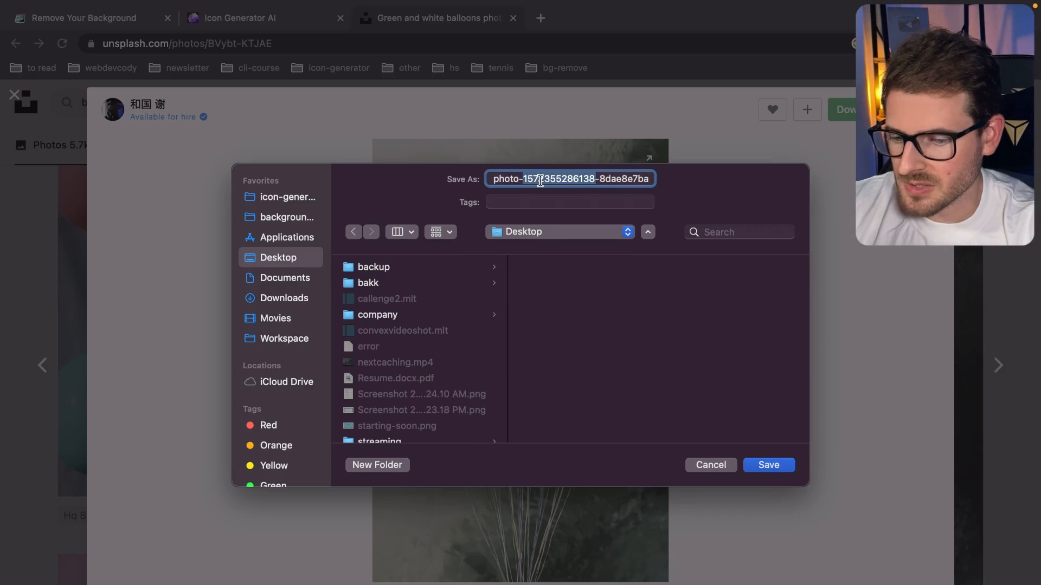
pyautogui.click(767, 465)
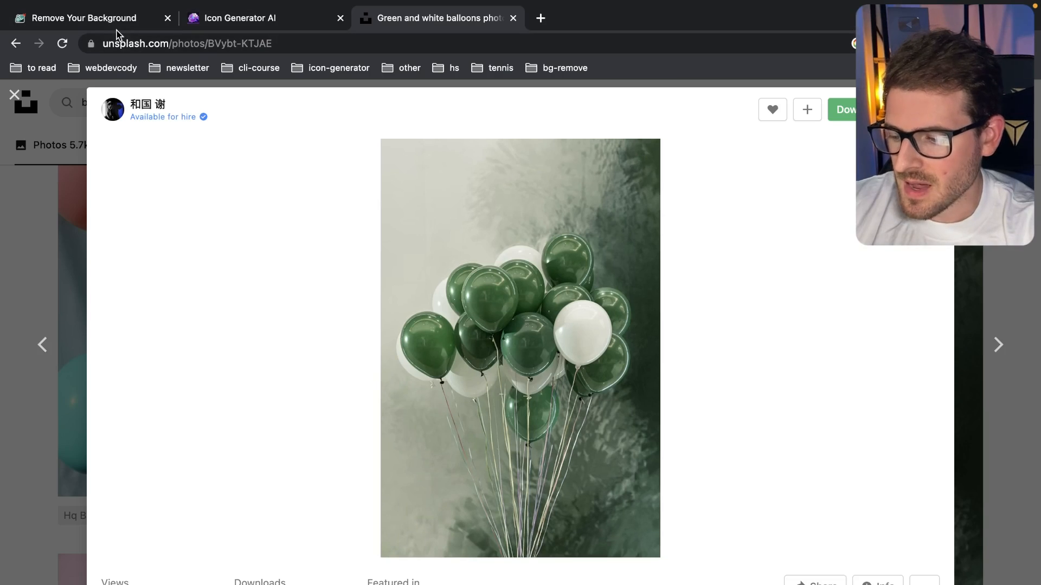
# Upload ballons.avif to BackgroundCutter for background removal, spending one credit, then return to Unsplash.
pyautogui.click(84, 18)
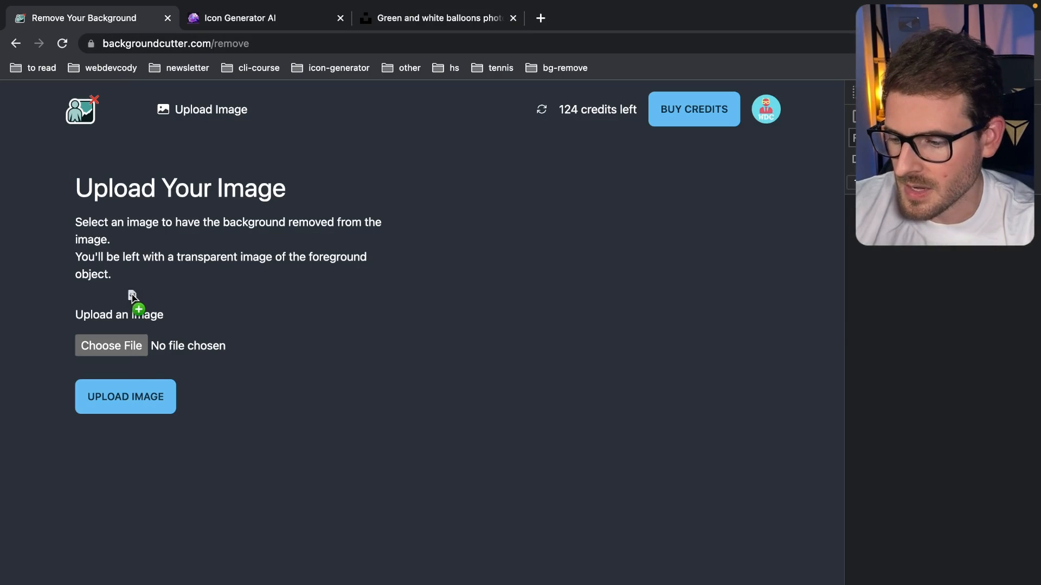
pyautogui.click(110, 345)
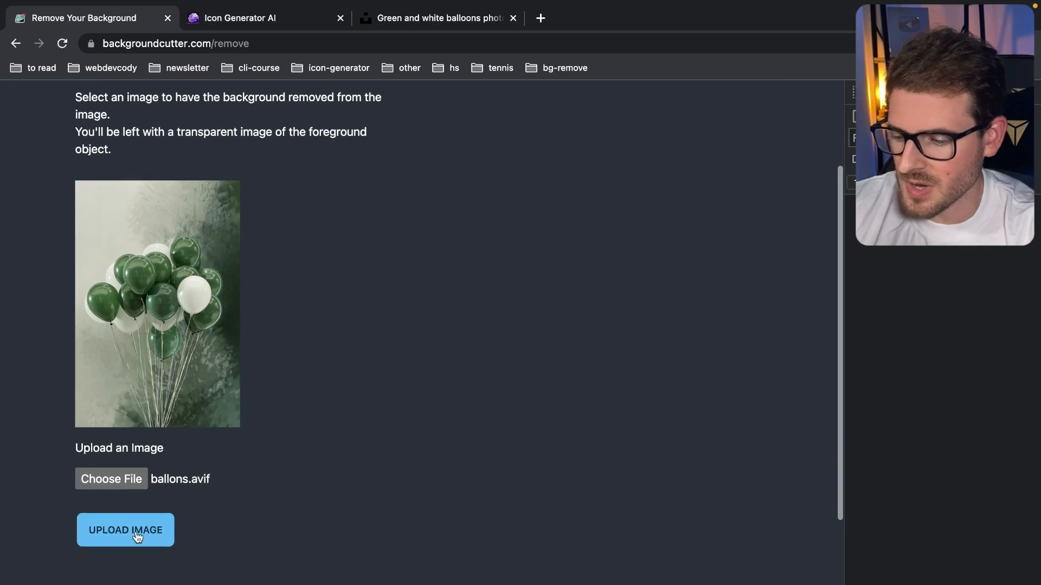
pyautogui.click(125, 530)
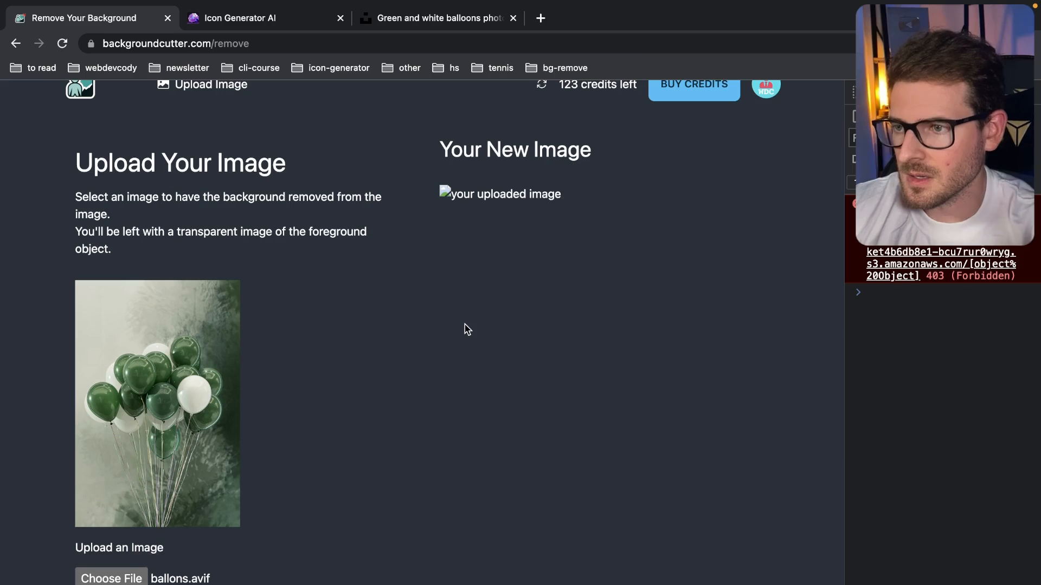
pyautogui.click(438, 18)
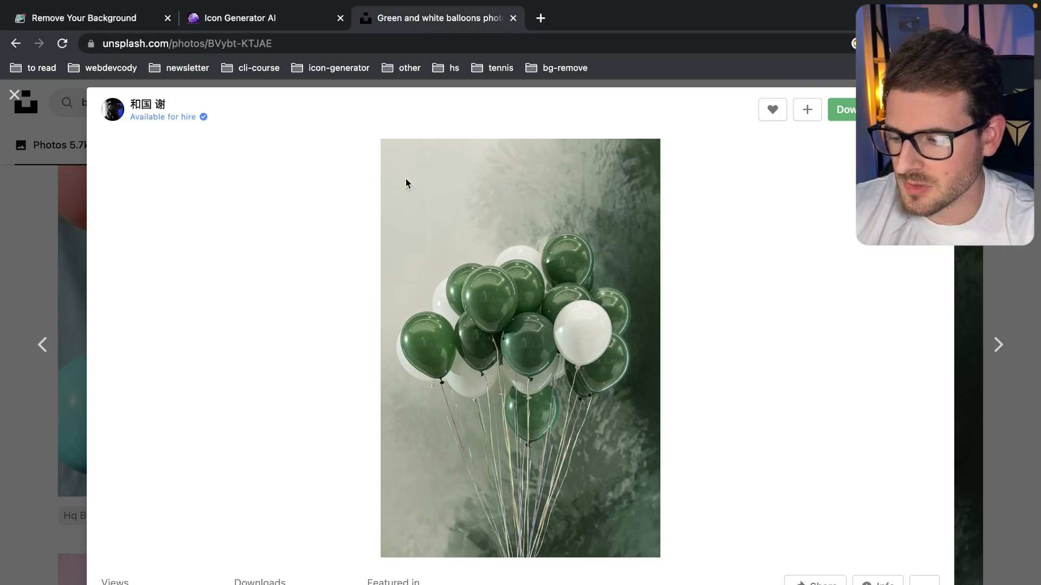
pyautogui.moveTo(814, 167)
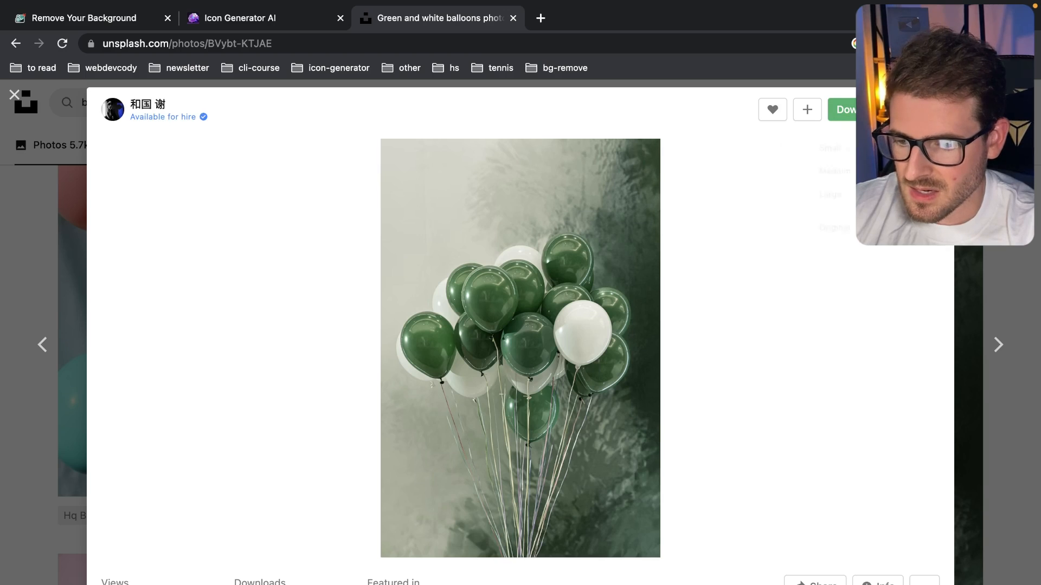
# Download the balloons photo as JPG from Unsplash and return to the background removal page.
pyautogui.click(846, 109)
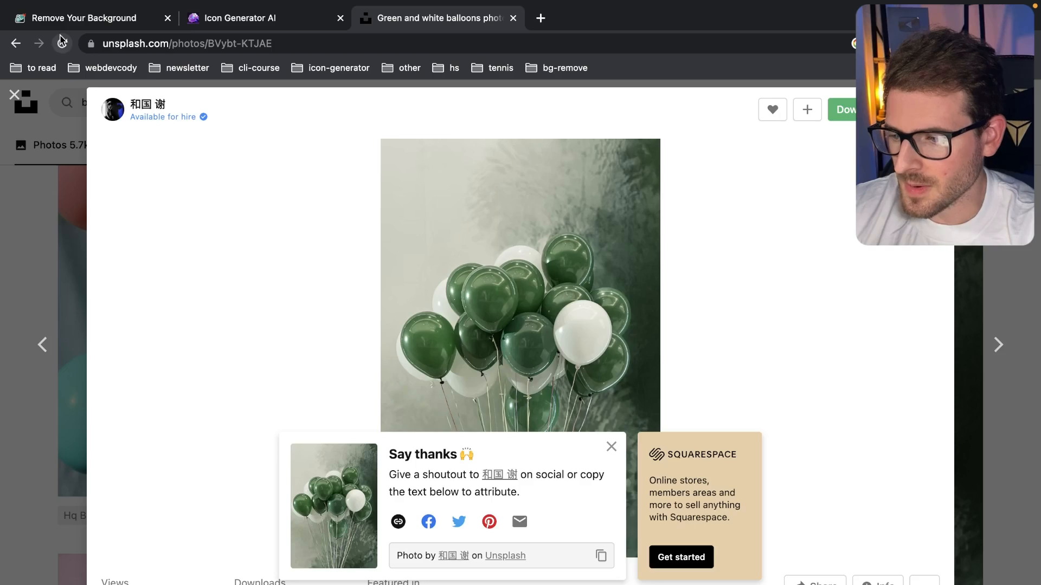
pyautogui.click(83, 19)
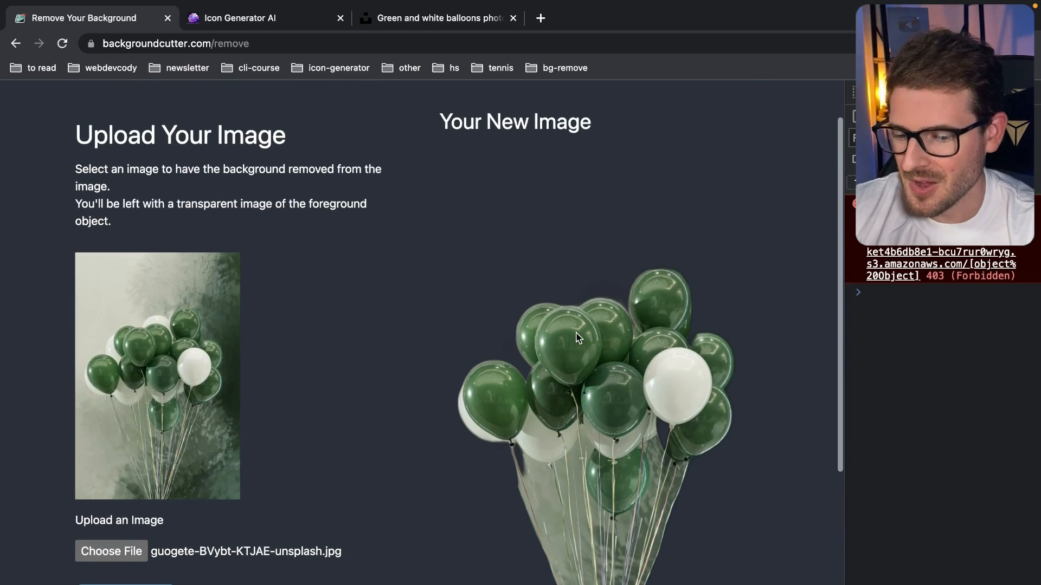
pyautogui.scroll(-3)
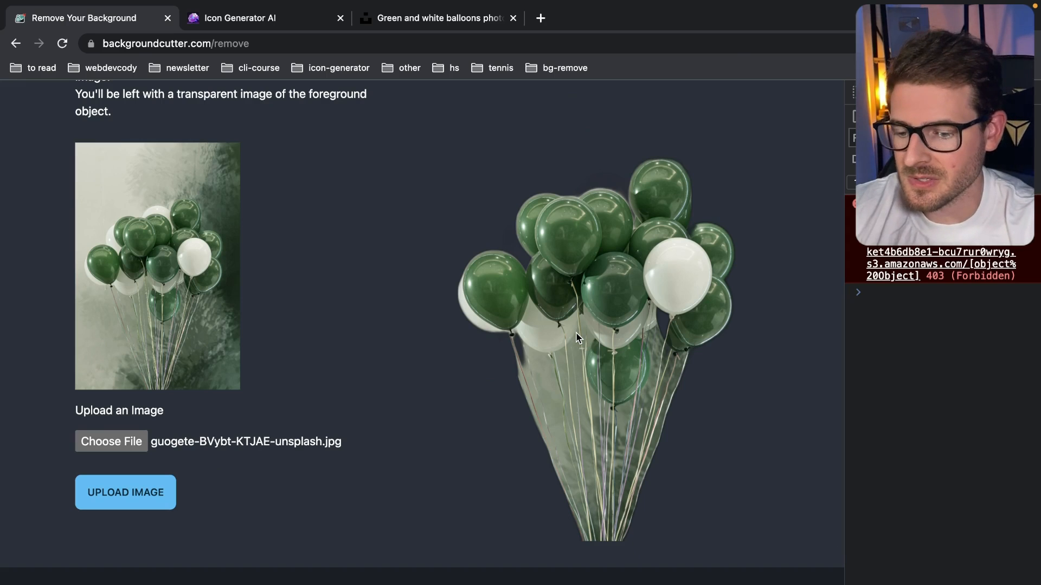
pyautogui.scroll(-3)
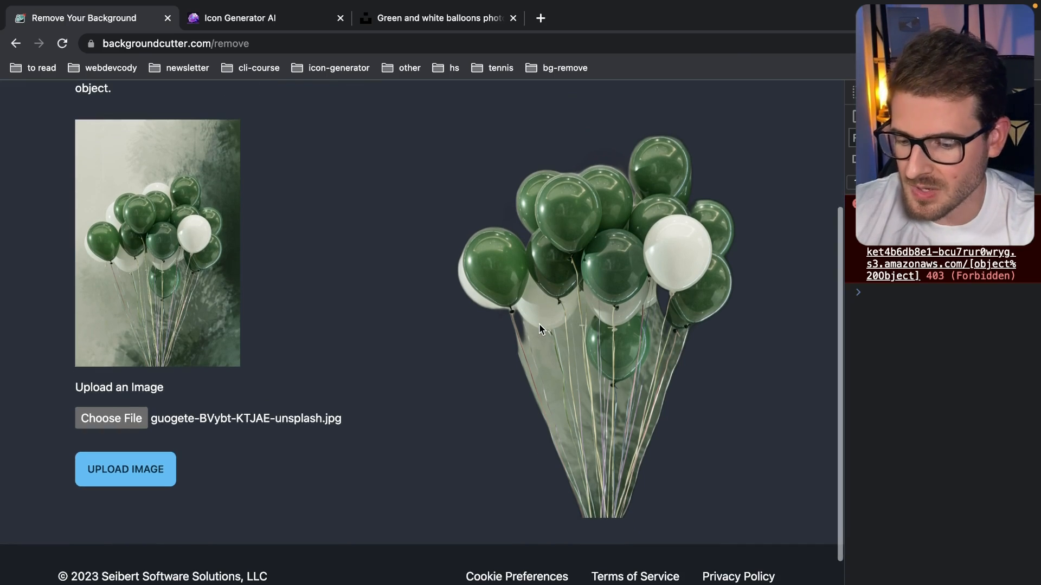
pyautogui.scroll(3)
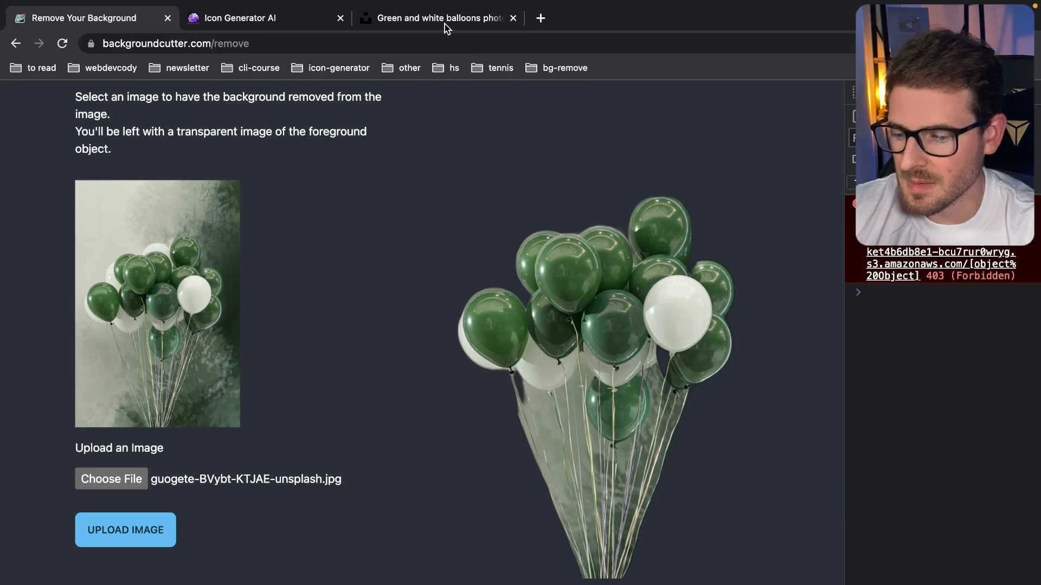
# Search Unsplash for 'a person standing' and browse the results down to the couple photo.
pyautogui.click(438, 18)
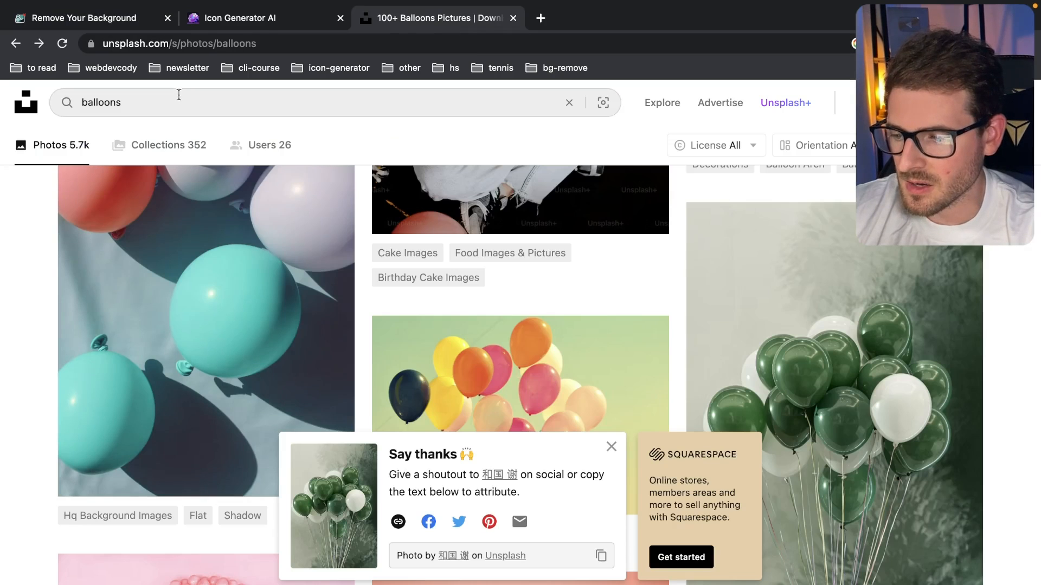
pyautogui.write('a person s')
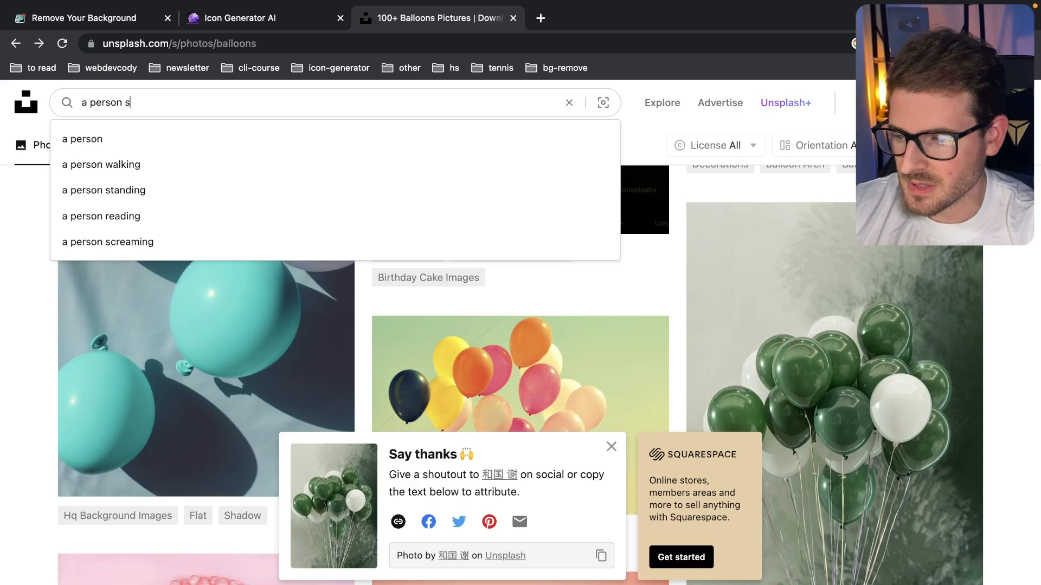
pyautogui.click(104, 190)
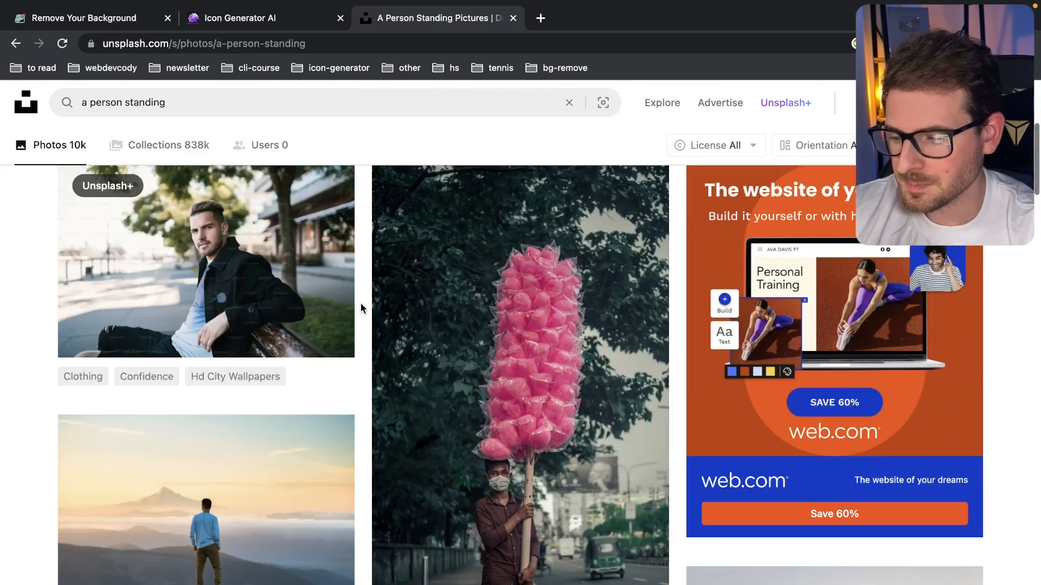
pyautogui.scroll(-3)
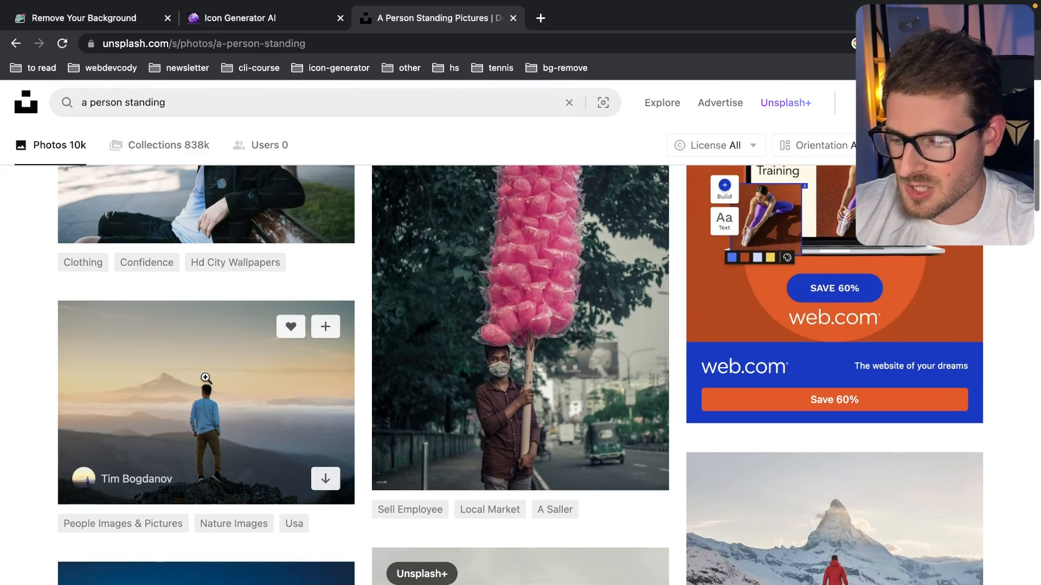
pyautogui.scroll(-3)
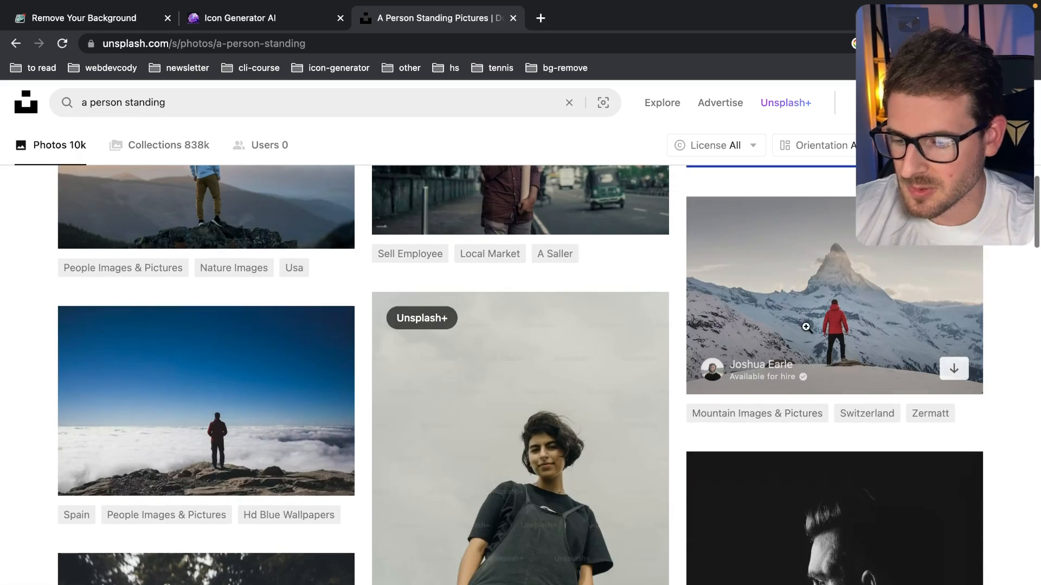
pyautogui.scroll(-3)
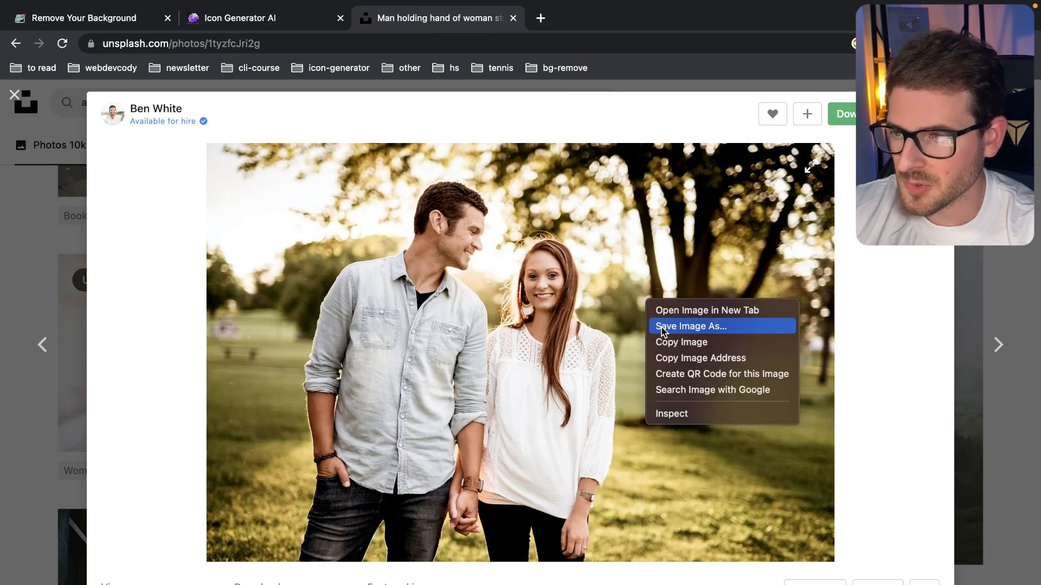
# Download Ben White's couple photo and return to the background remover with it chosen.
pyautogui.click(691, 327)
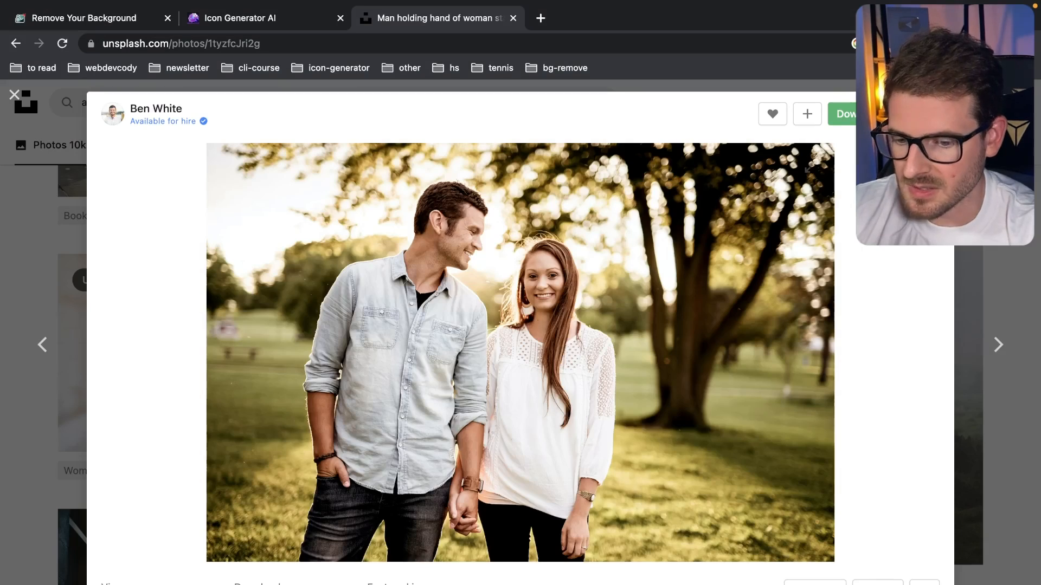
pyautogui.click(845, 114)
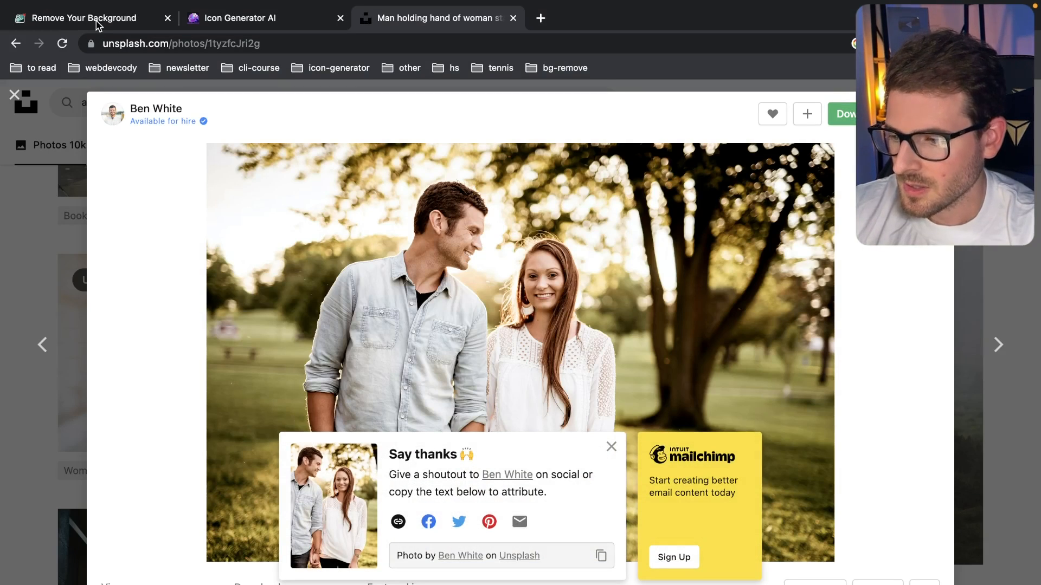
pyautogui.click(83, 18)
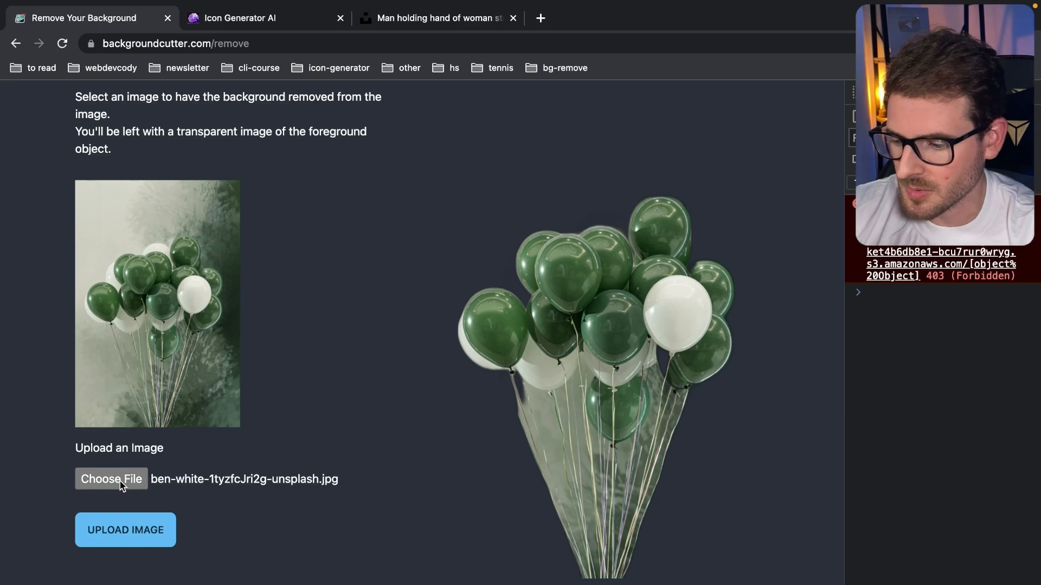
# Upload the couple photo to get a cutout of the two people, then return to Unsplash.
pyautogui.click(125, 530)
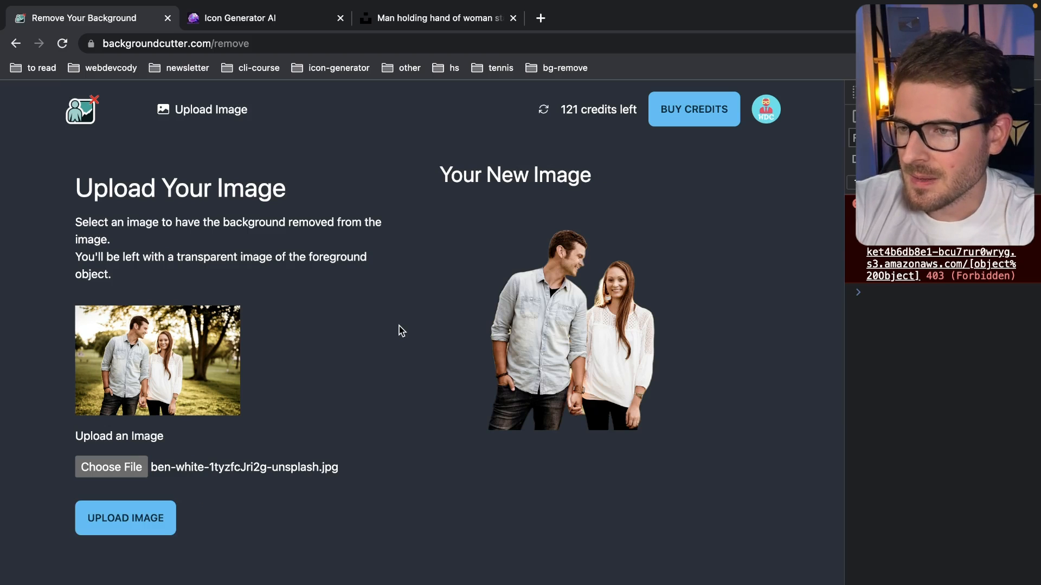
pyautogui.moveTo(207, 359)
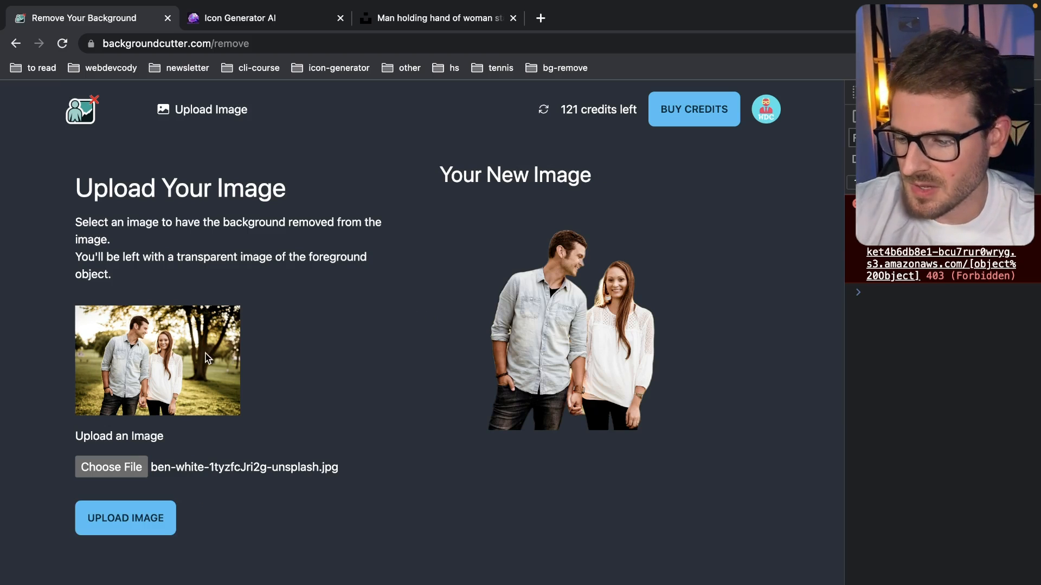
pyautogui.moveTo(140, 365)
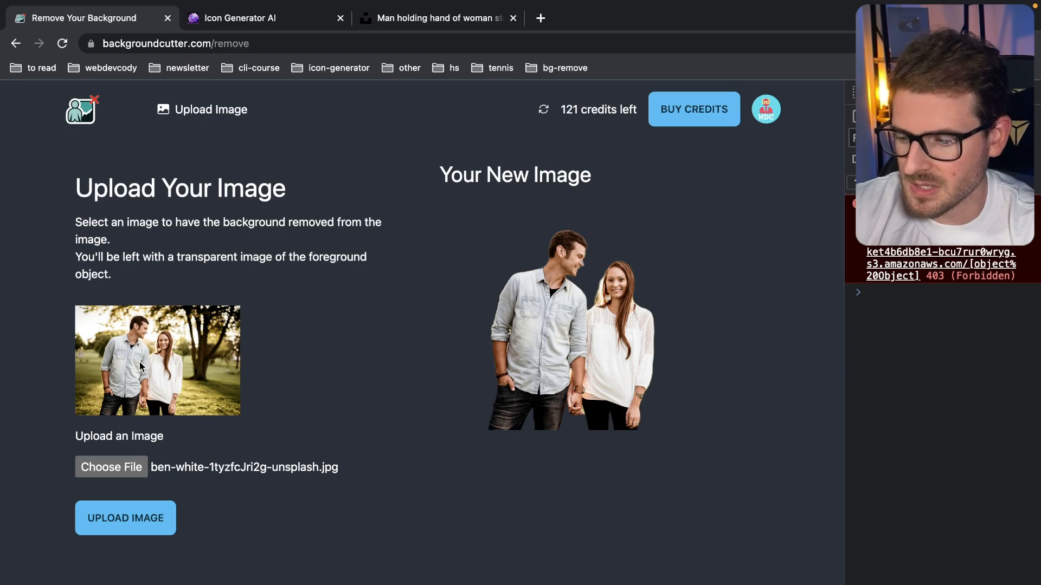
pyautogui.moveTo(583, 308)
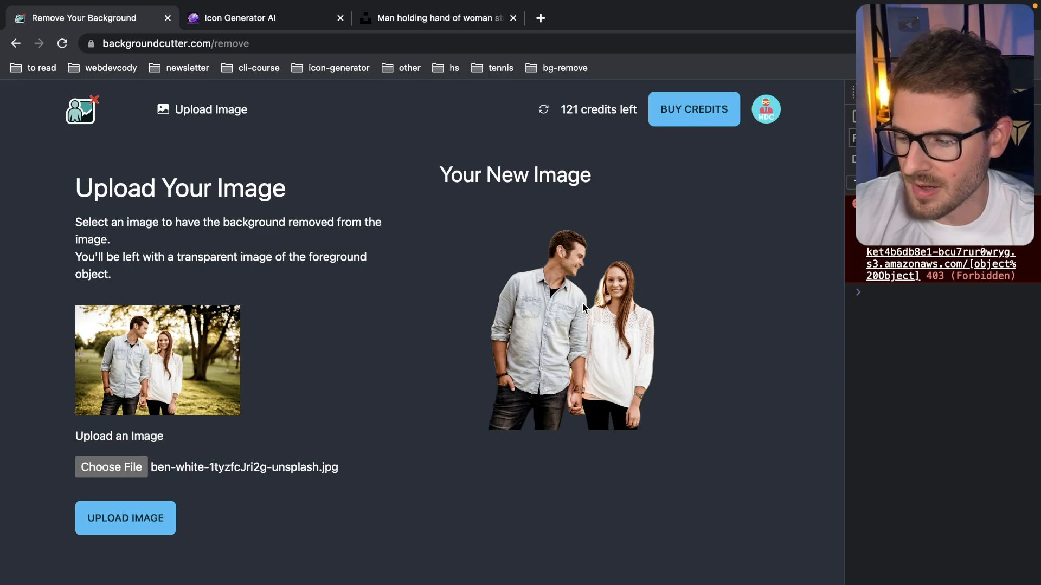
pyautogui.moveTo(431, 56)
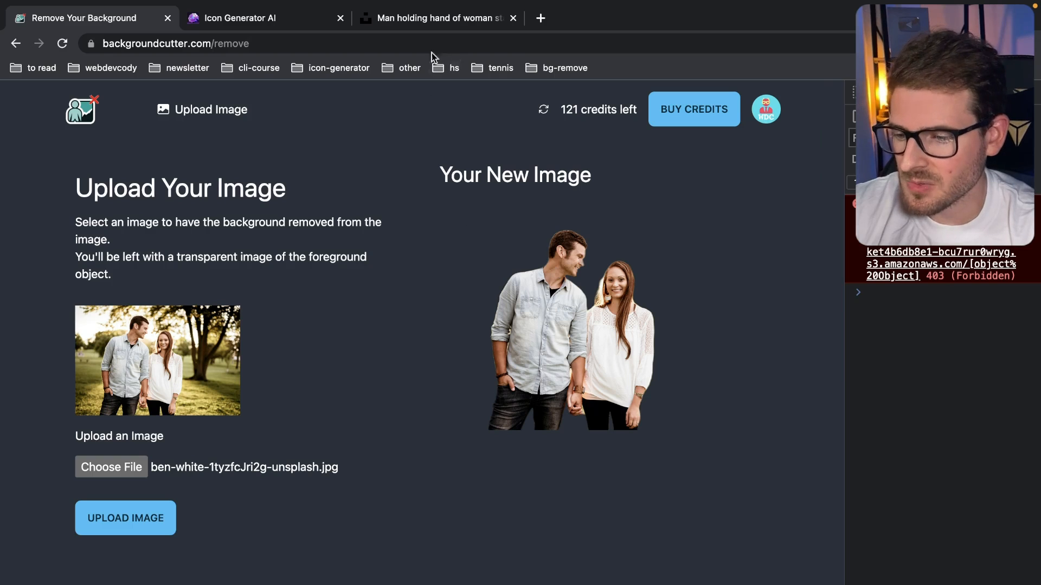
pyautogui.click(437, 19)
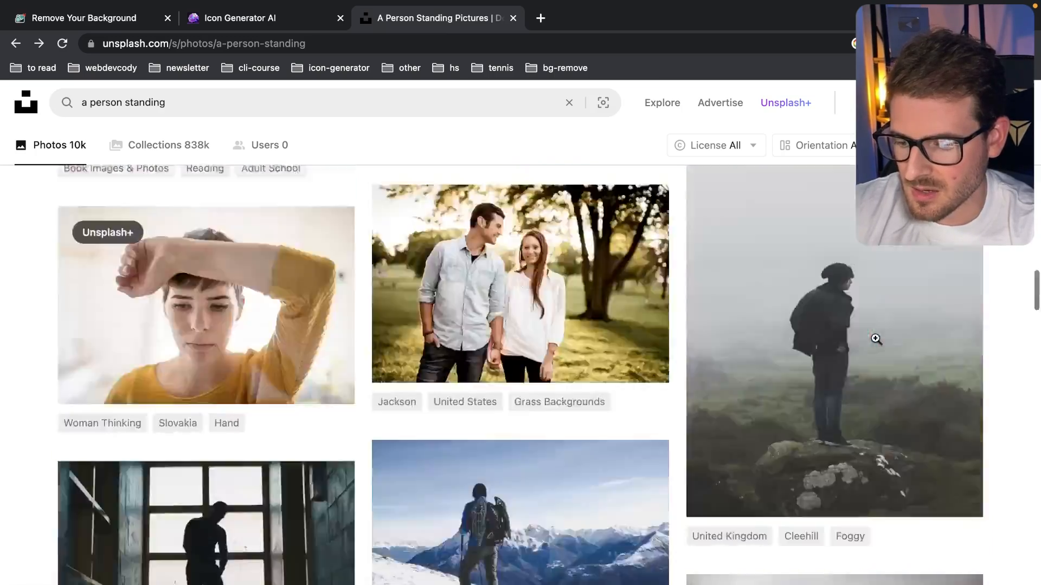
# Search 'dog jumping', download Ron Fung's white dog photo and return to the remover.
pyautogui.write('dog jumping')
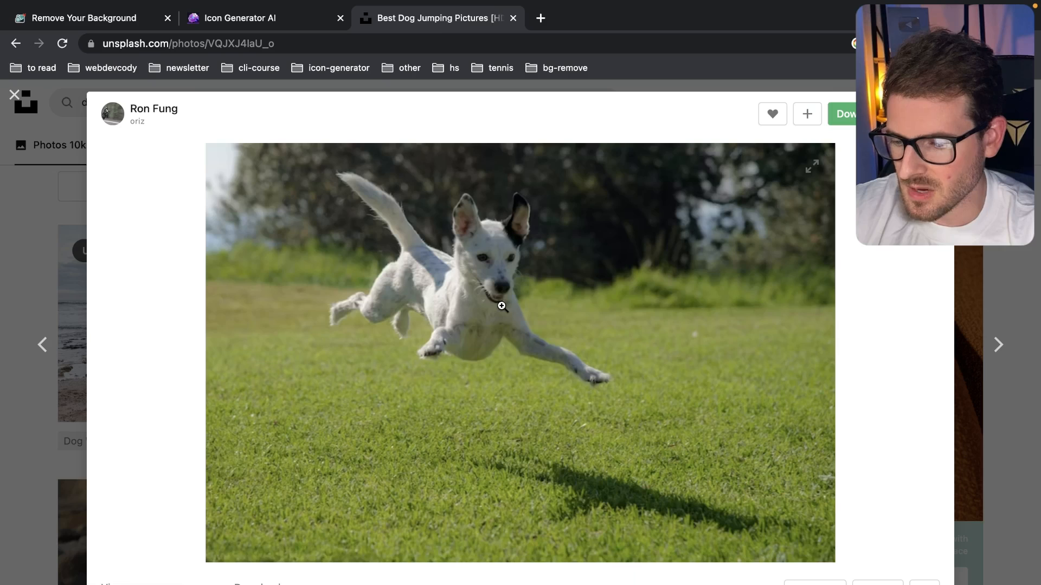
pyautogui.click(845, 114)
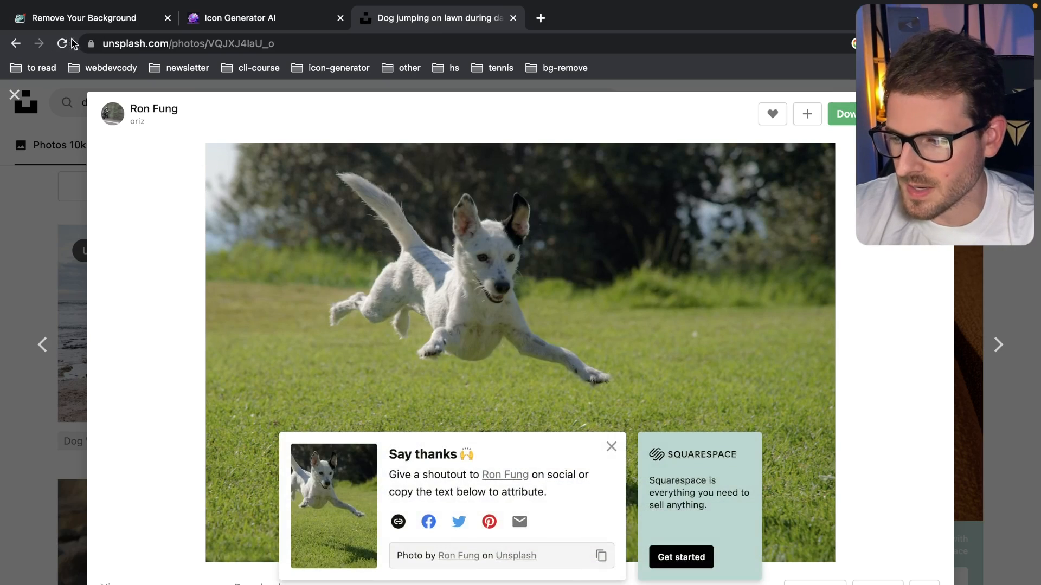
pyautogui.click(87, 19)
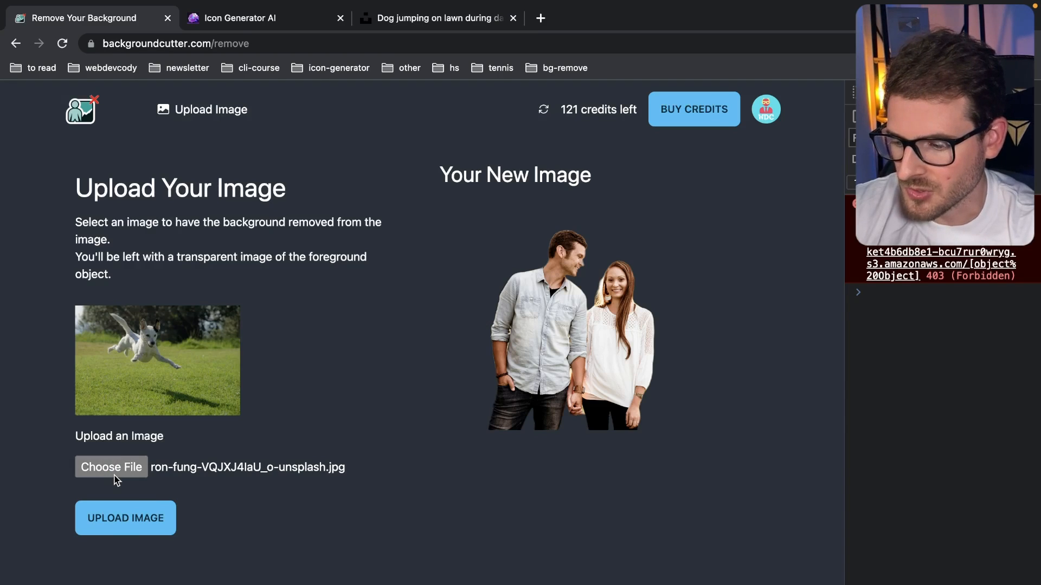
# Upload the jumping dog photo for a transparent cutout and open the result for a closer look.
pyautogui.click(125, 518)
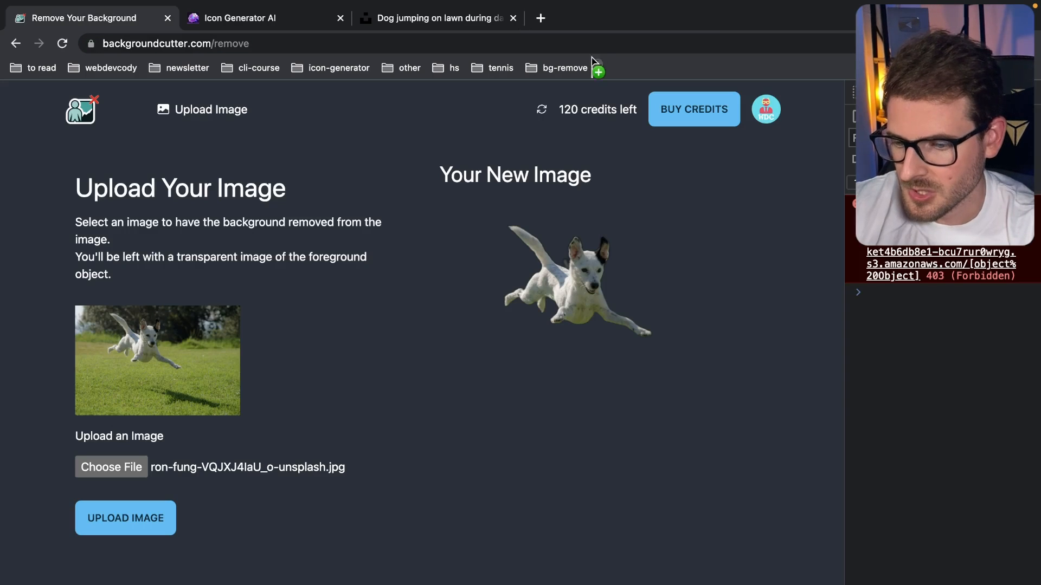
pyautogui.click(438, 19)
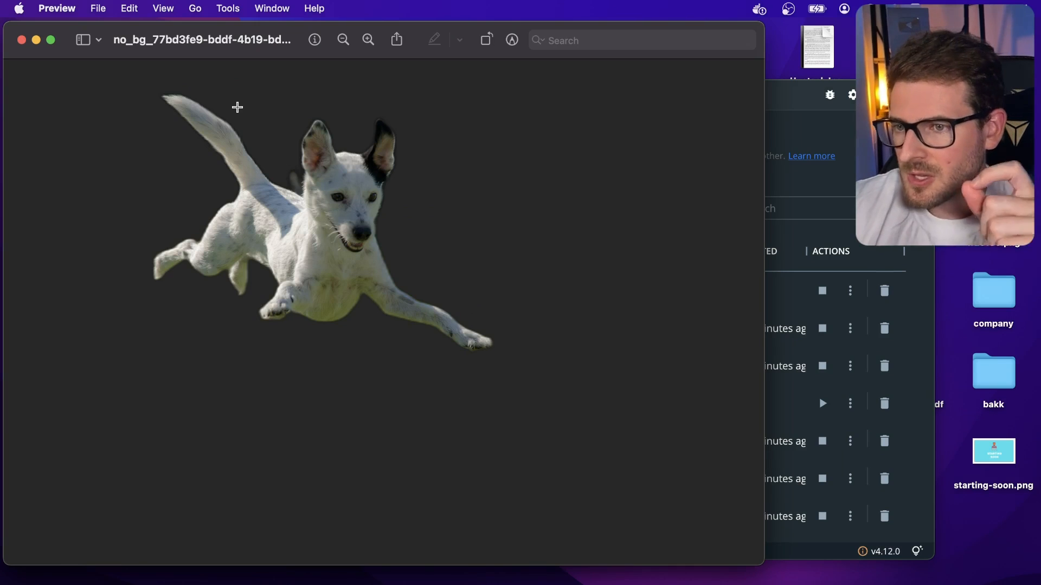
# Enlarge the dog cutout in Preview to inspect the quality of its edges.
pyautogui.click(367, 40)
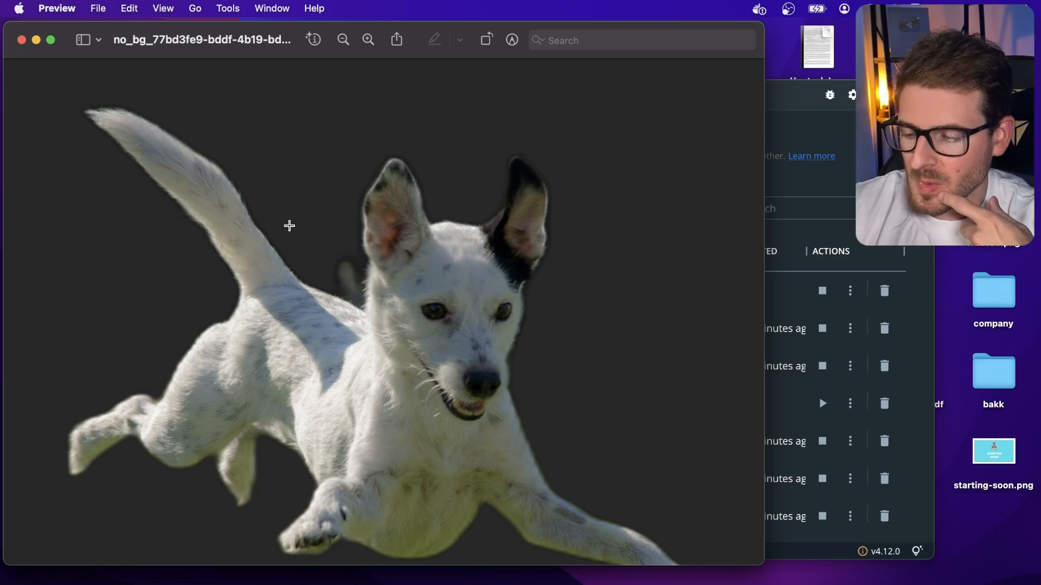
pyautogui.moveTo(348, 156)
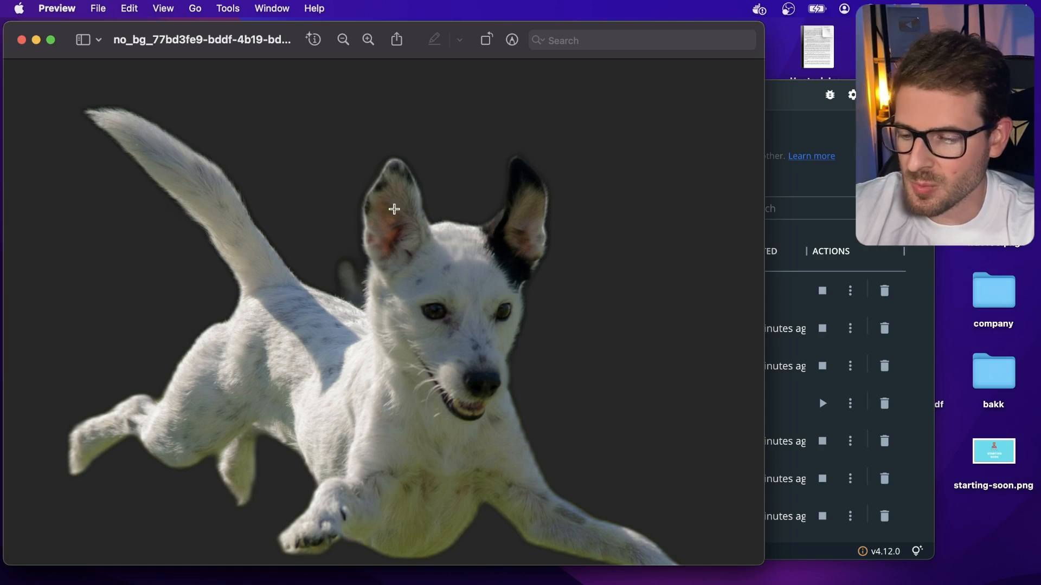
pyautogui.moveTo(362, 274)
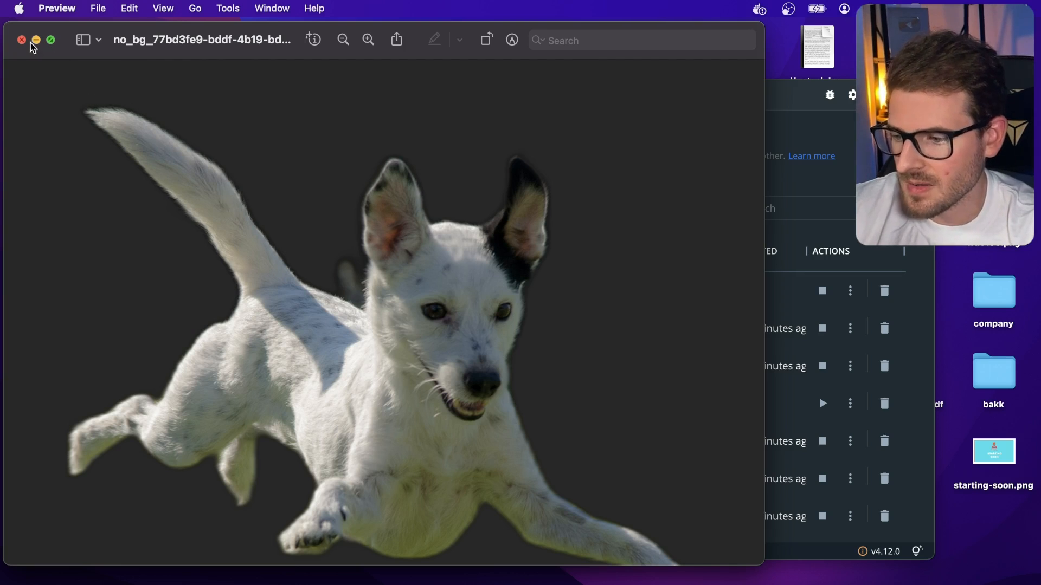
pyautogui.moveTo(111, 72)
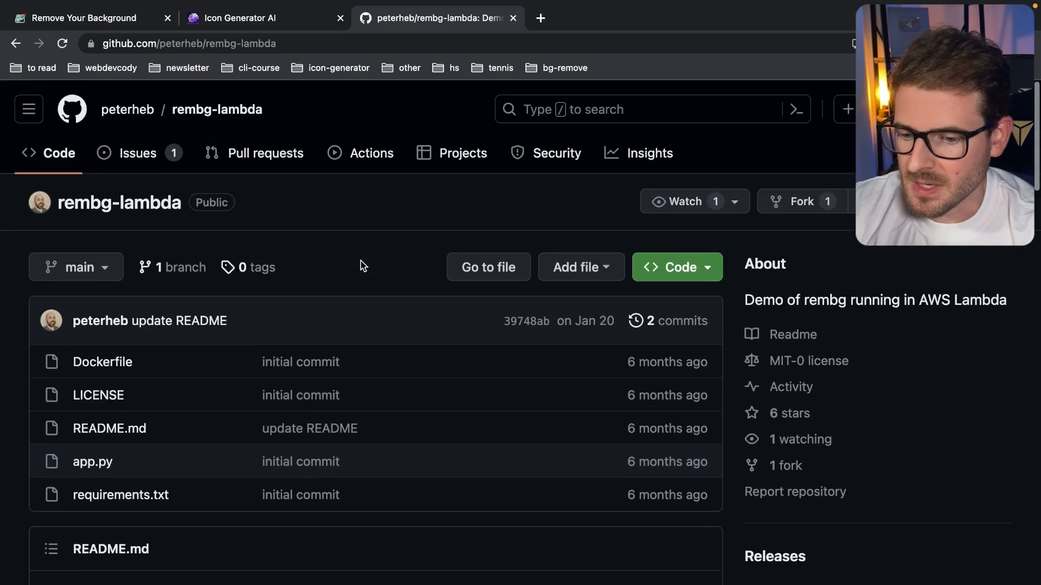
# View rembg-lambda's MIT No Attribution license in a new tab and close it.
pyautogui.scroll(-3)
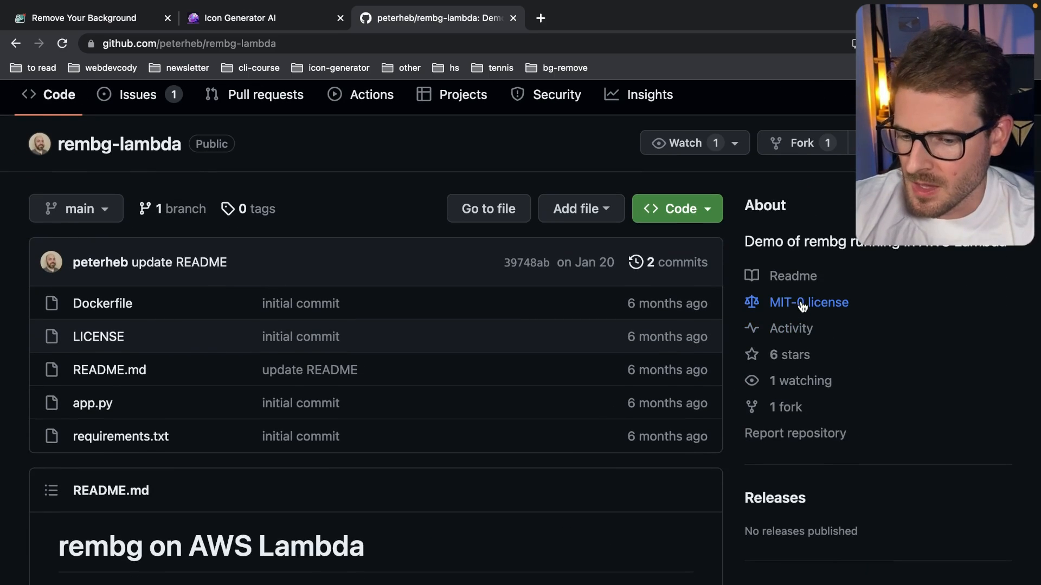
pyautogui.moveTo(390, 280)
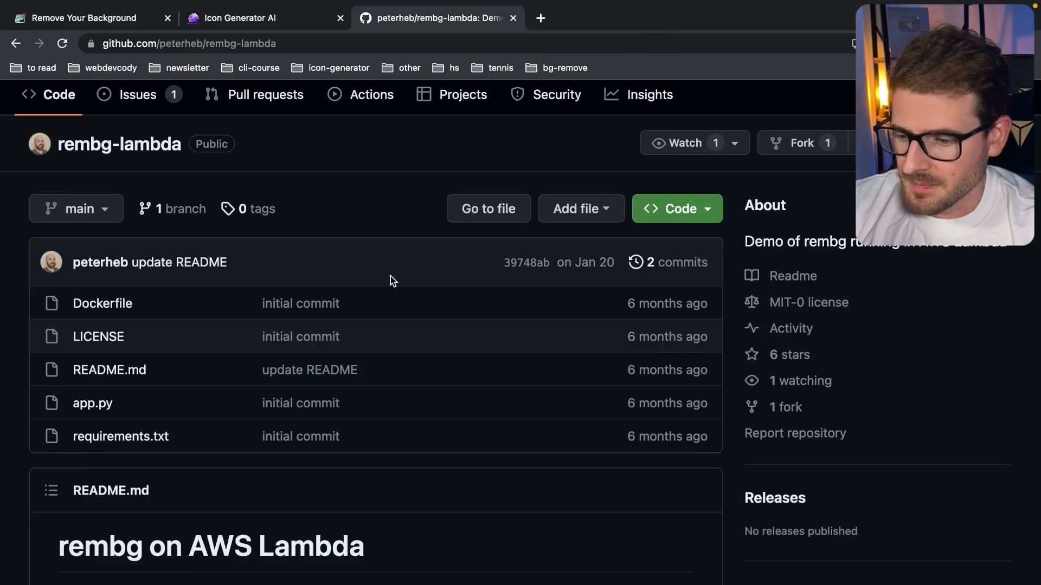
pyautogui.scroll(-3)
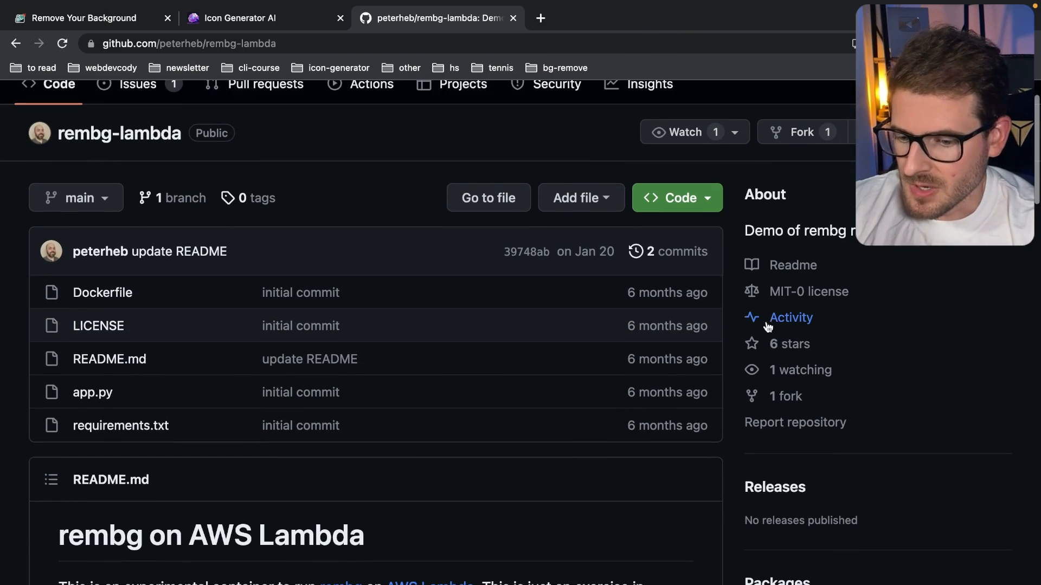
pyautogui.middleClick(98, 326)
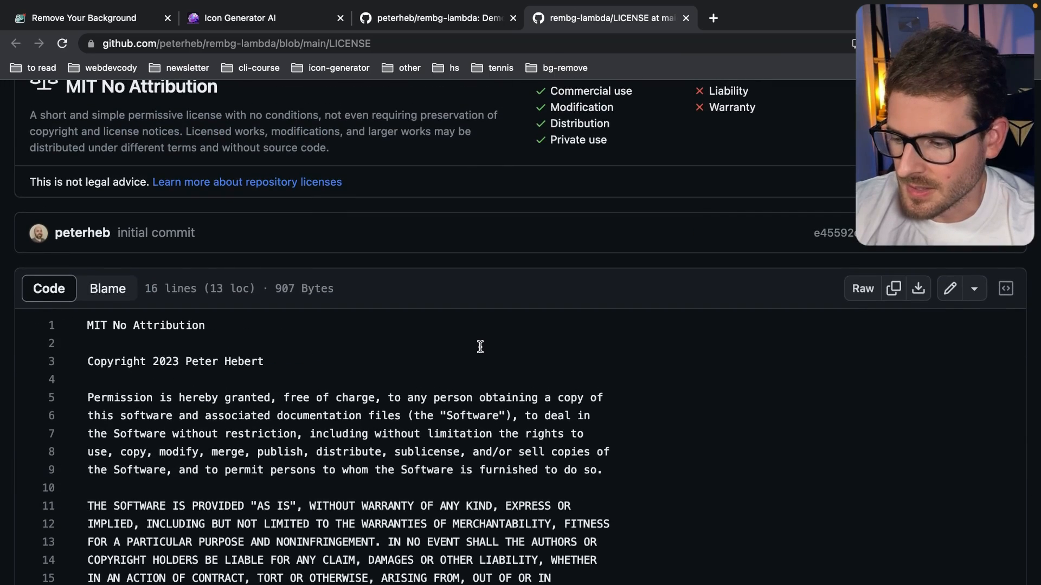
pyautogui.scroll(3)
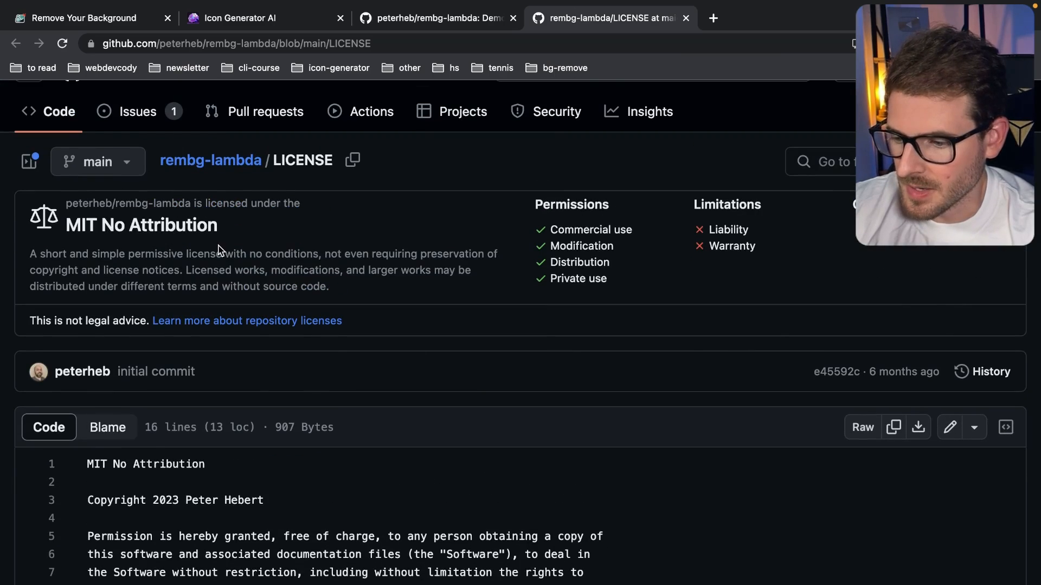
pyautogui.click(685, 18)
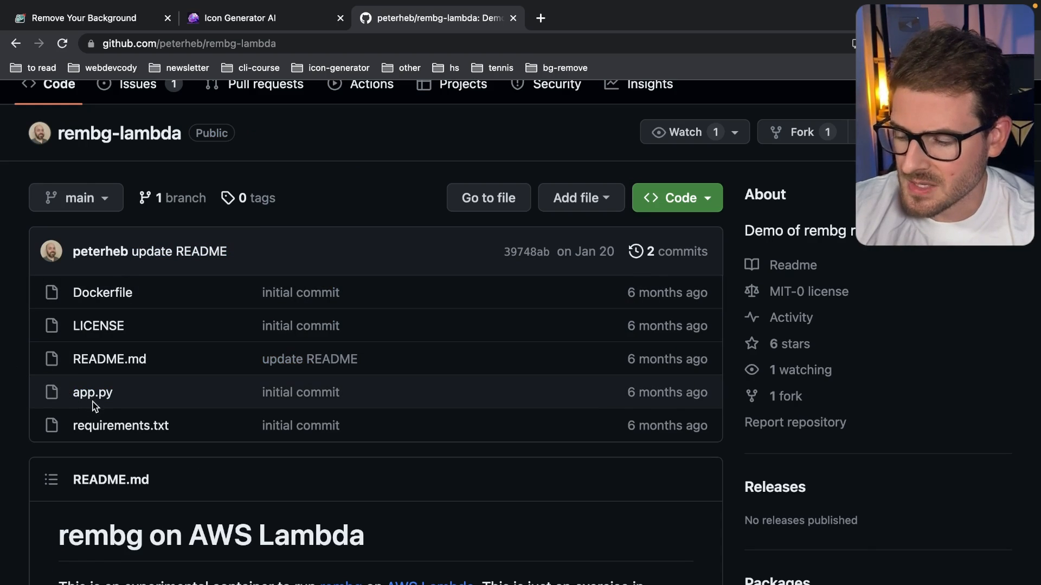
pyautogui.moveTo(102, 293)
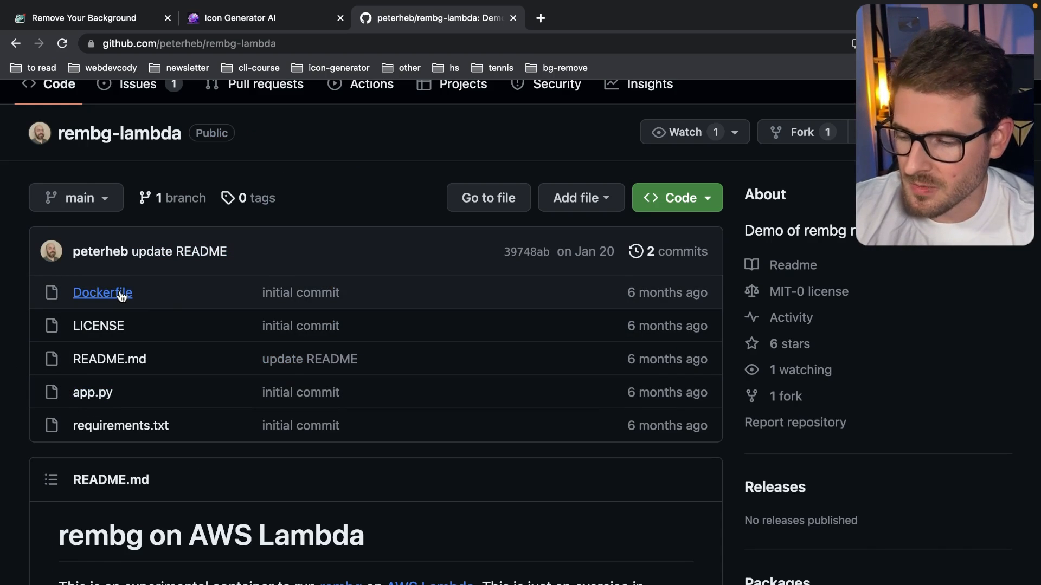
pyautogui.moveTo(102, 293)
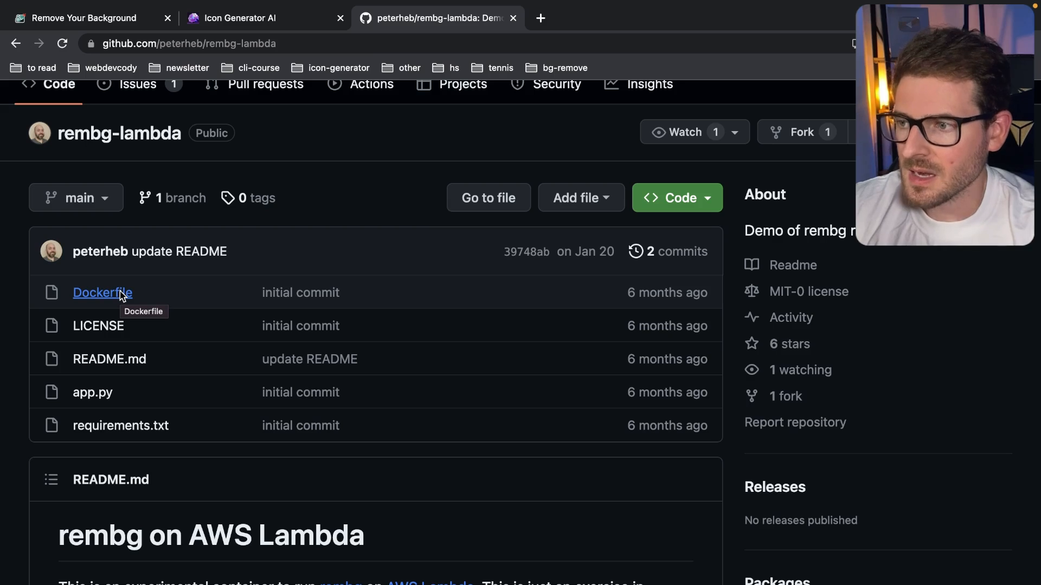
# Scroll the rembg-lambda README down to The Dockerfile section.
pyautogui.scroll(-3)
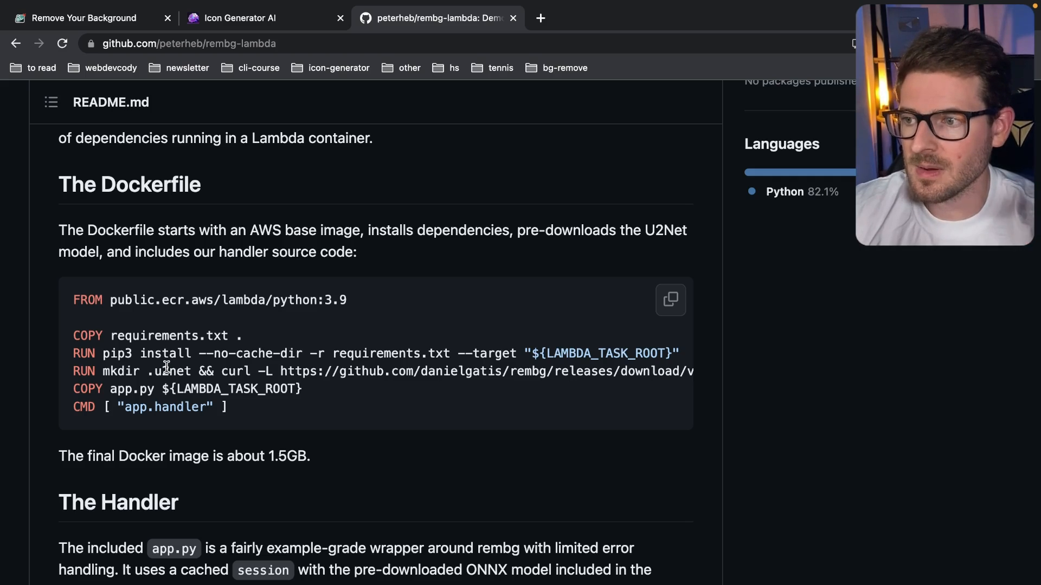
pyautogui.moveTo(204, 286)
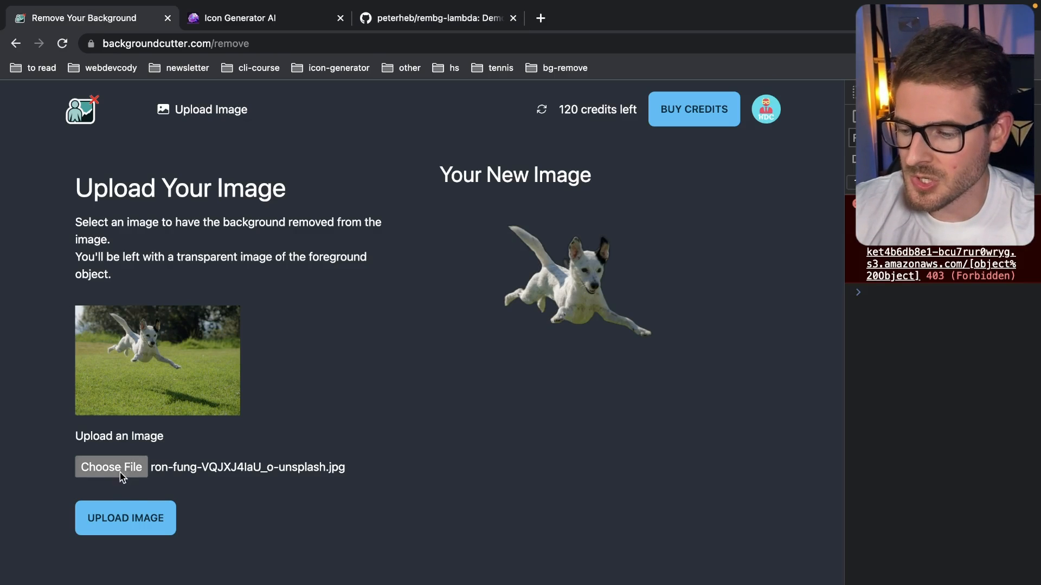
pyautogui.moveTo(132, 497)
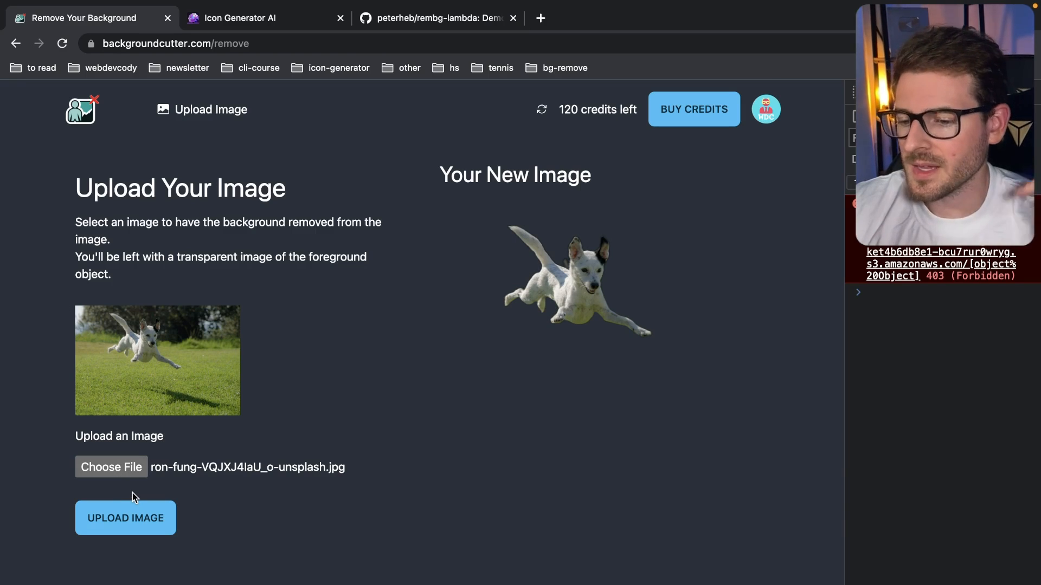
pyautogui.moveTo(164, 331)
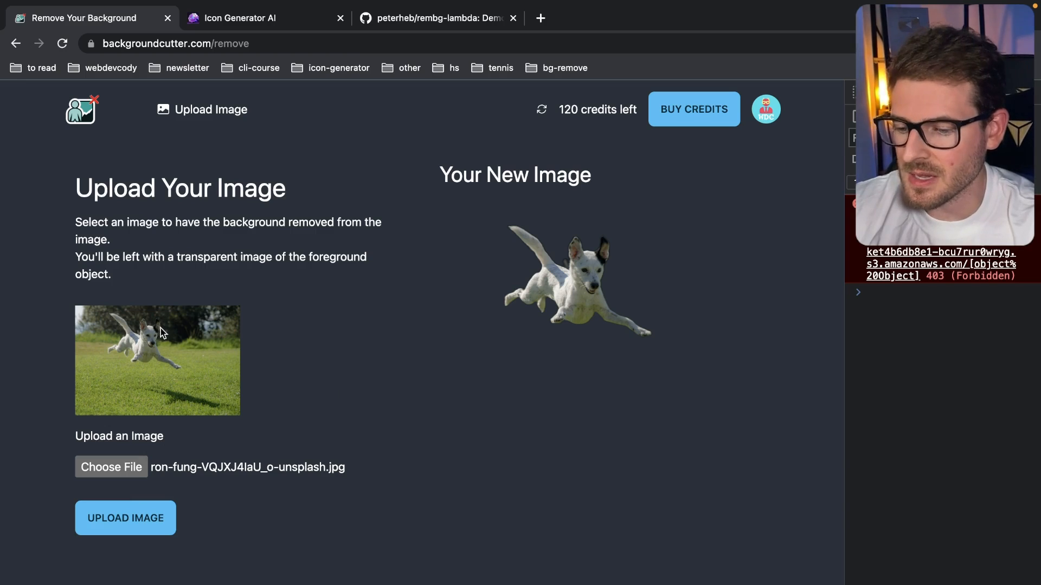
pyautogui.moveTo(321, 321)
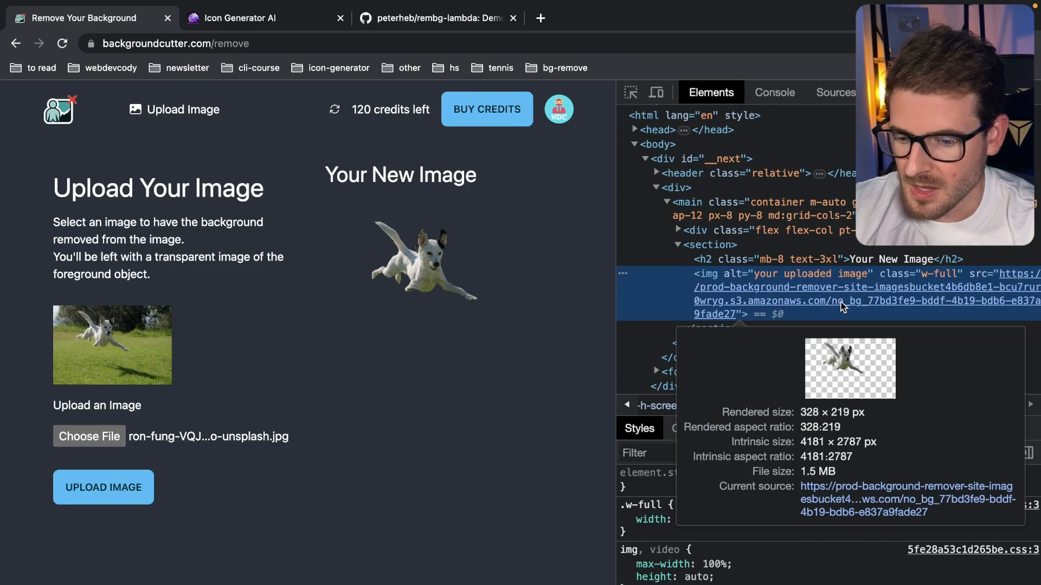
pyautogui.moveTo(856, 307)
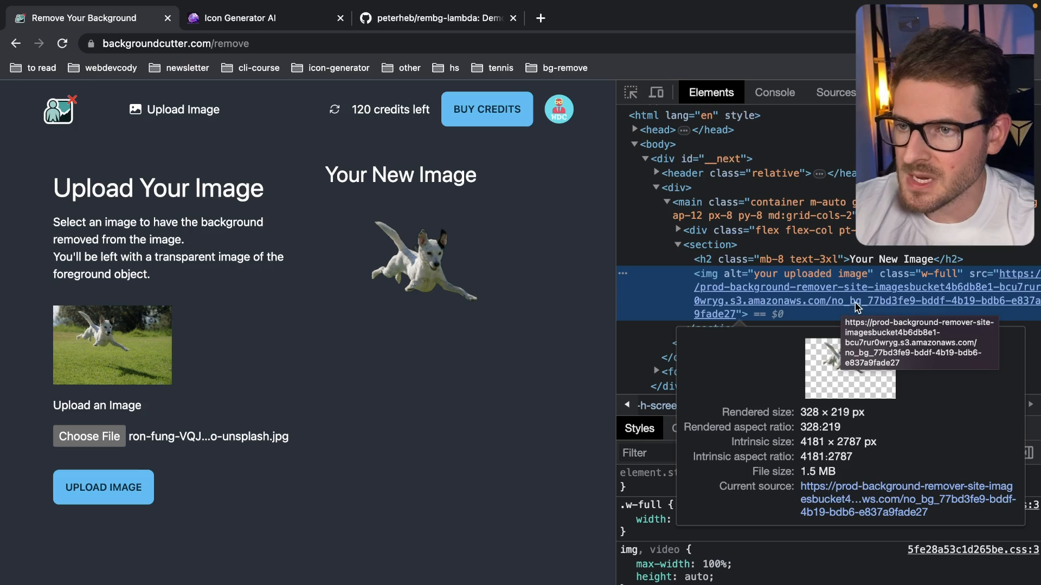
pyautogui.moveTo(629, 293)
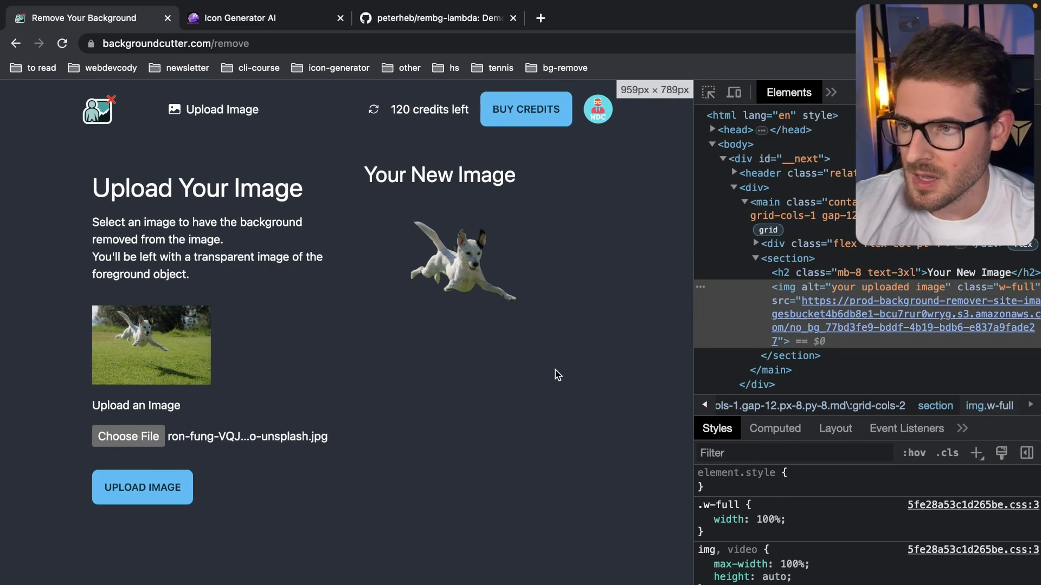
# Return to the rembg-lambda repository README tab after inspecting the dog cutout's image details.
pyautogui.click(438, 18)
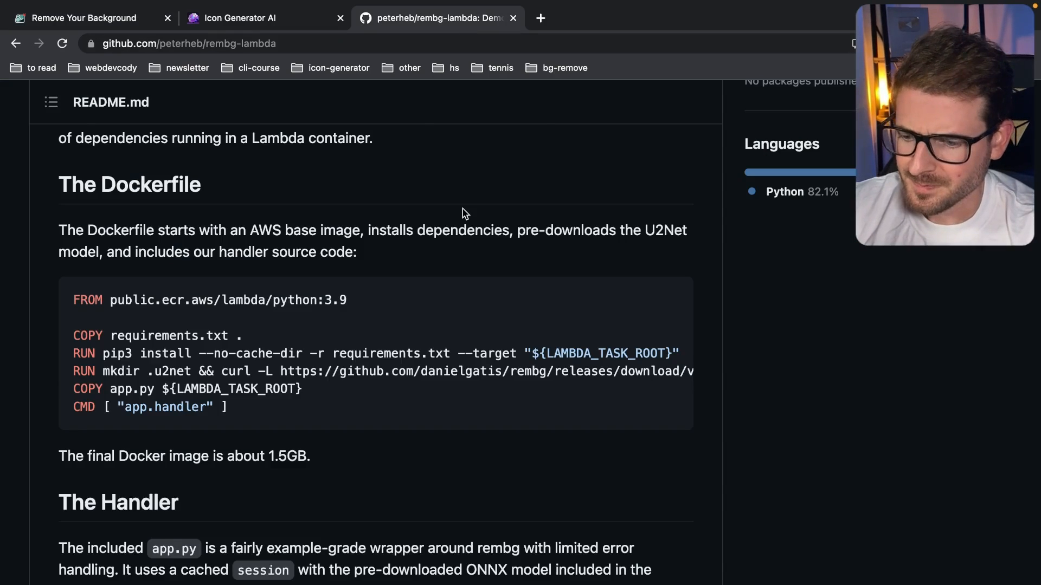
# Scroll the rembg-lambda README and follow its link to the original danielgatis/rembg project.
pyautogui.scroll(3)
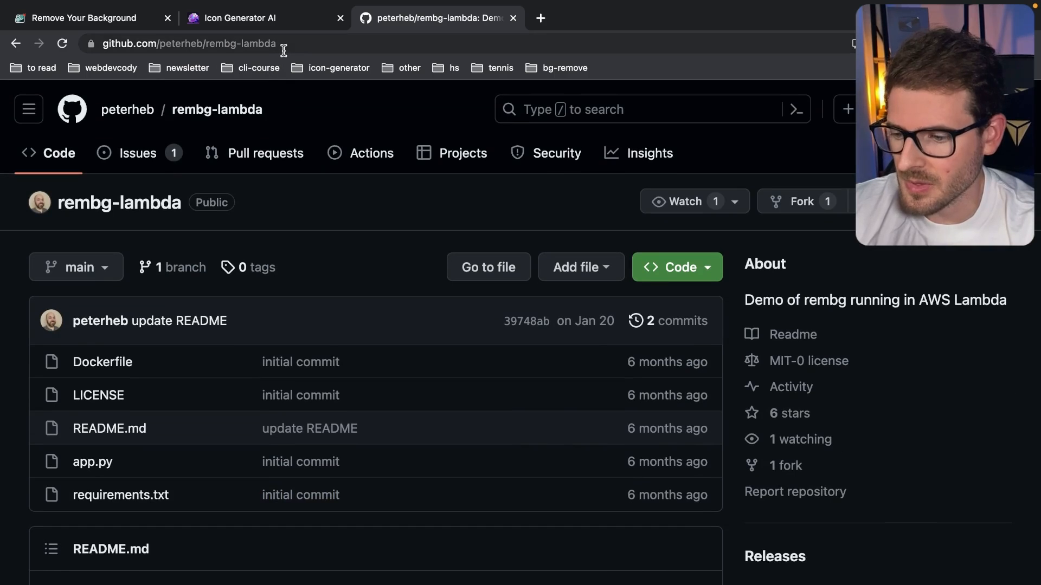
pyautogui.scroll(-3)
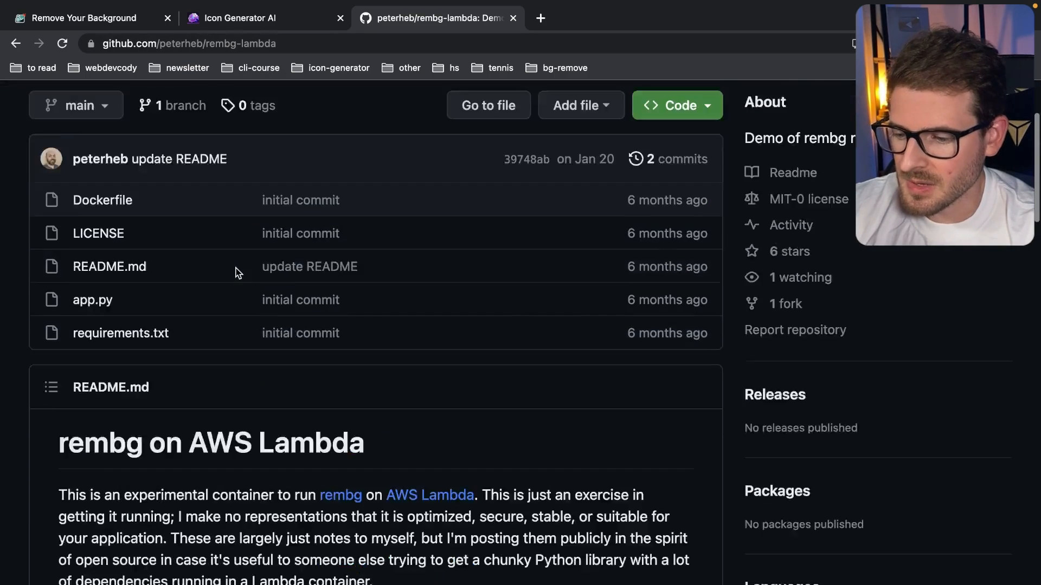
pyautogui.scroll(-3)
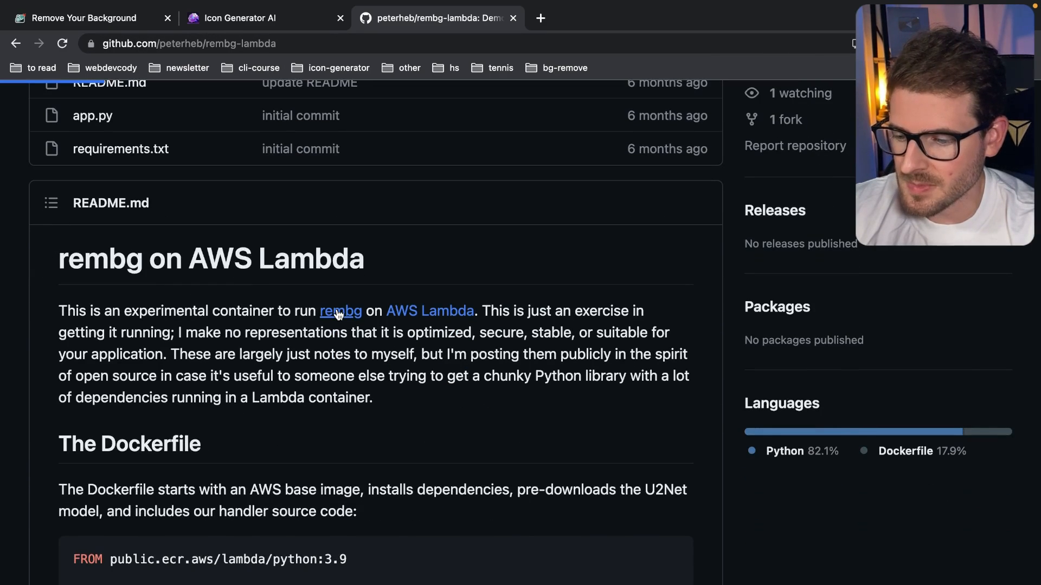
pyautogui.click(339, 311)
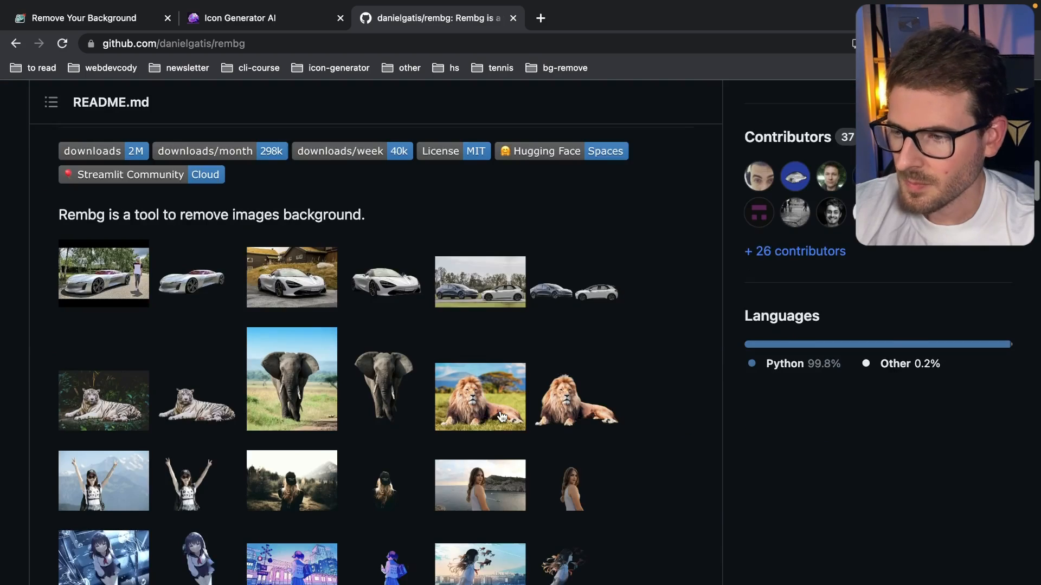
# Browse the rembg README's example cutouts, sponsor, requirements and installation notes, then return to the background remover site.
pyautogui.scroll(-3)
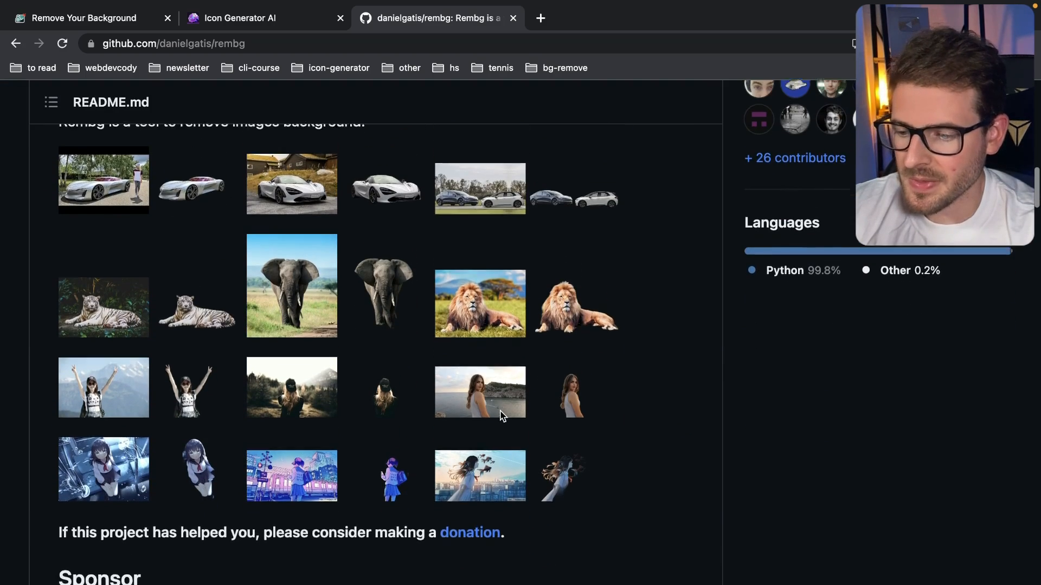
pyautogui.scroll(-3)
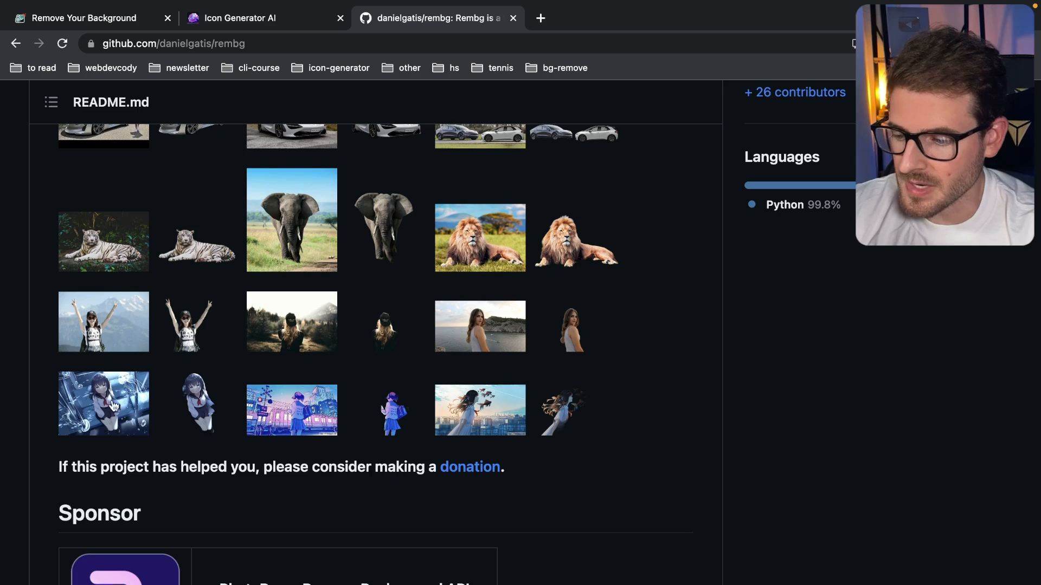
pyautogui.scroll(-3)
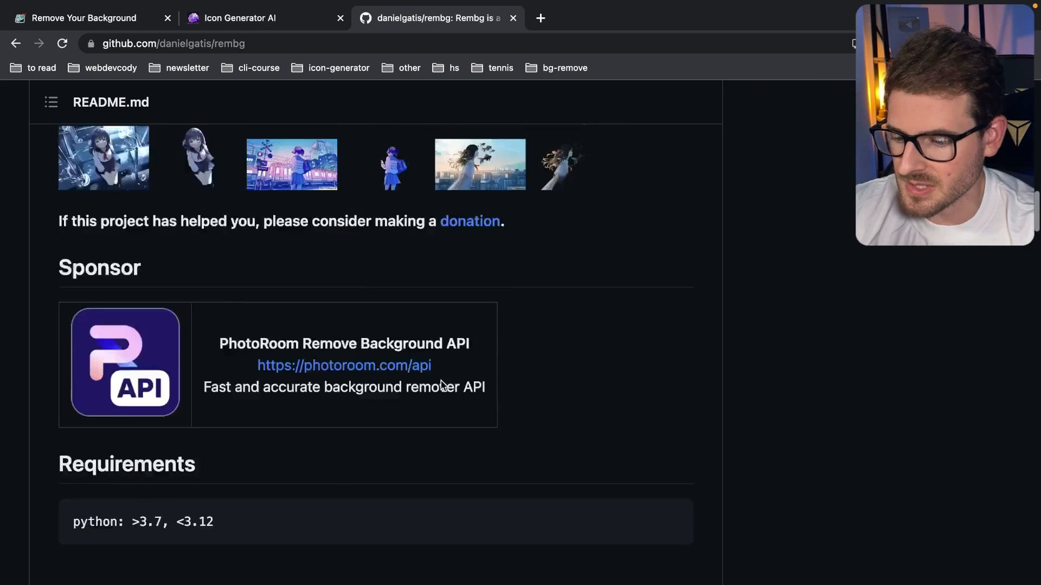
pyautogui.scroll(-3)
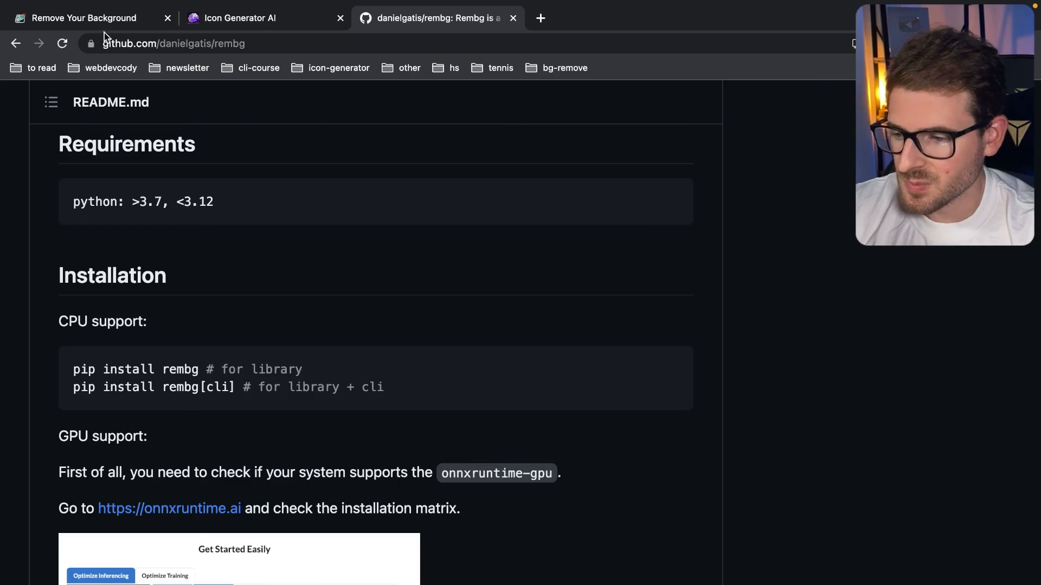
pyautogui.click(79, 18)
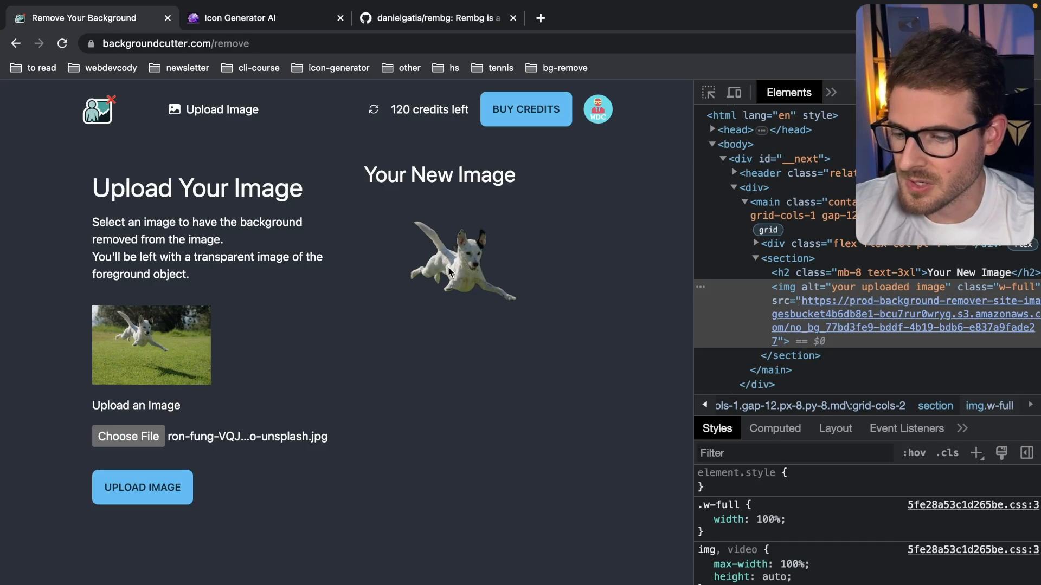
pyautogui.moveTo(481, 211)
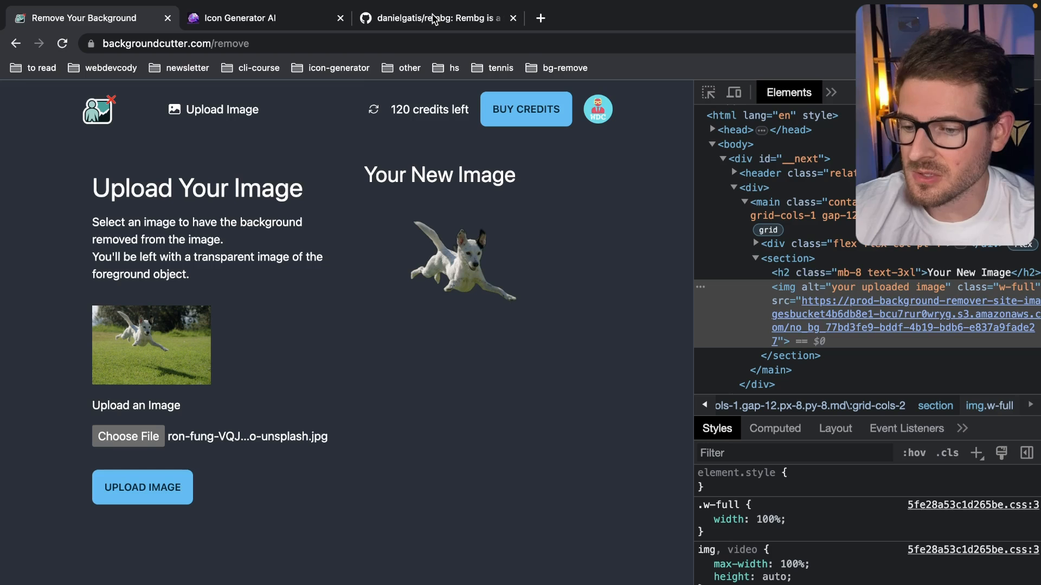
pyautogui.moveTo(433, 18)
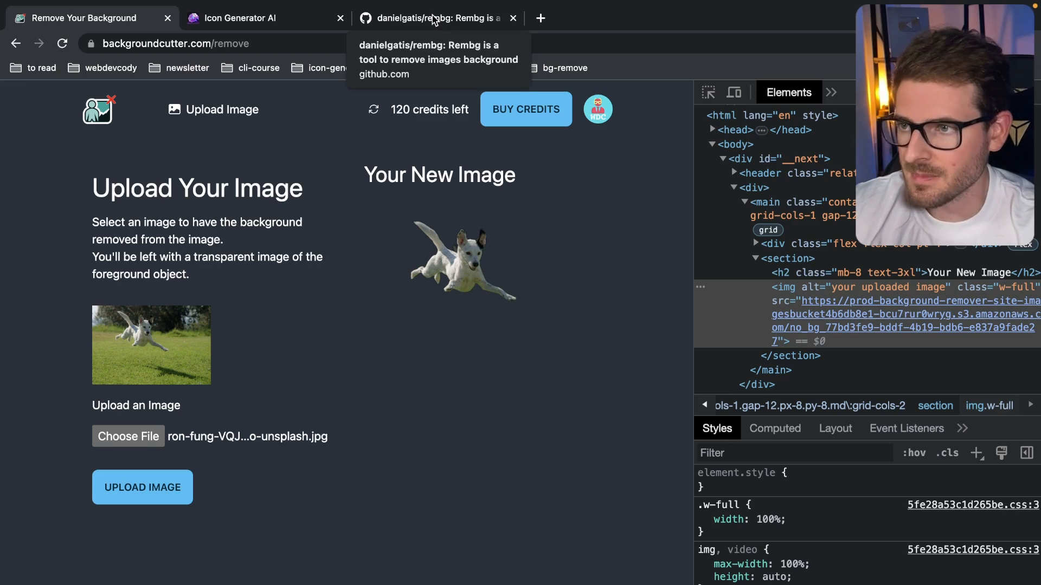
pyautogui.moveTo(416, 164)
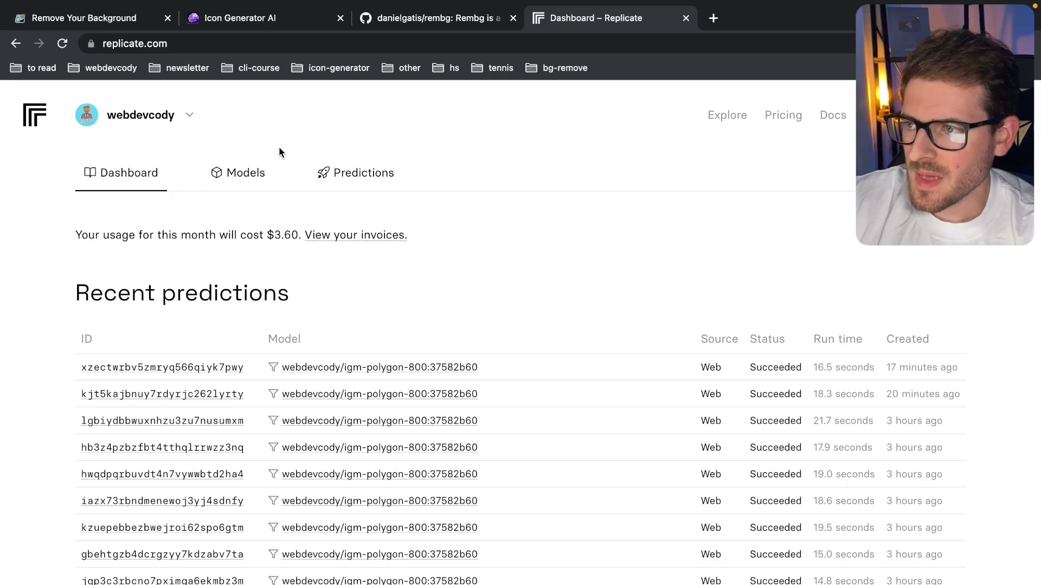
pyautogui.moveTo(726, 115)
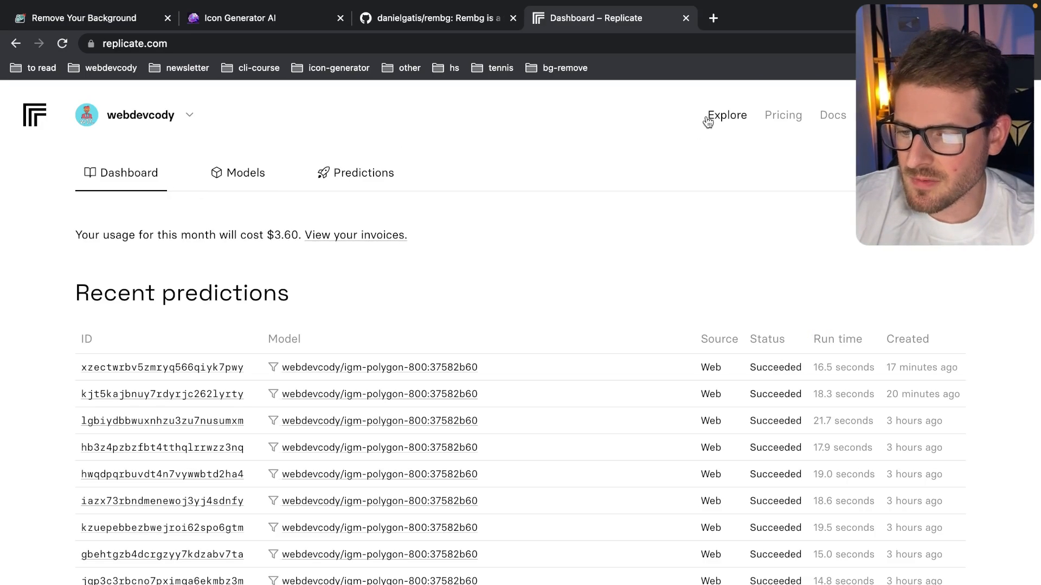
# Search Replicate's Explore page for 'remove gb' and scroll the results down to the pollinations/modnet card.
pyautogui.click(726, 115)
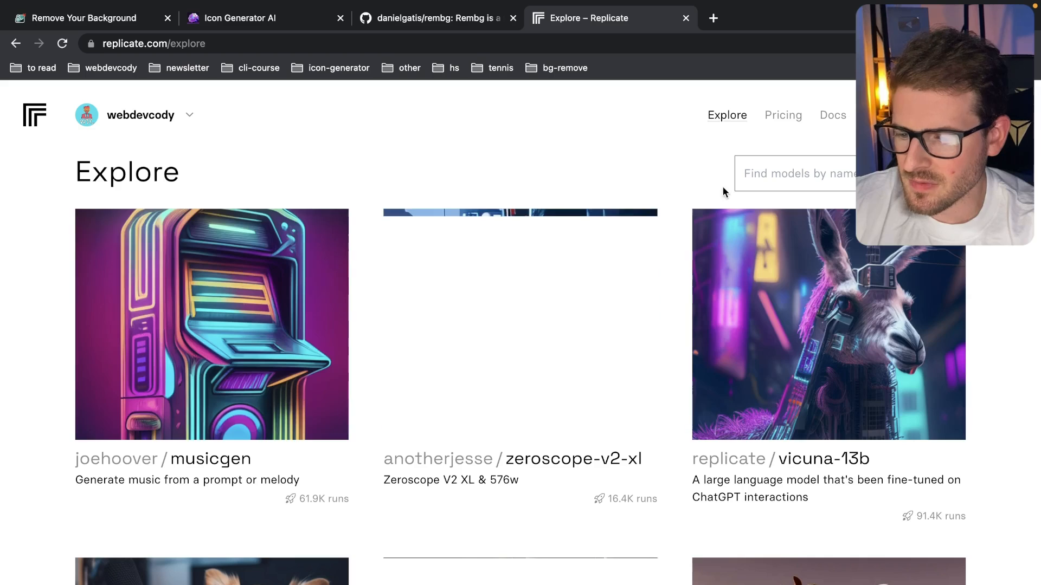
pyautogui.write('remove gb')
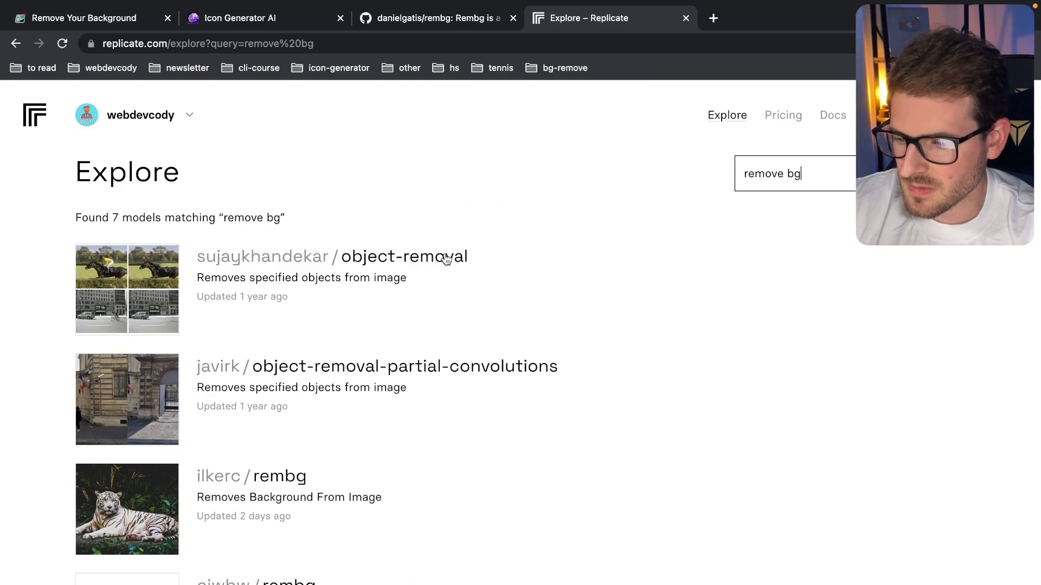
pyautogui.scroll(-3)
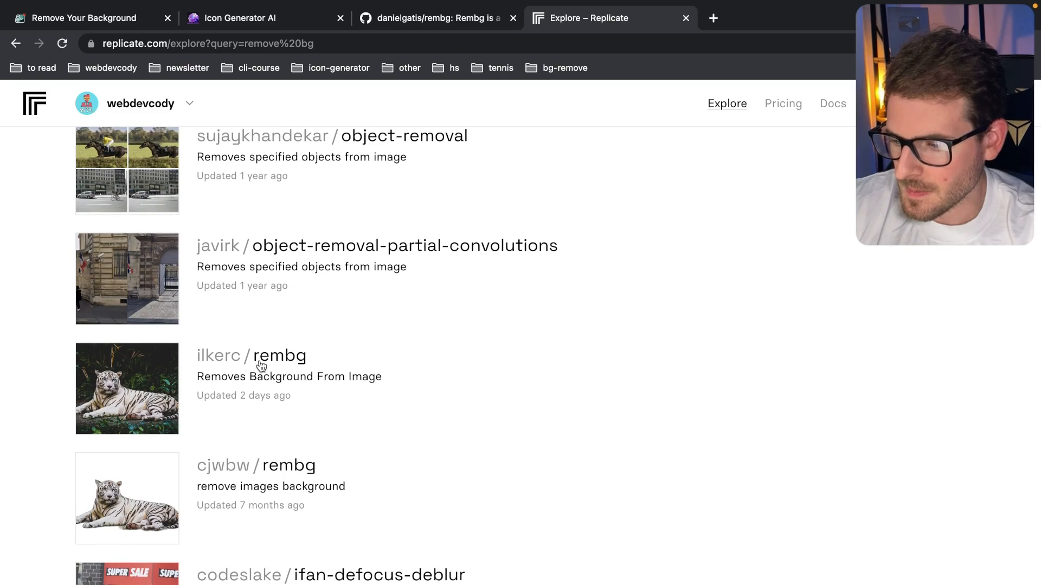
pyautogui.scroll(-3)
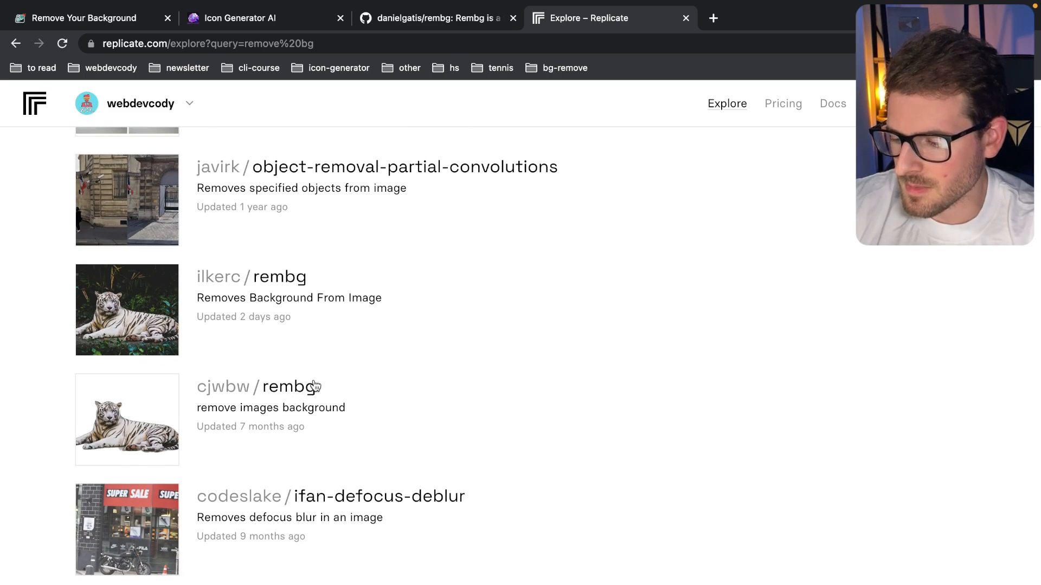
pyautogui.scroll(-3)
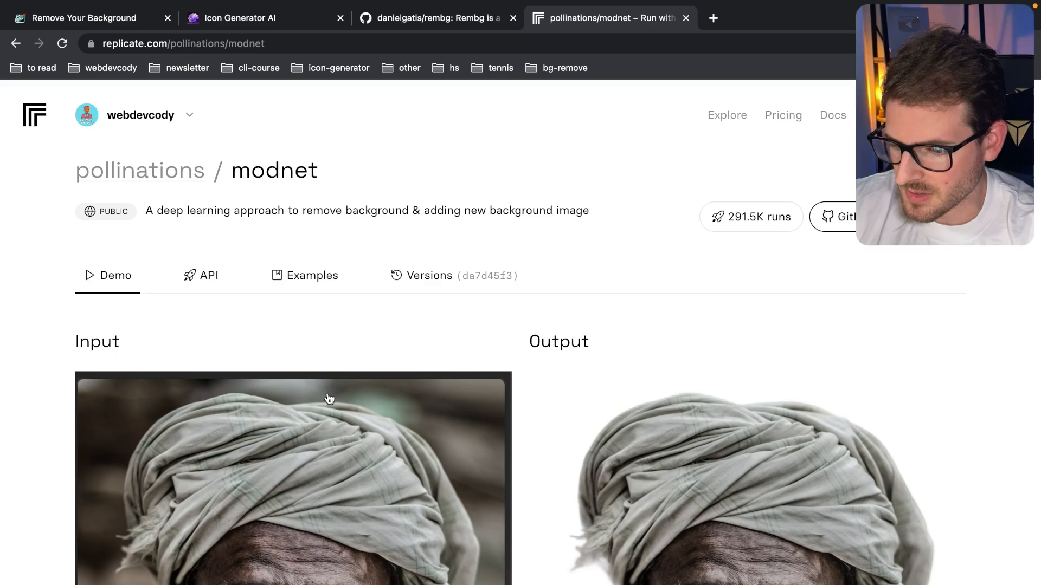
pyautogui.click(312, 275)
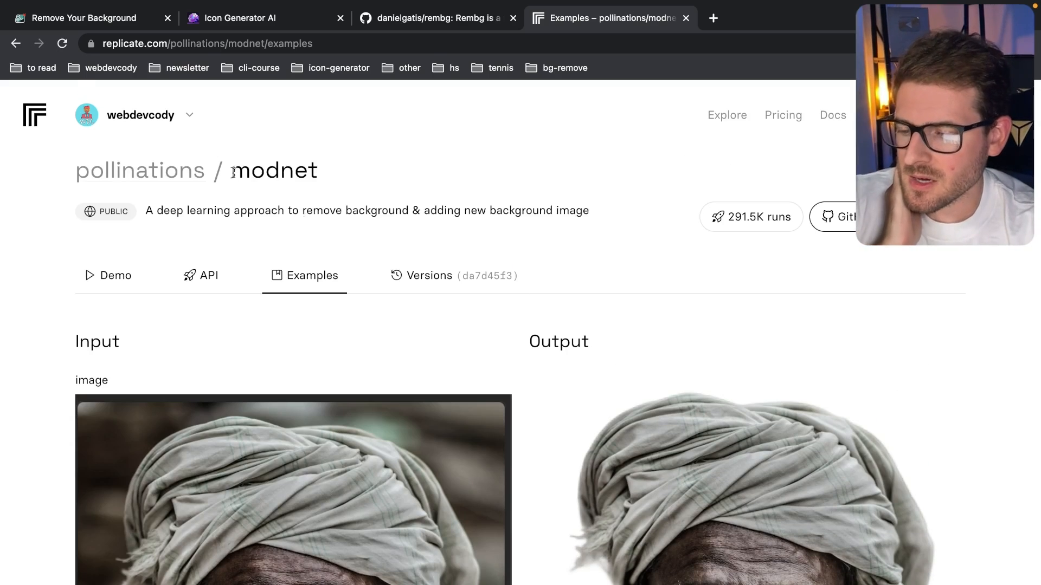
pyautogui.click(208, 274)
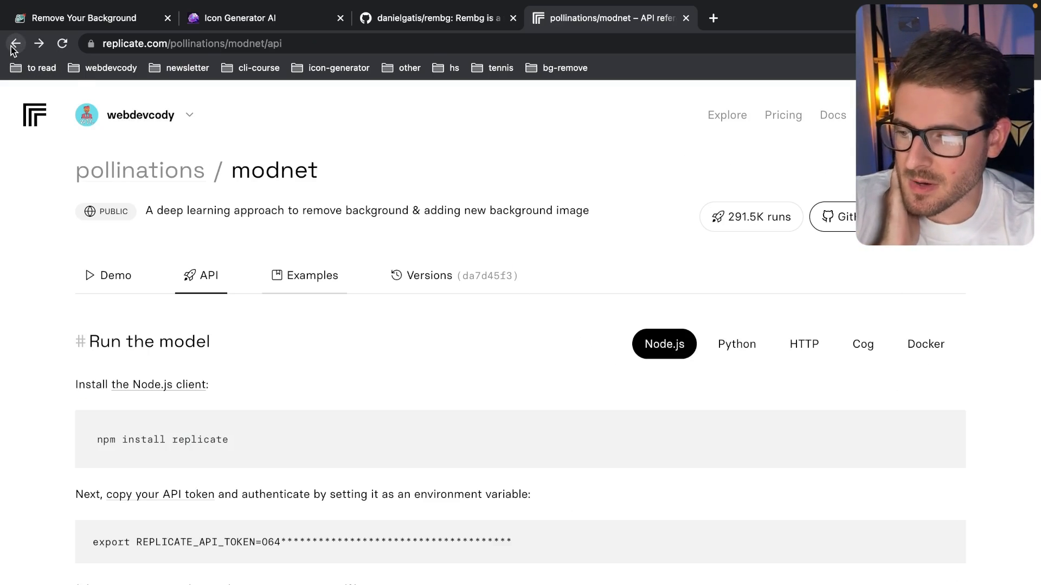
pyautogui.click(16, 44)
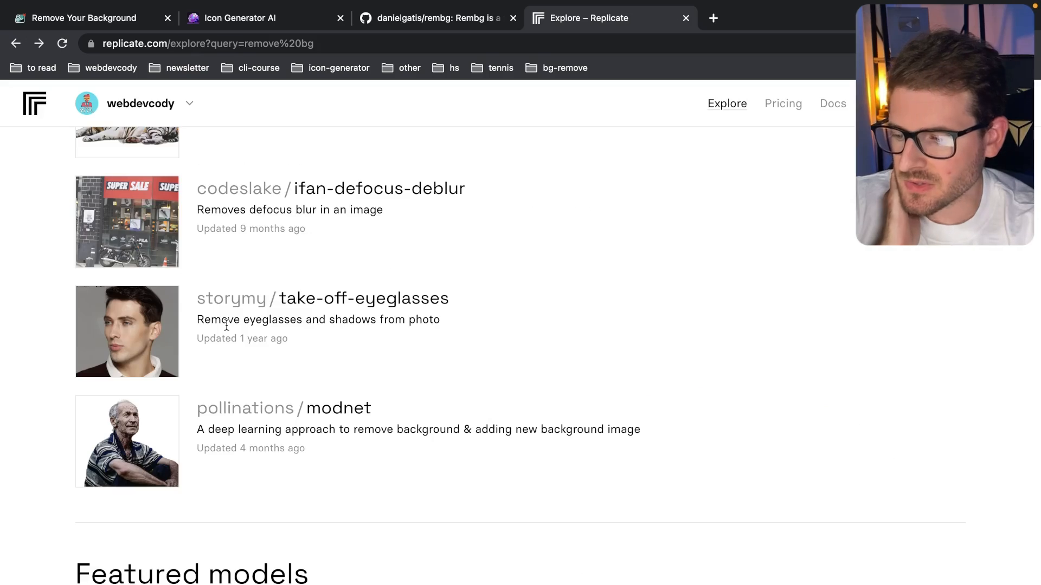
pyautogui.scroll(-3)
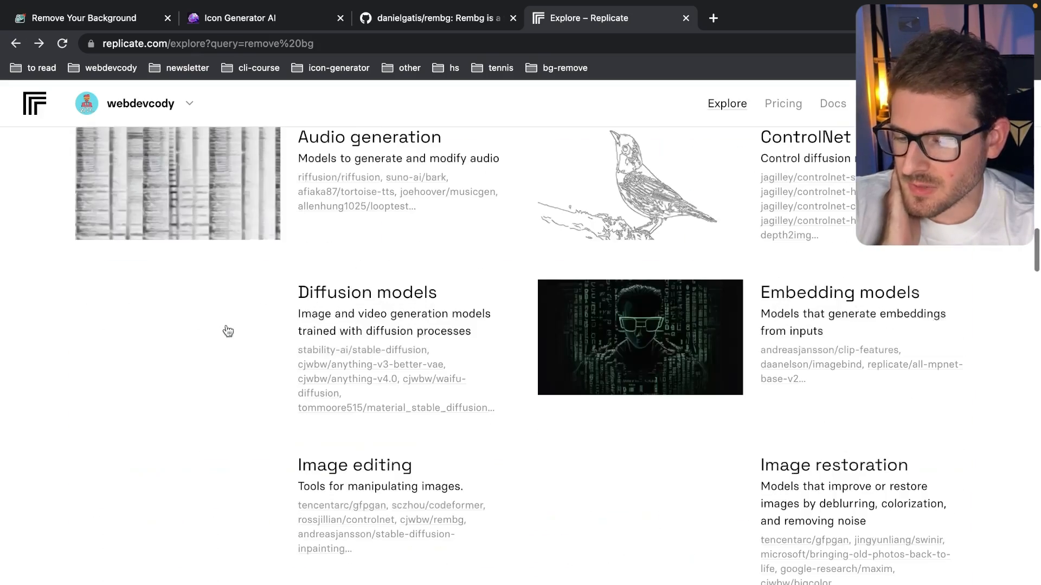
pyautogui.scroll(-3)
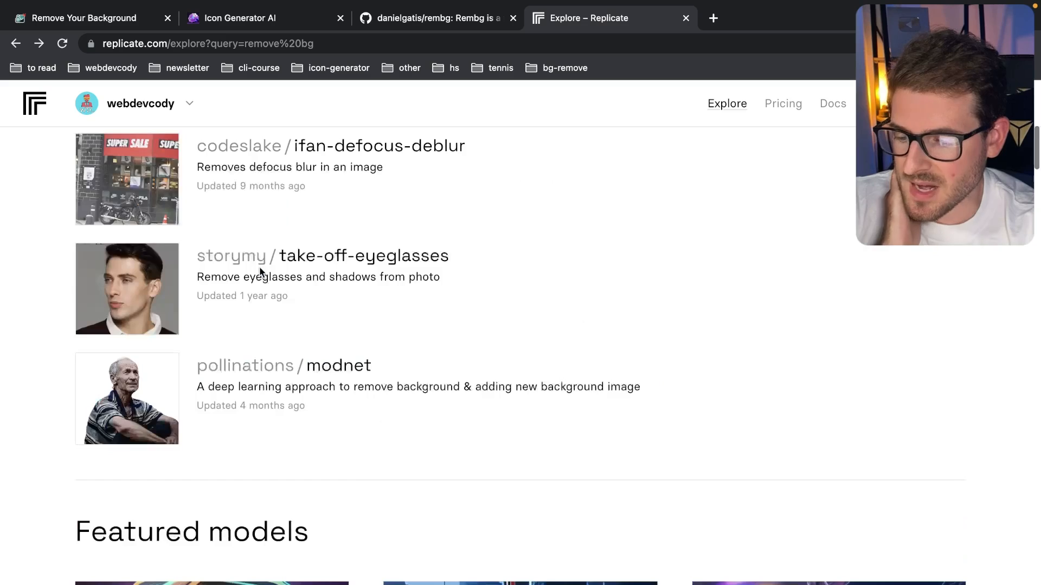
pyautogui.scroll(-3)
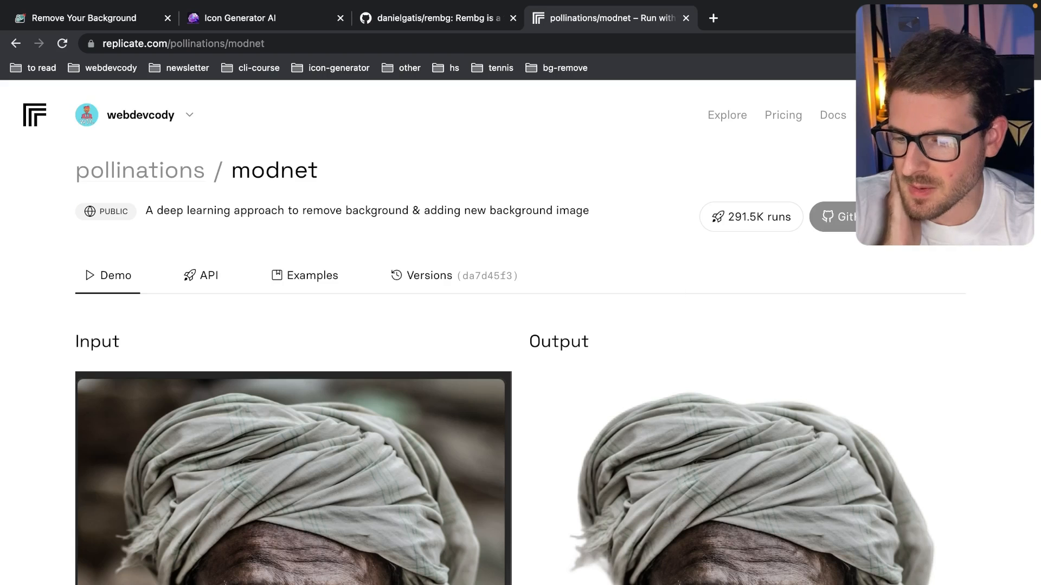
# Go to the pollinations/modnet GitHub repository and view its predict.py source.
pyautogui.click(842, 217)
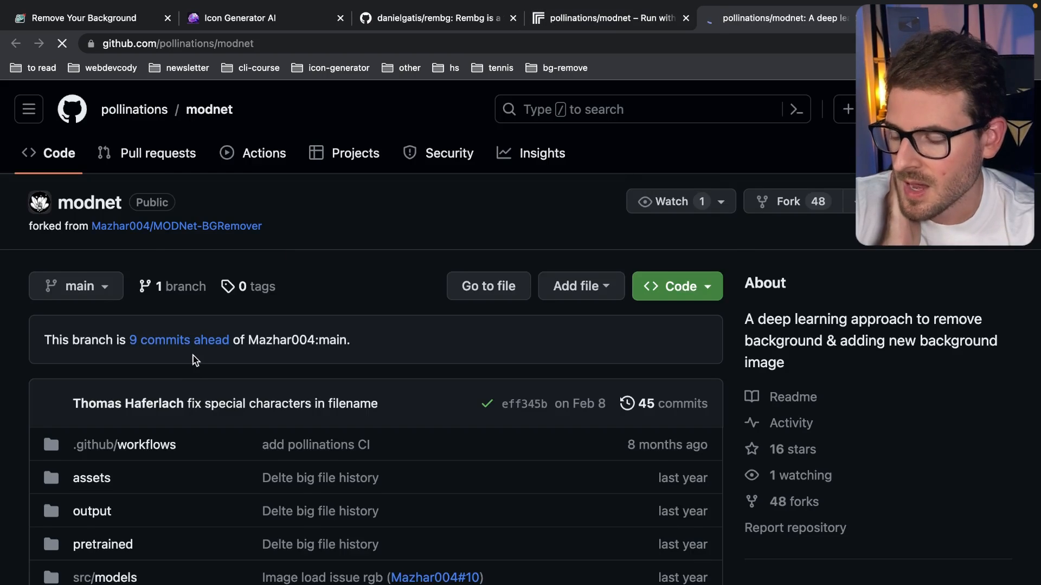
pyautogui.scroll(-3)
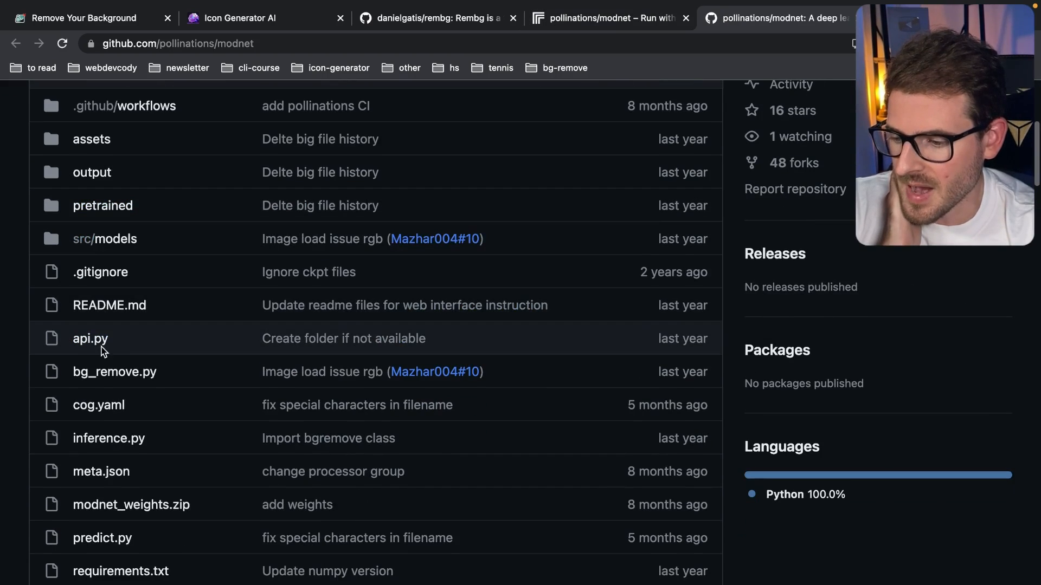
pyautogui.moveTo(462, 419)
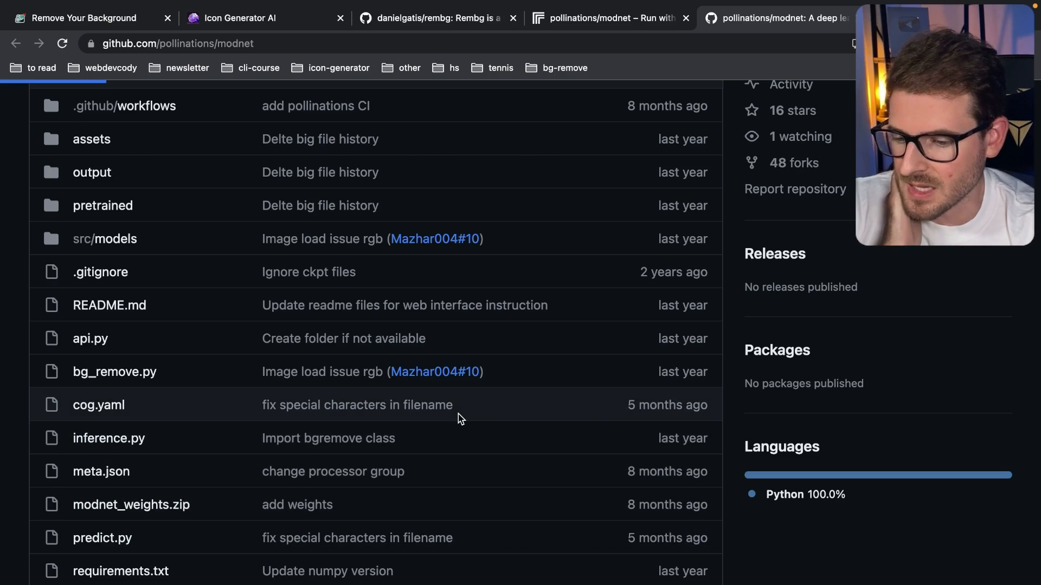
pyautogui.click(102, 538)
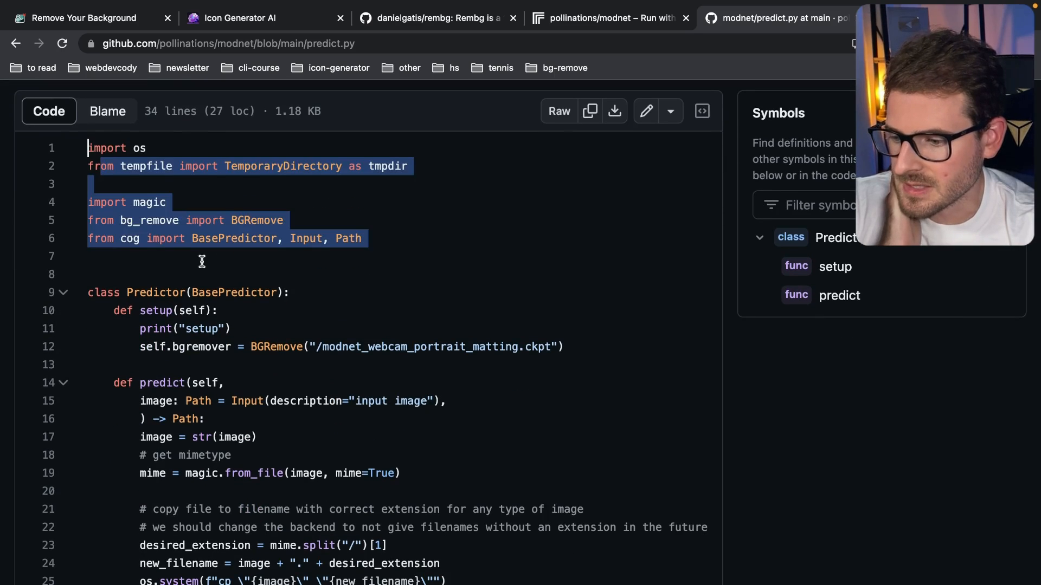
# List the references to the bg_remove symbol and scroll through predict.py.
pyautogui.click(148, 220)
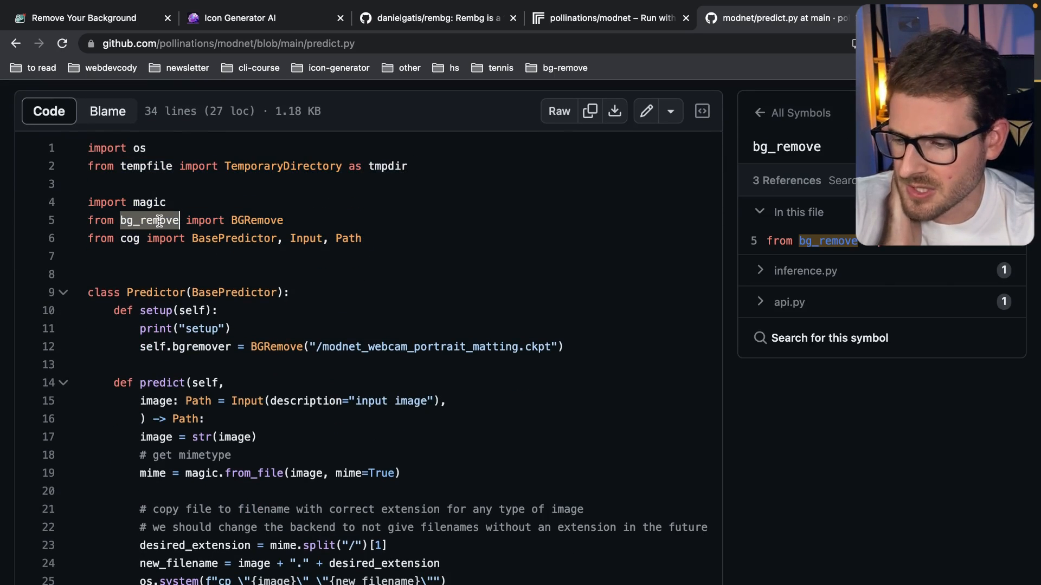
pyautogui.scroll(-3)
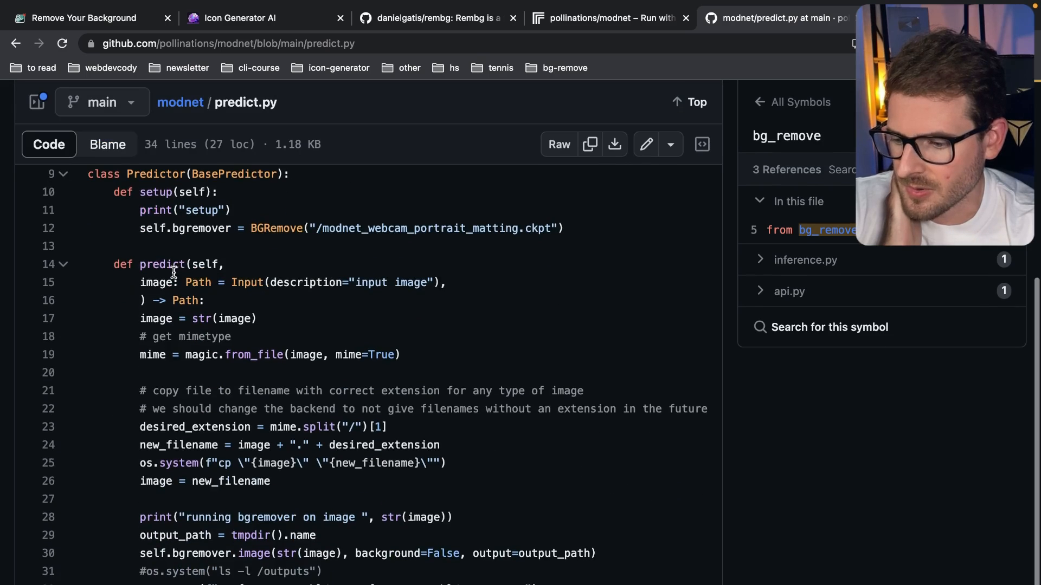
pyautogui.scroll(-3)
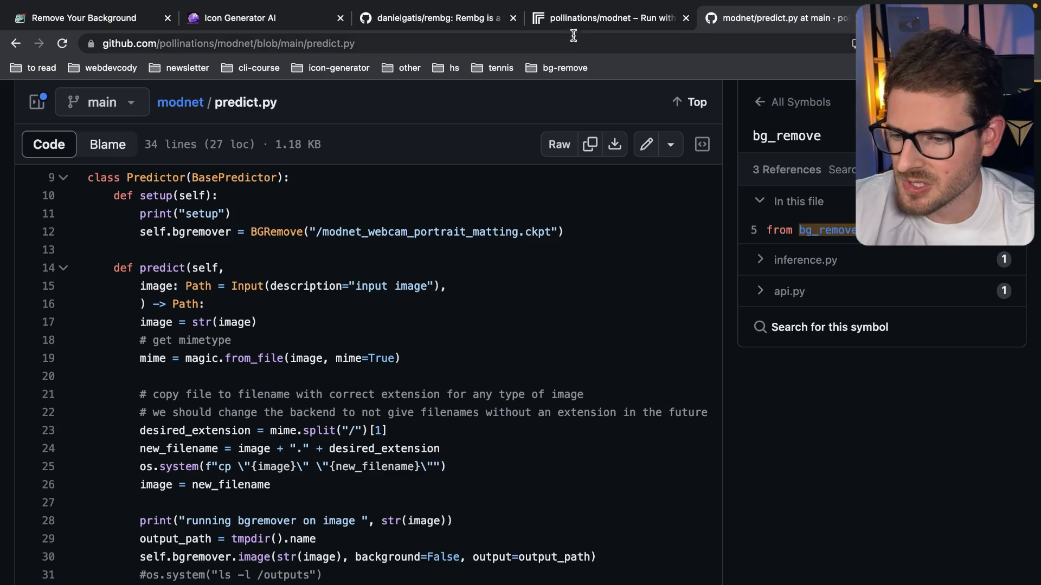
# Return to the Replicate modnet page and scroll through its turbaned-man demo, run time and cost details, then back up.
pyautogui.click(607, 19)
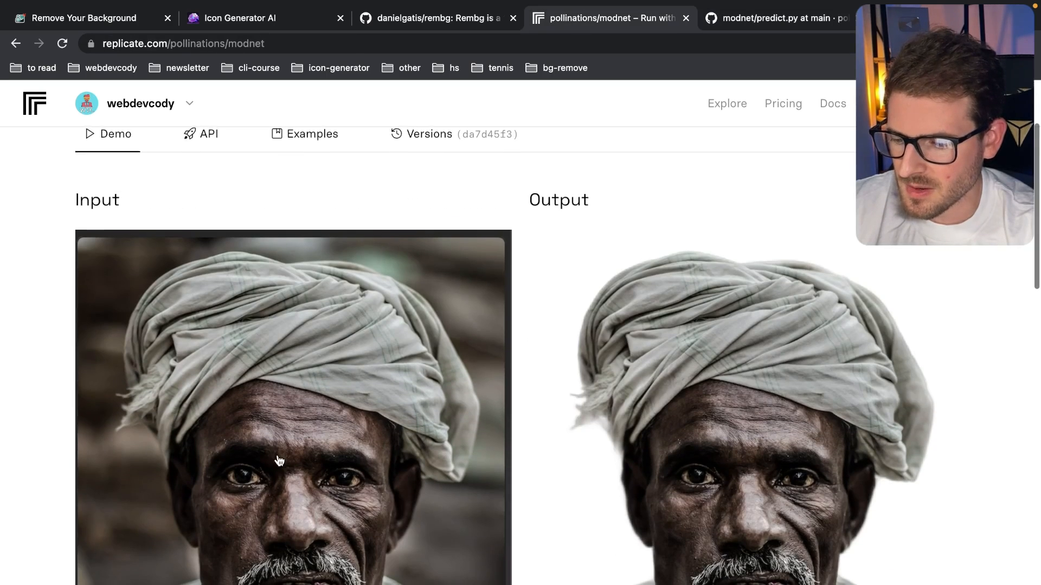
pyautogui.scroll(-3)
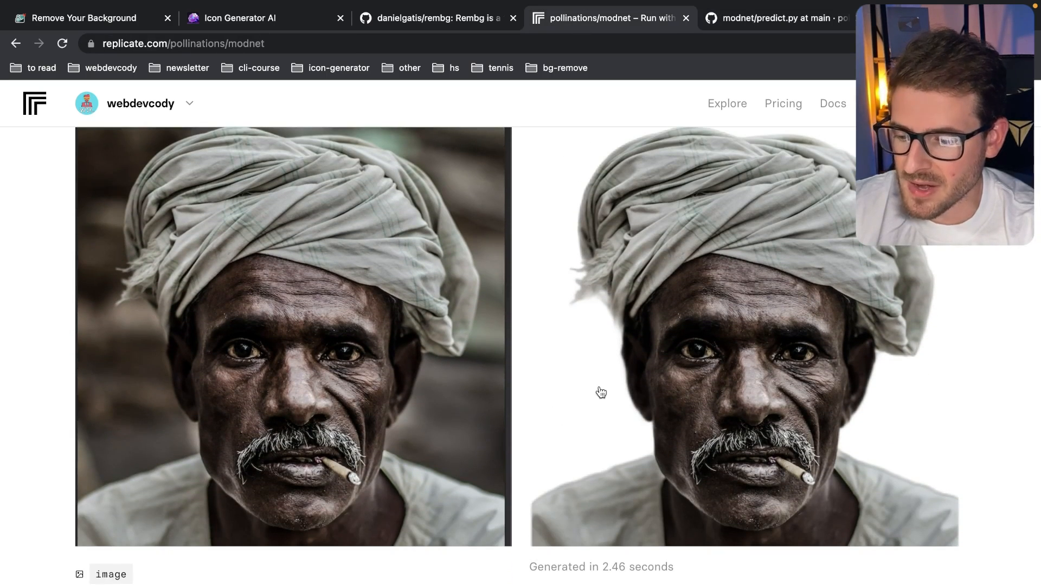
pyautogui.scroll(-3)
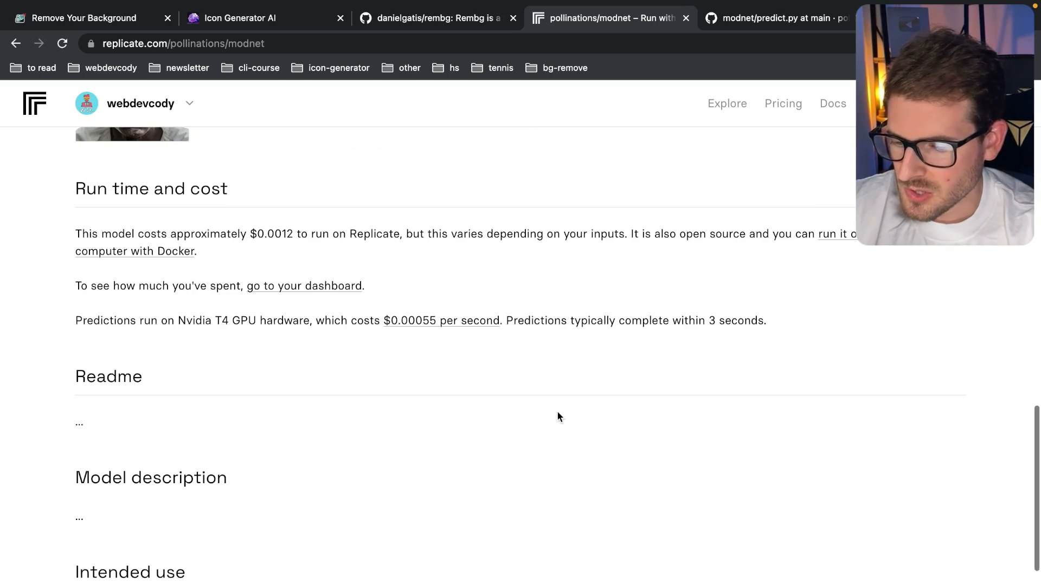
pyautogui.scroll(3)
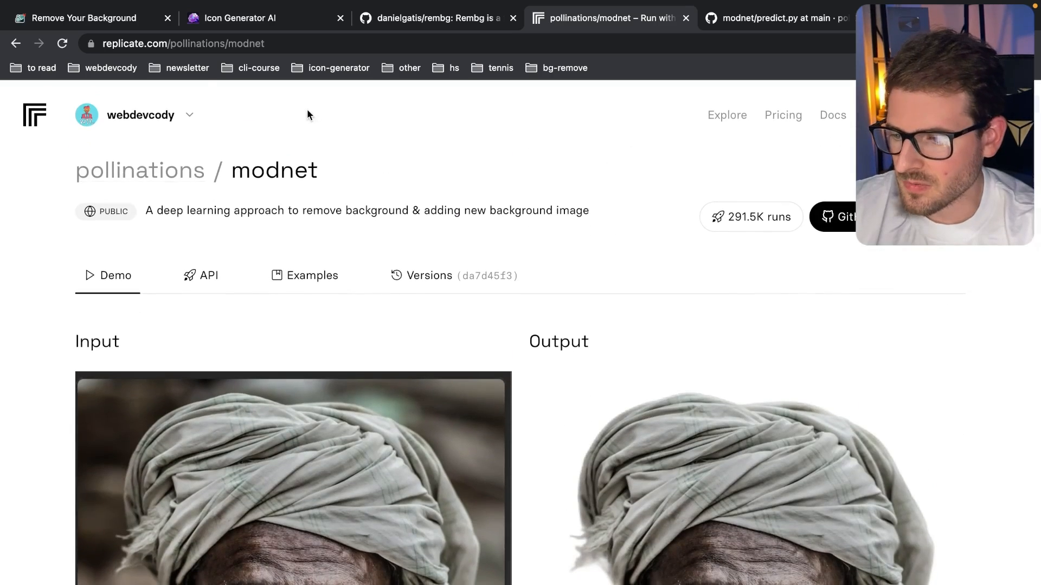
# Return to the 'Remove Your Background' tab showing the jumping-dog transparent cutout.
pyautogui.click(87, 19)
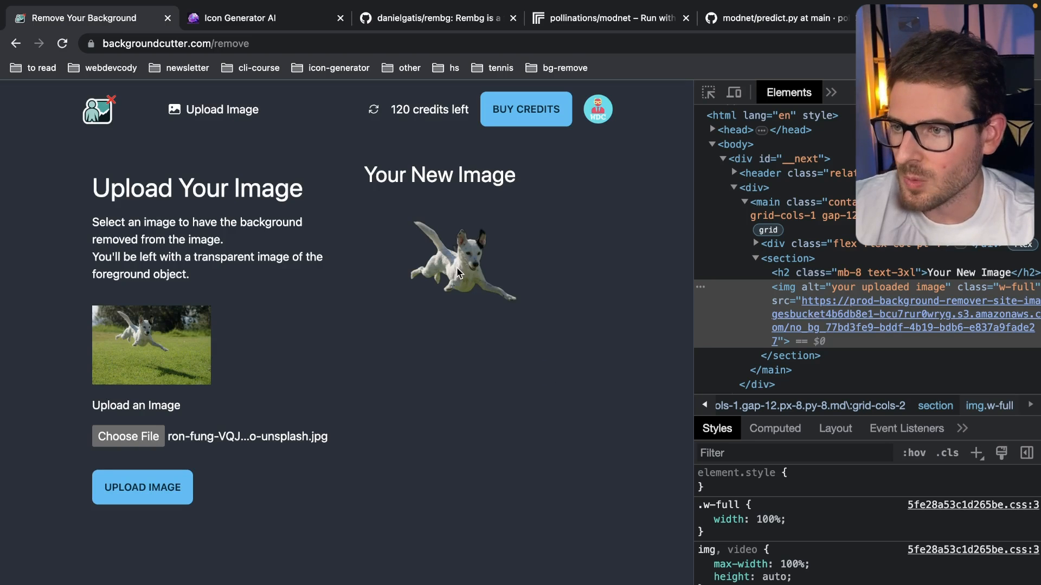
pyautogui.moveTo(669, 223)
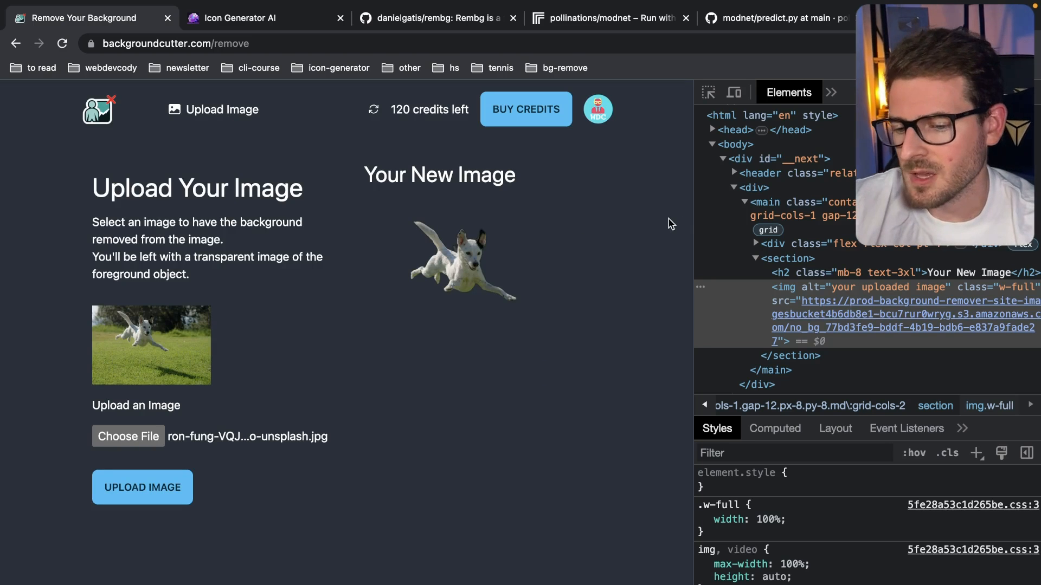
pyautogui.moveTo(644, 214)
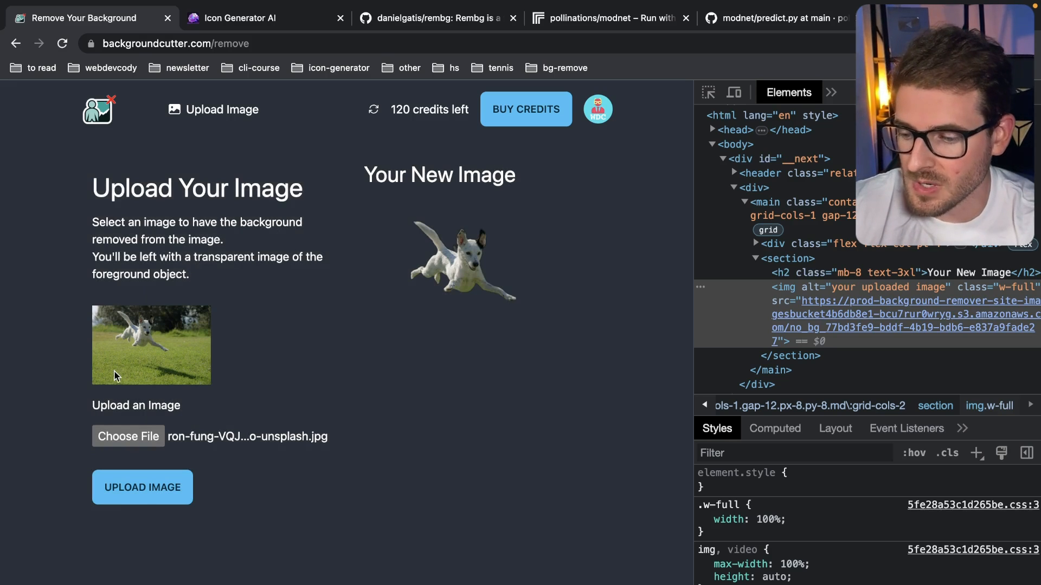
pyautogui.moveTo(158, 333)
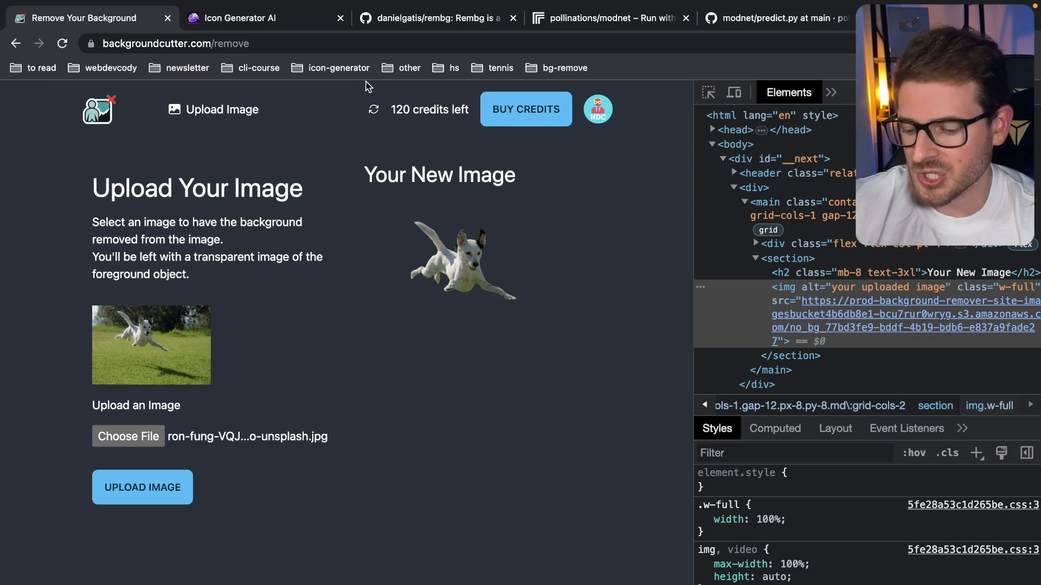
pyautogui.moveTo(307, 84)
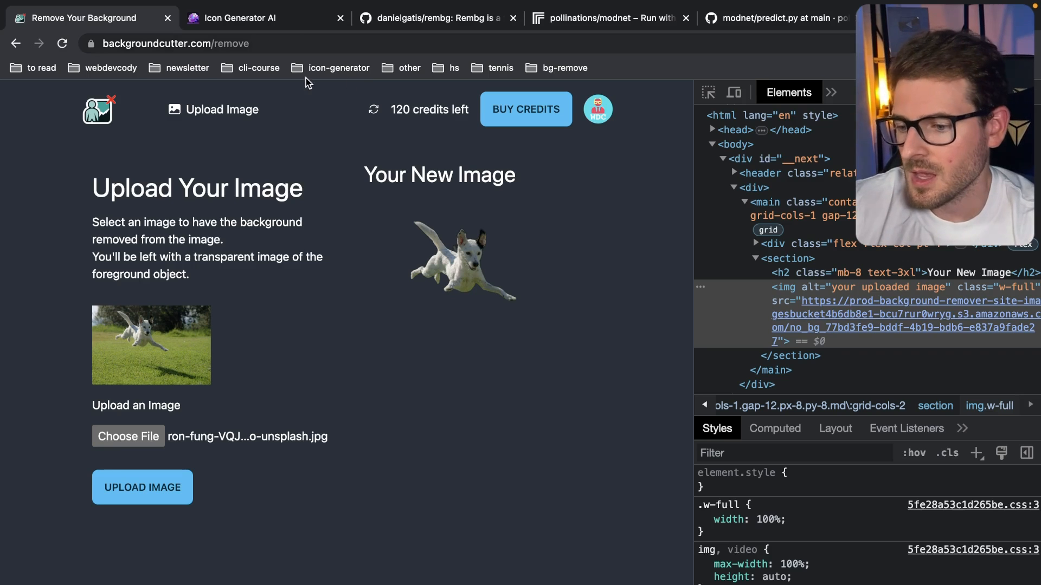
pyautogui.moveTo(303, 184)
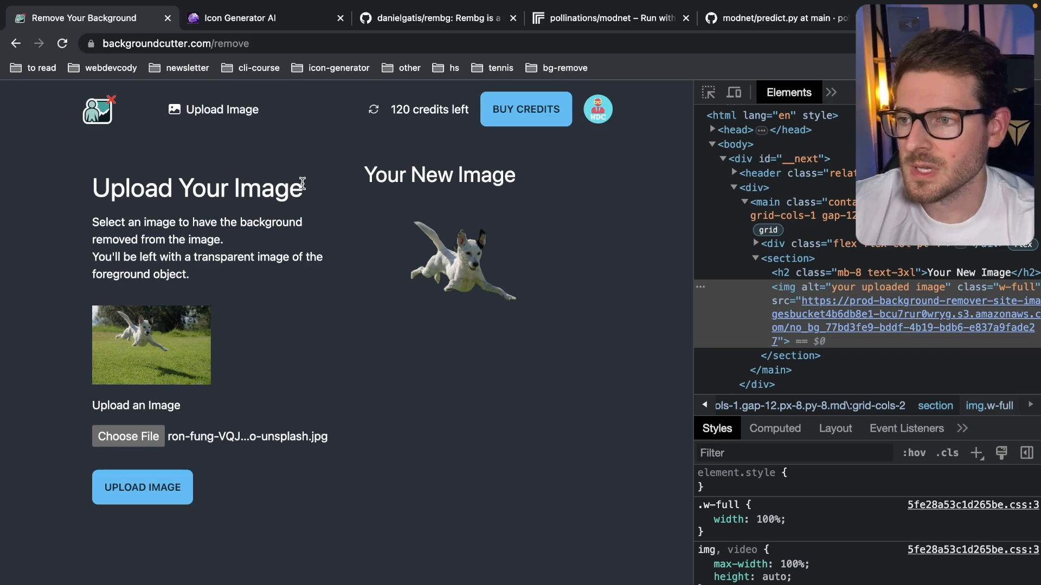
pyautogui.moveTo(269, 250)
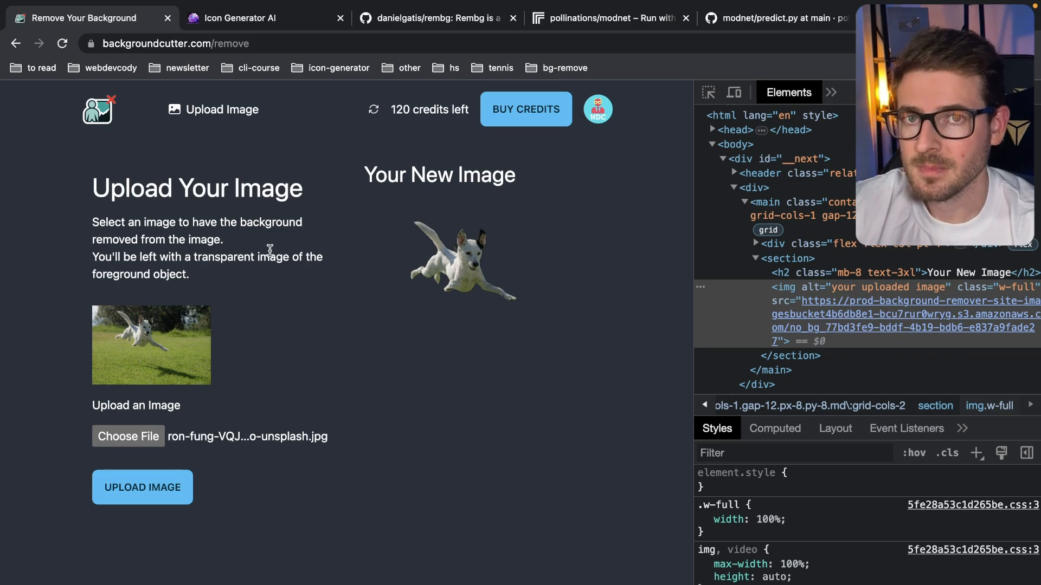